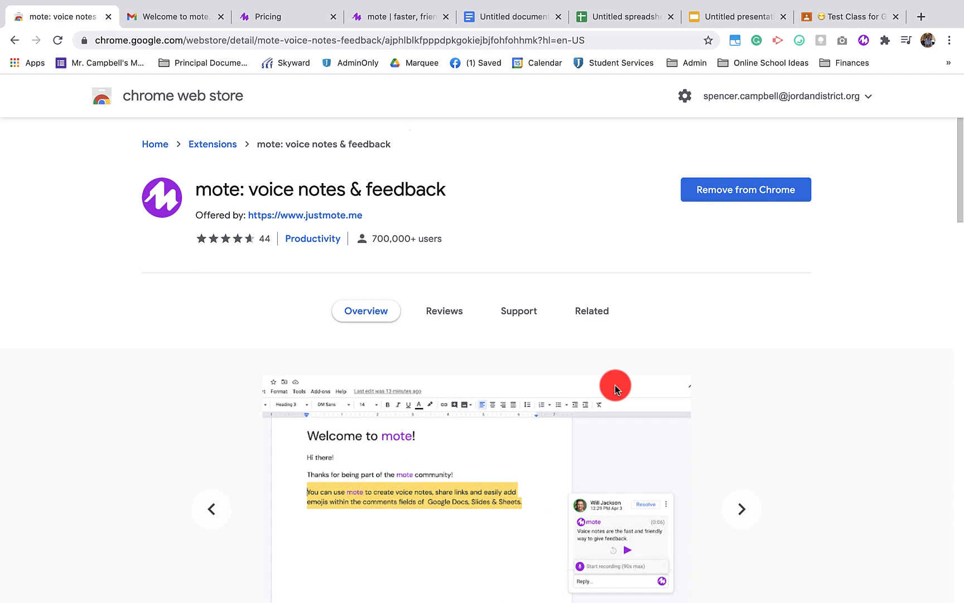
- Find mote's Chrome Web Store listing from Google and reach the signed-in justmote.me Welcome page
{"action": "left_click", "coordinate": [741, 509]}
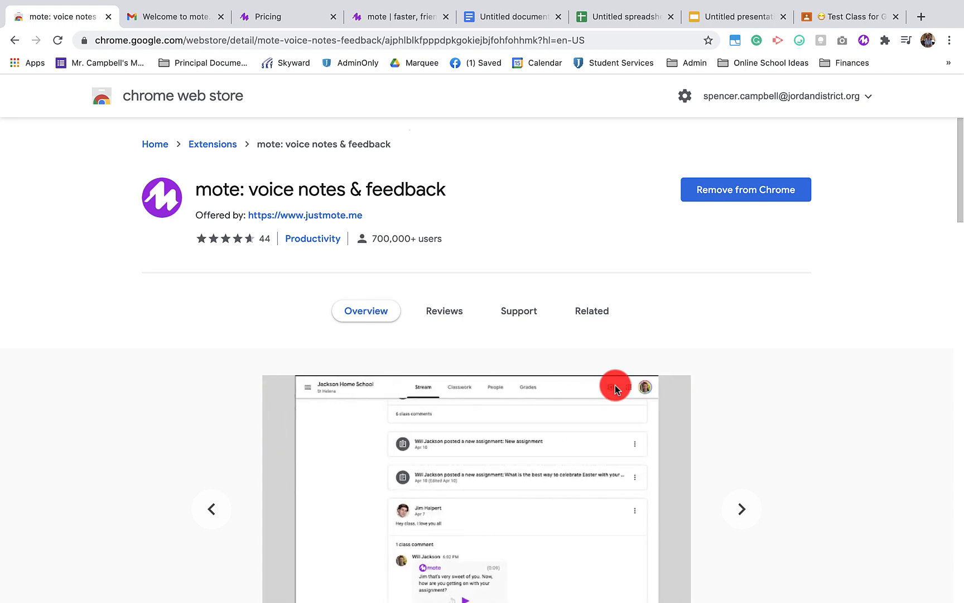
{"action": "left_click", "coordinate": [740, 508]}
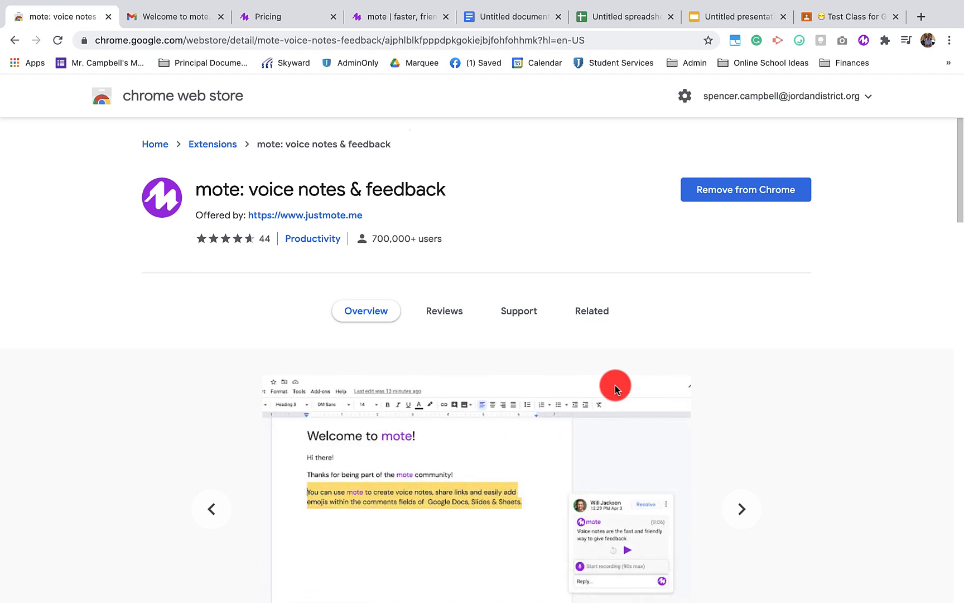
{"action": "mouse_move", "coordinate": [750, 372]}
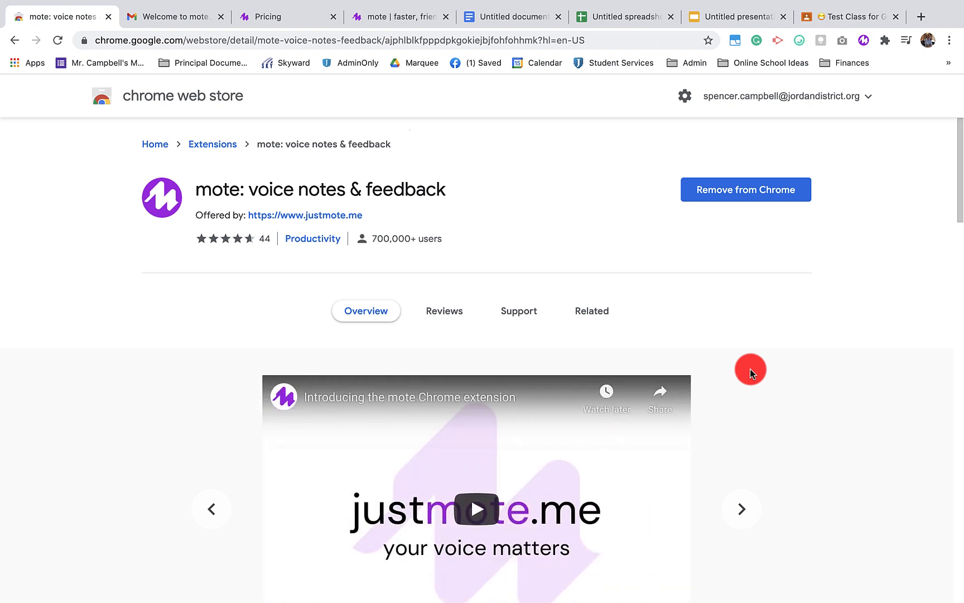
{"action": "mouse_move", "coordinate": [744, 269]}
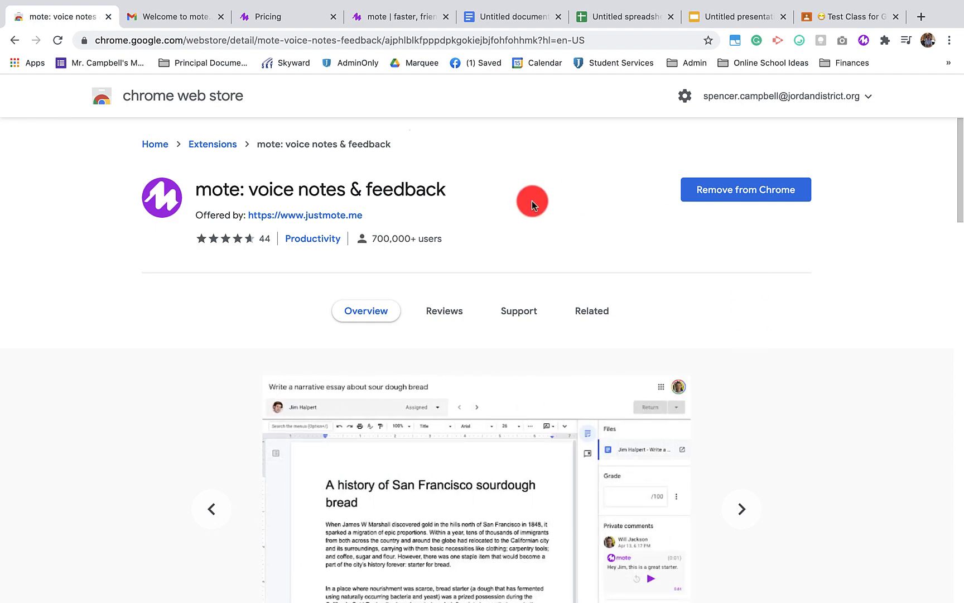
{"action": "left_click", "coordinate": [745, 188]}
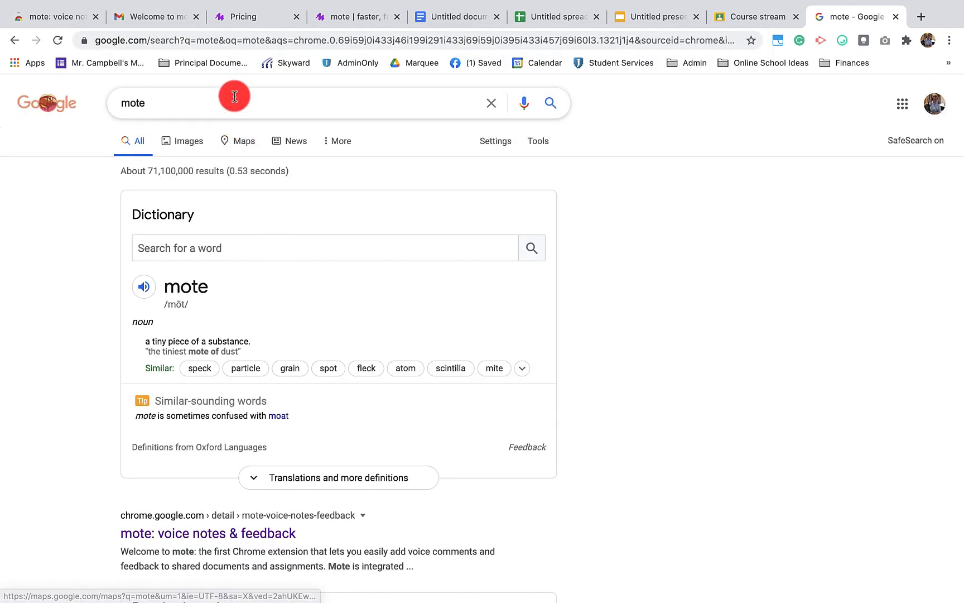
{"action": "left_click", "coordinate": [208, 533]}
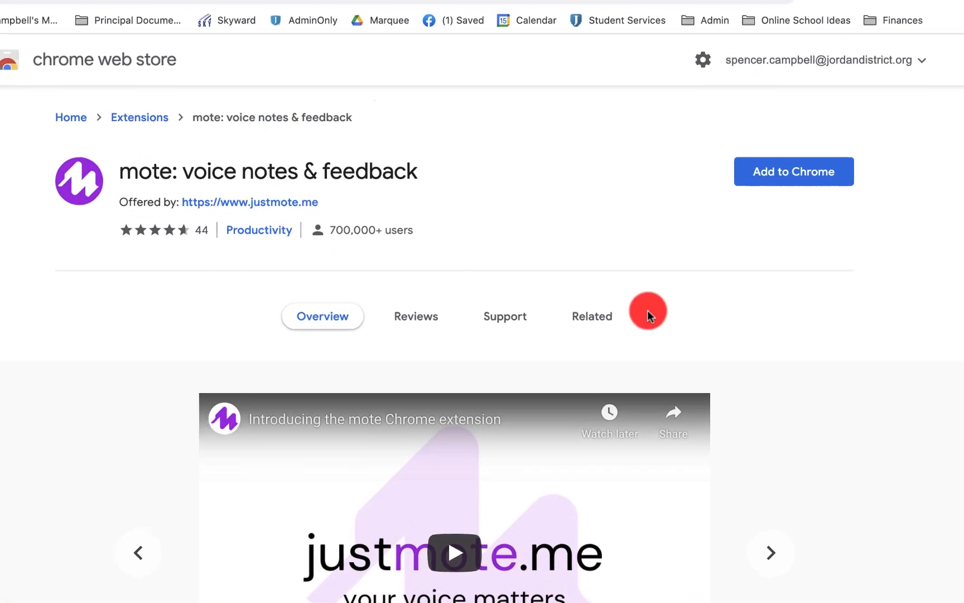
{"action": "left_click", "coordinate": [794, 171]}
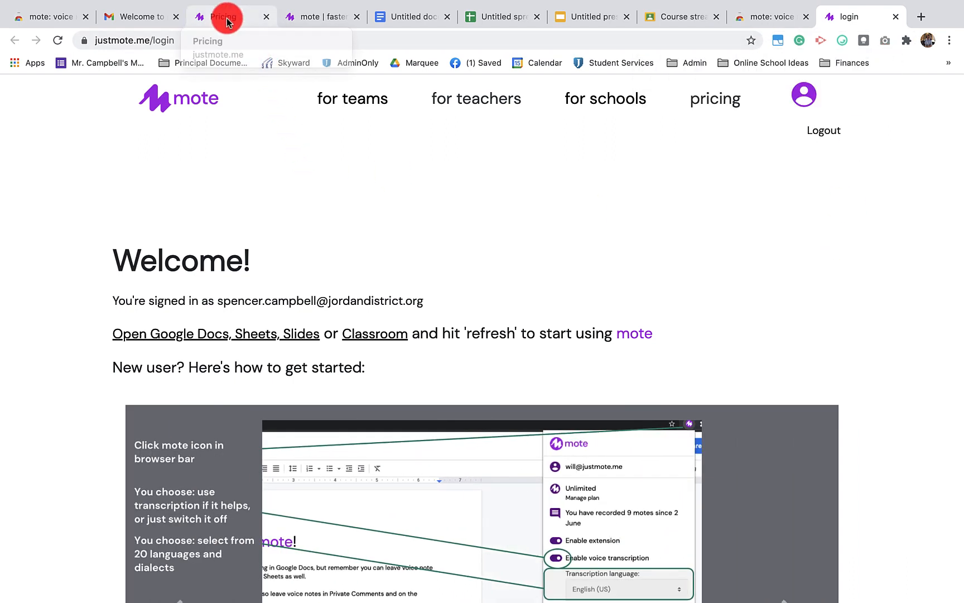
- Review the justmote.me pricing table comparing Free, Essential and Unlimited for individuals and schools
{"action": "left_click", "coordinate": [224, 17]}
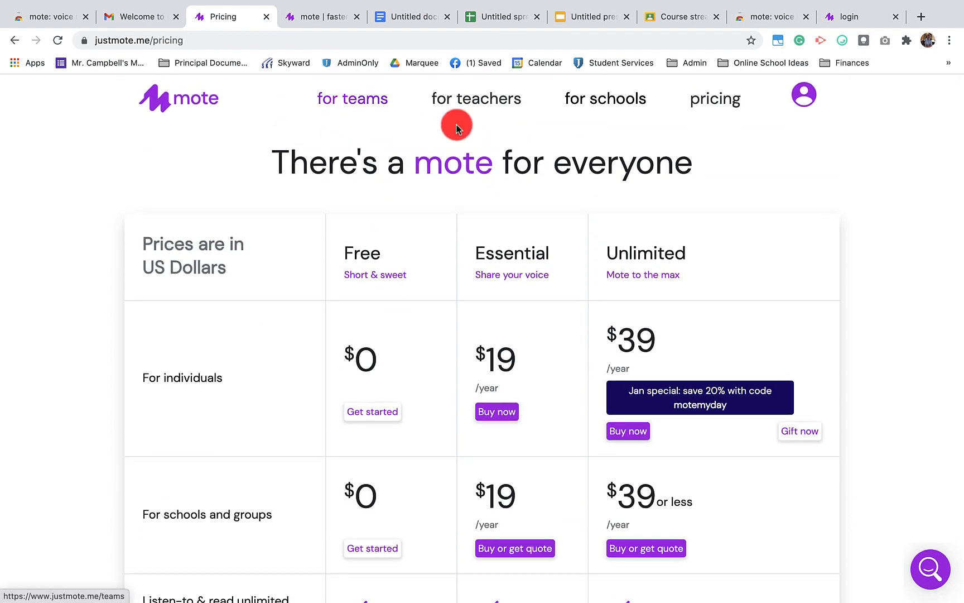
{"action": "mouse_move", "coordinate": [899, 147]}
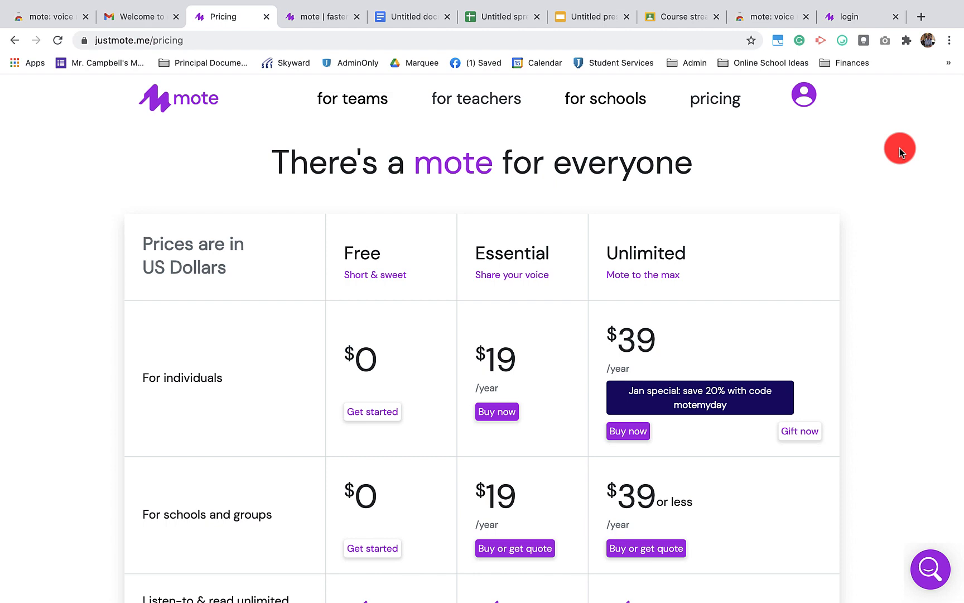
{"action": "mouse_move", "coordinate": [429, 281]}
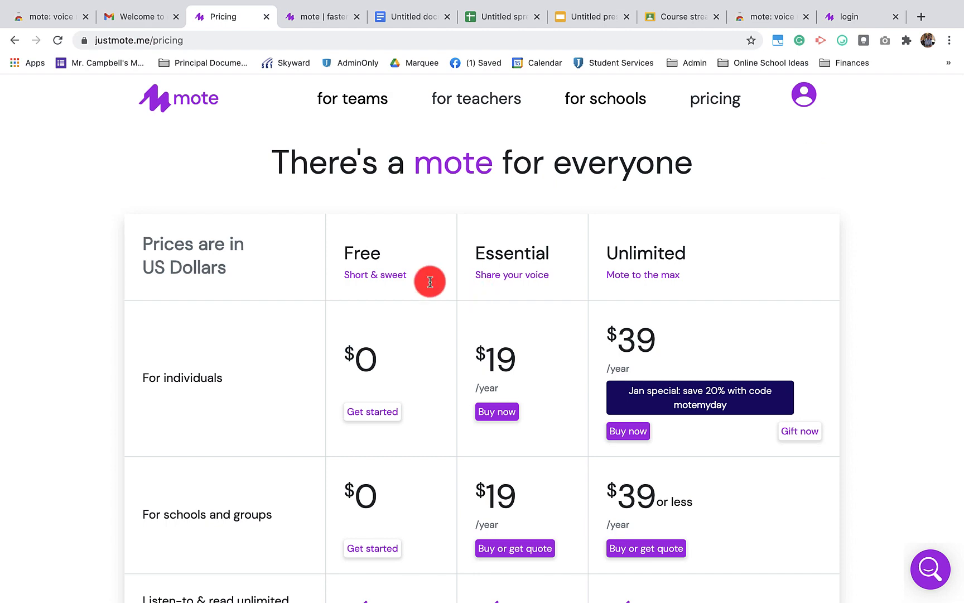
{"action": "scroll", "scroll_direction": "down", "scroll_amount": 3}
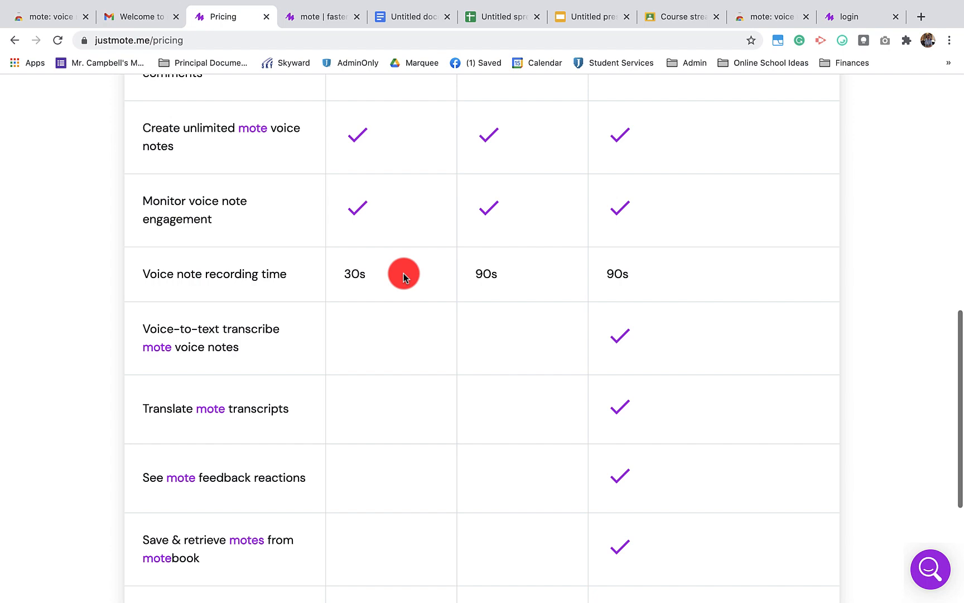
{"action": "mouse_move", "coordinate": [381, 294]}
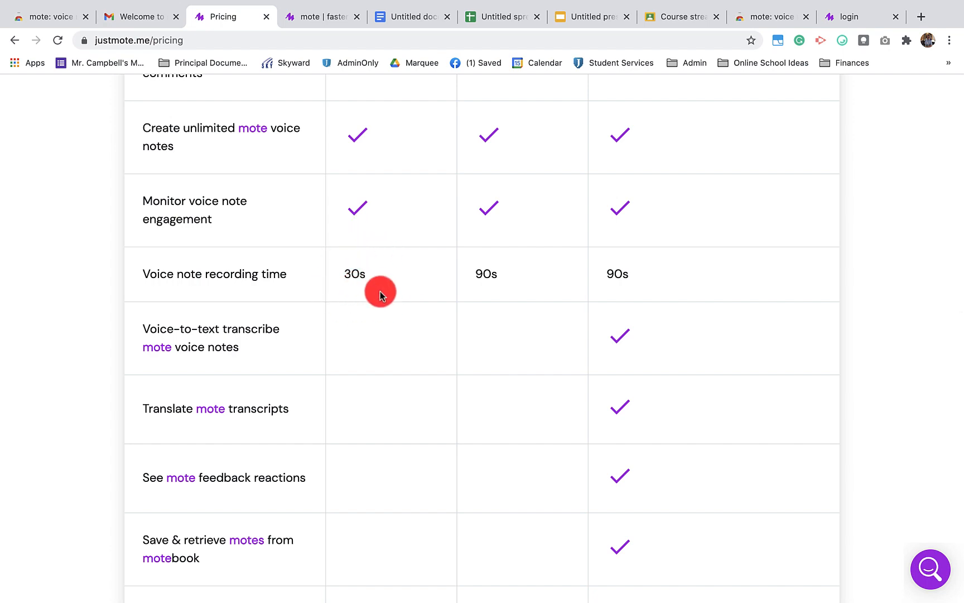
{"action": "scroll", "scroll_direction": "up", "scroll_amount": 3}
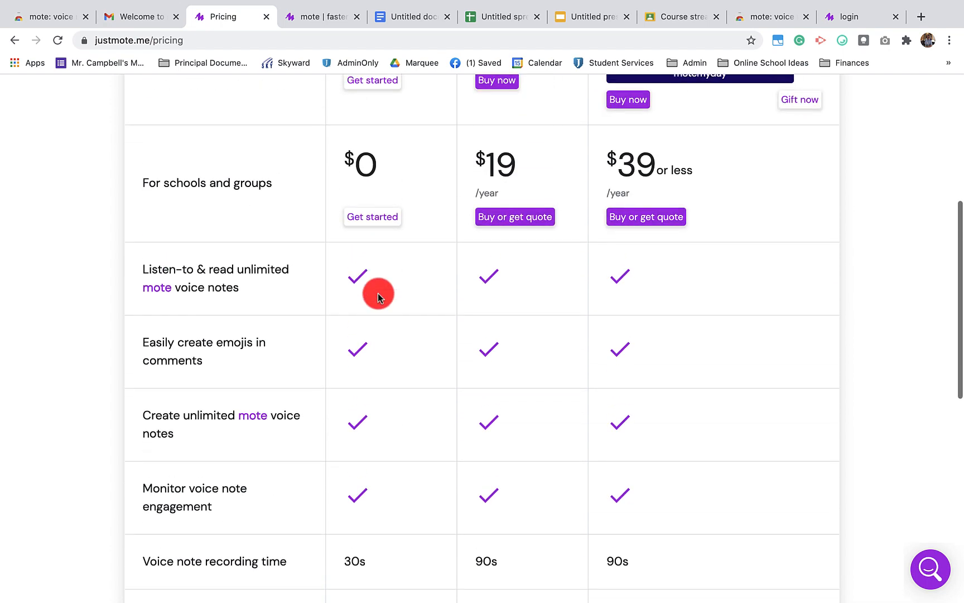
{"action": "scroll", "scroll_direction": "up", "scroll_amount": 3}
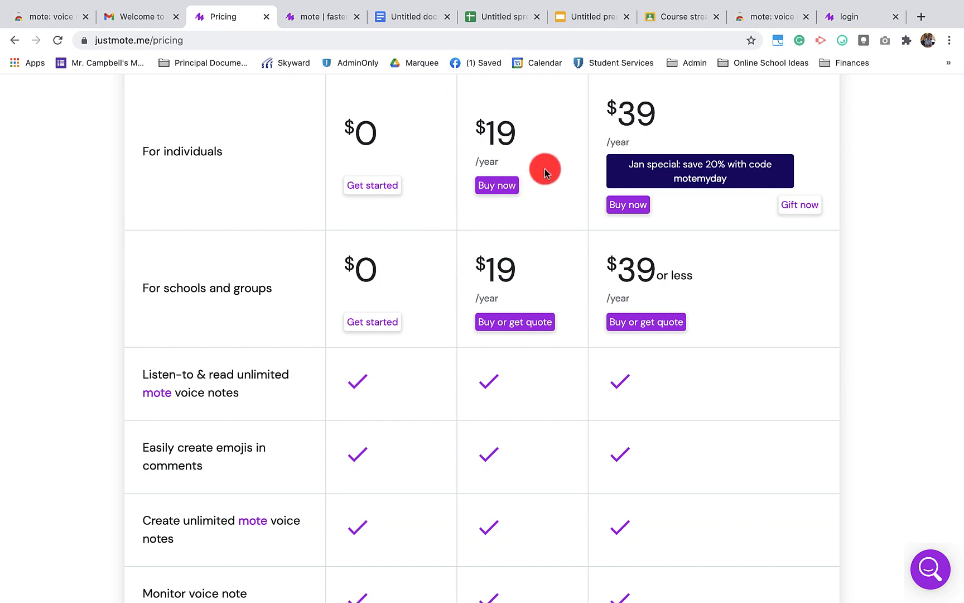
{"action": "scroll", "scroll_direction": "down", "scroll_amount": 3}
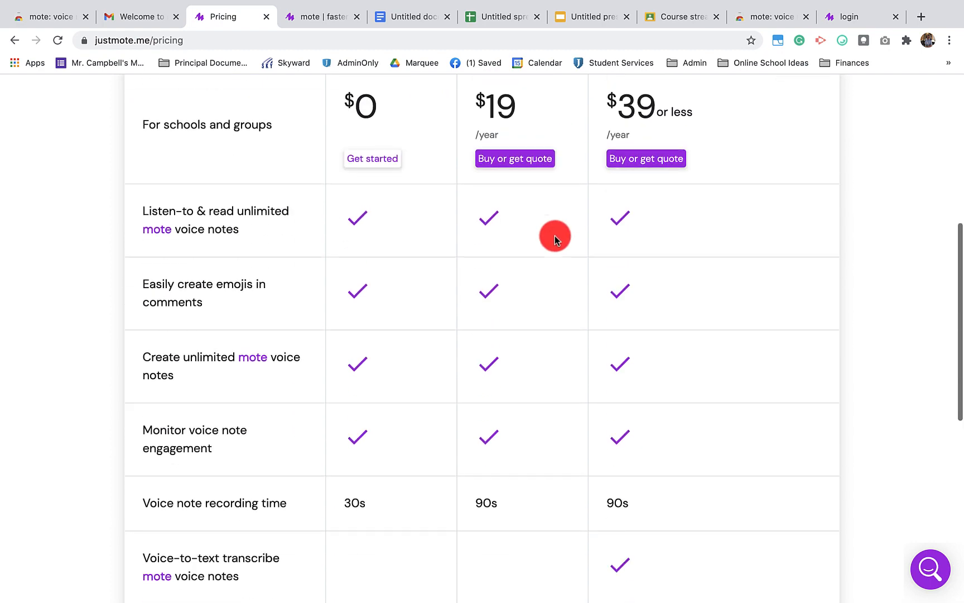
{"action": "scroll", "scroll_direction": "down", "scroll_amount": 3}
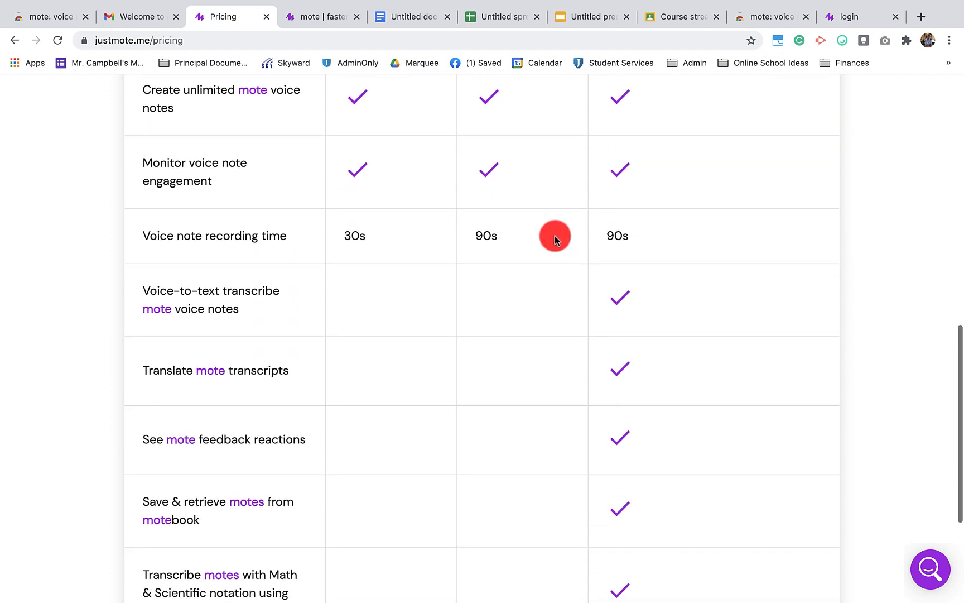
{"action": "scroll", "scroll_direction": "down", "scroll_amount": 3}
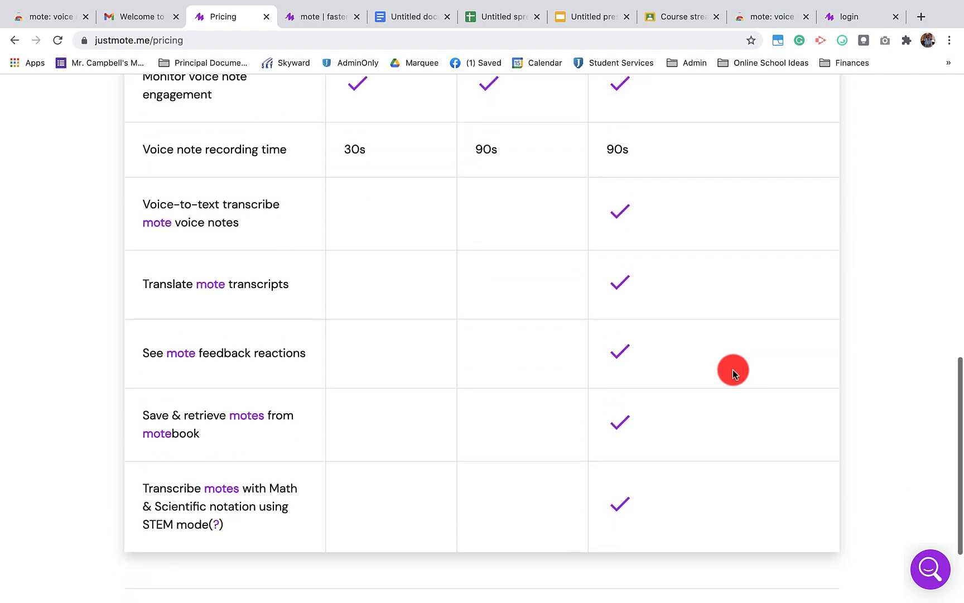
{"action": "scroll", "scroll_direction": "down", "scroll_amount": 3}
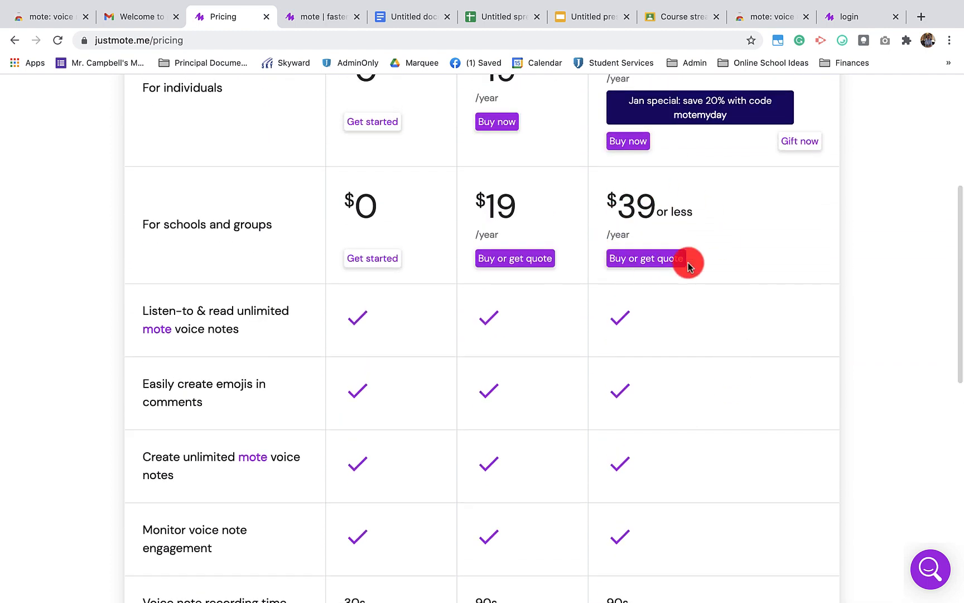
{"action": "scroll", "scroll_direction": "down", "scroll_amount": 3}
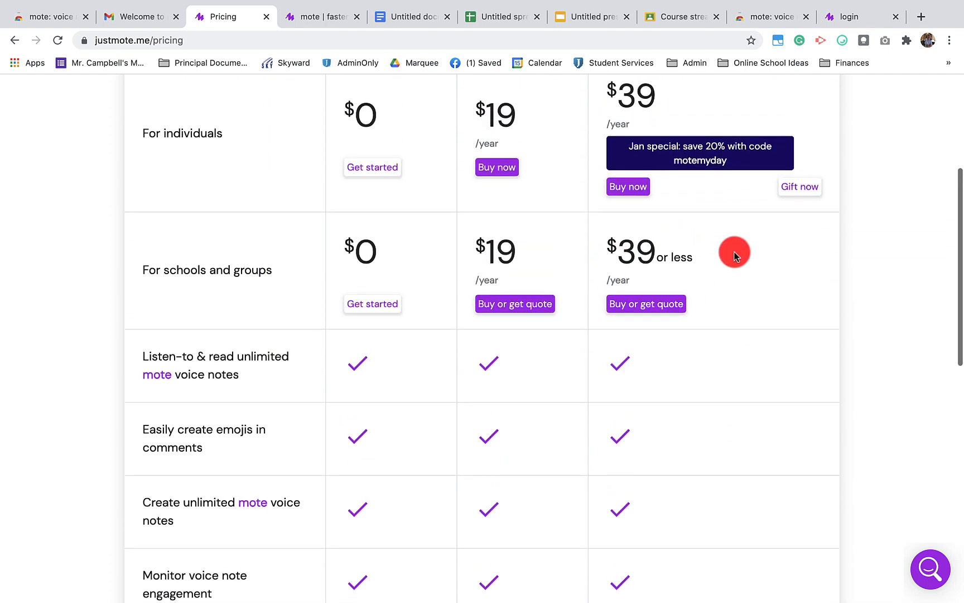
{"action": "scroll", "scroll_direction": "up", "scroll_amount": 3}
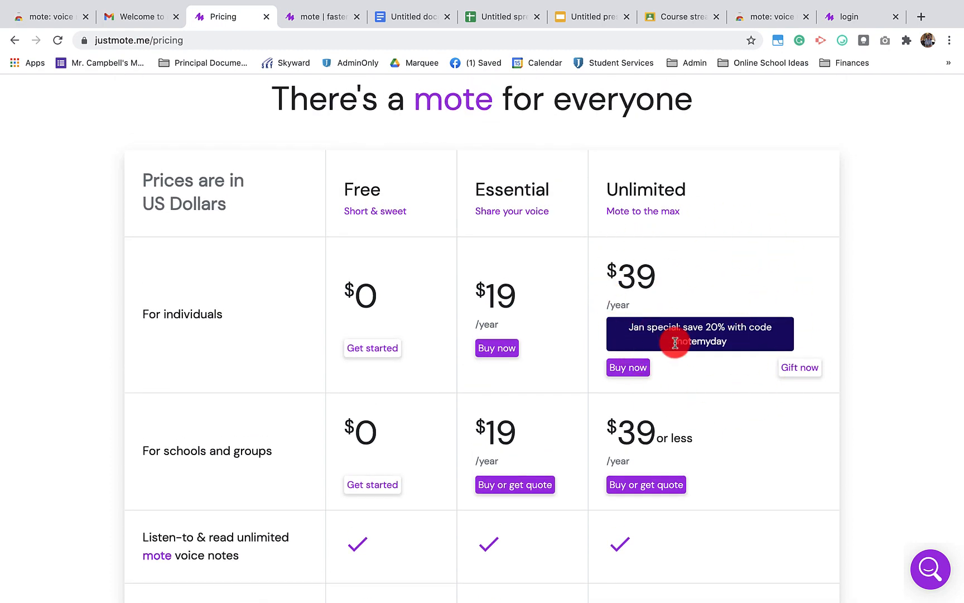
{"action": "scroll", "scroll_direction": "down", "scroll_amount": 3}
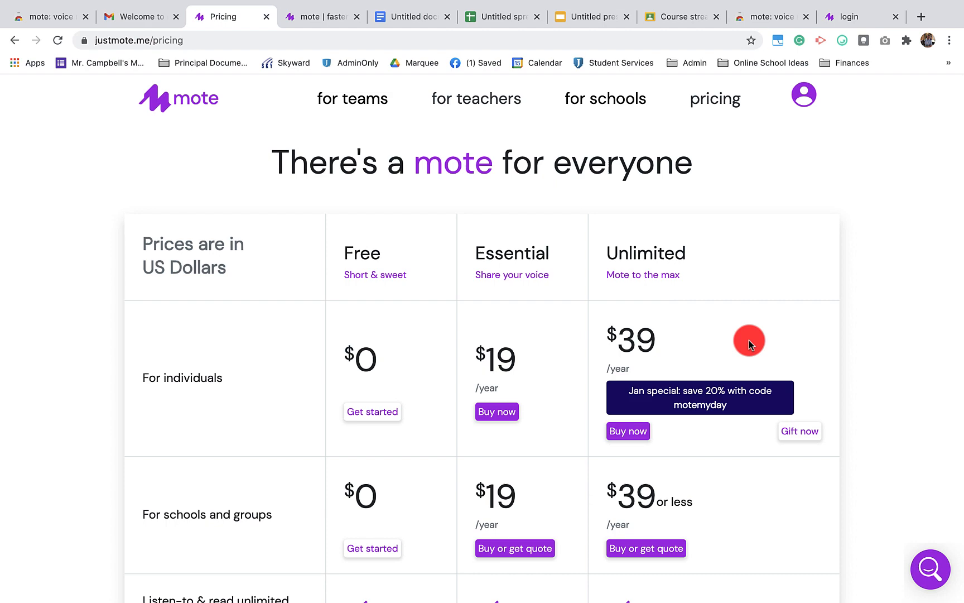
- Read the 'Welcome to mote' email in Gmail through its free-tier and support sections
{"action": "left_click", "coordinate": [135, 16]}
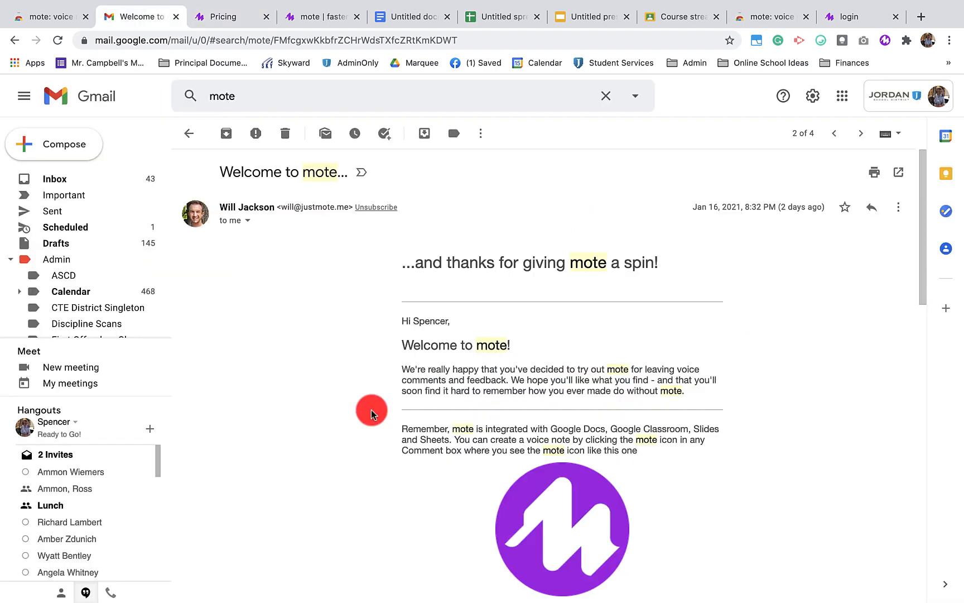
{"action": "scroll", "scroll_direction": "down", "scroll_amount": 3}
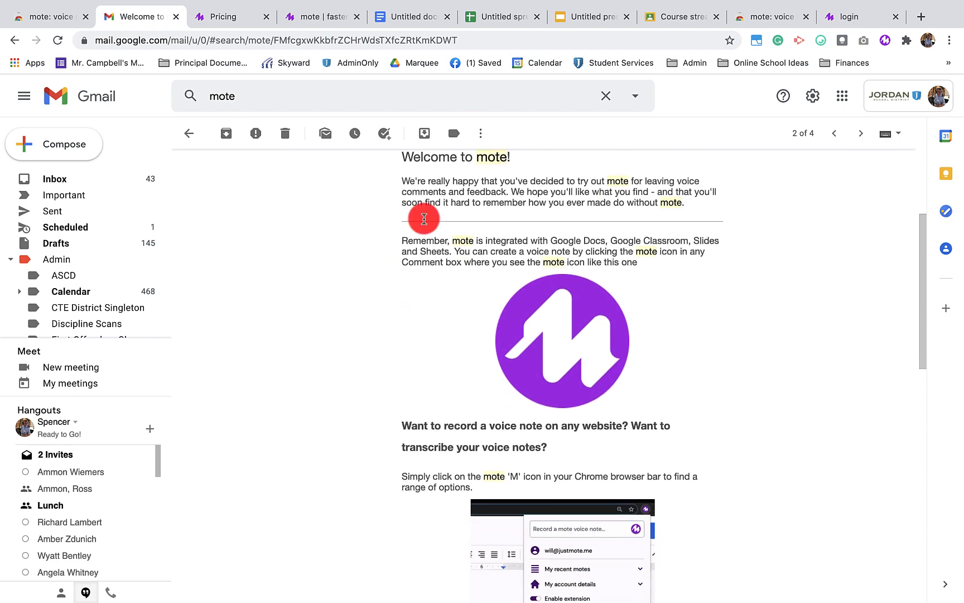
{"action": "scroll", "scroll_direction": "down", "scroll_amount": 3}
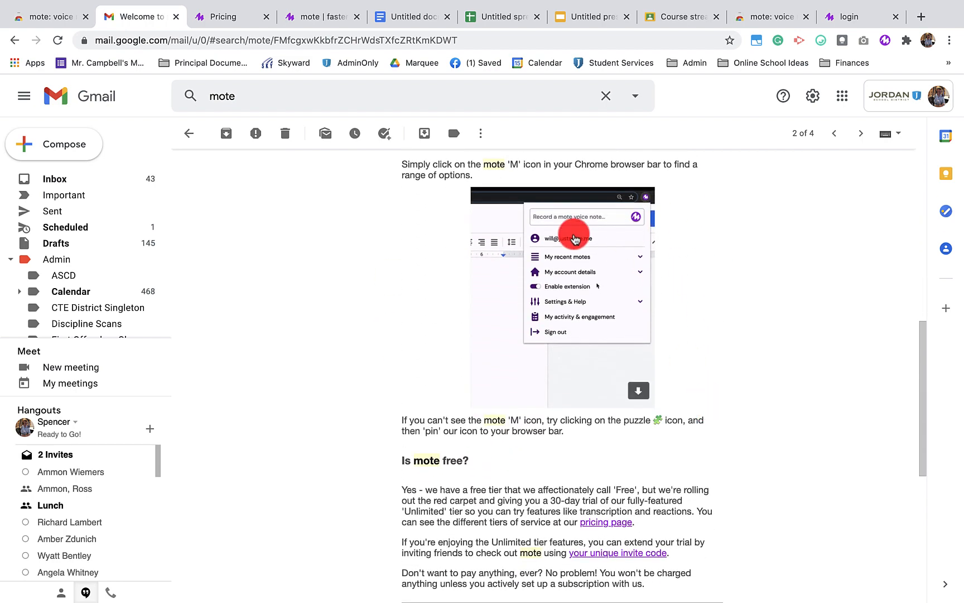
{"action": "scroll", "scroll_direction": "down", "scroll_amount": 3}
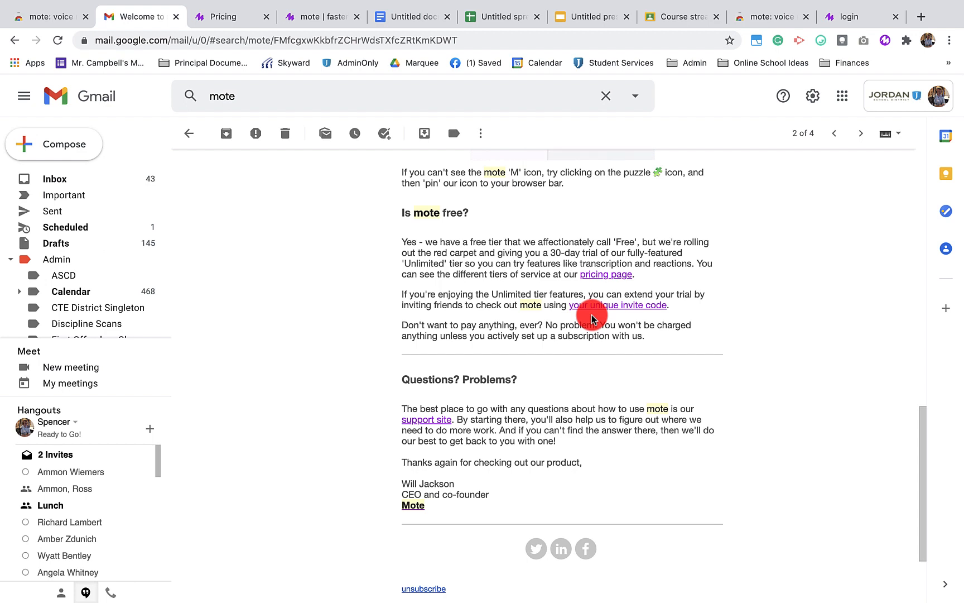
{"action": "mouse_move", "coordinate": [644, 359]}
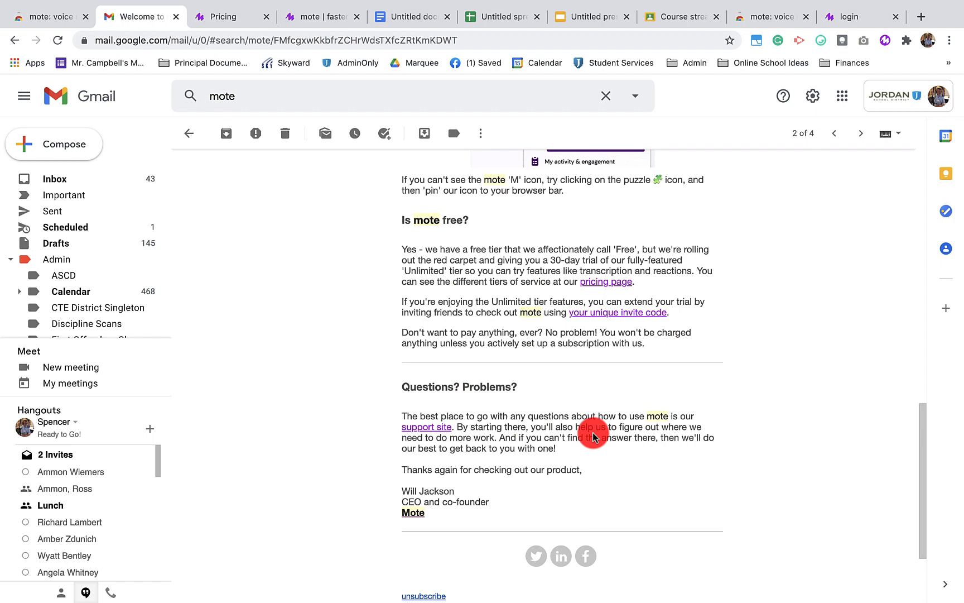
- Return to mote's pricing page with the three plan tiers
{"action": "left_click", "coordinate": [231, 17]}
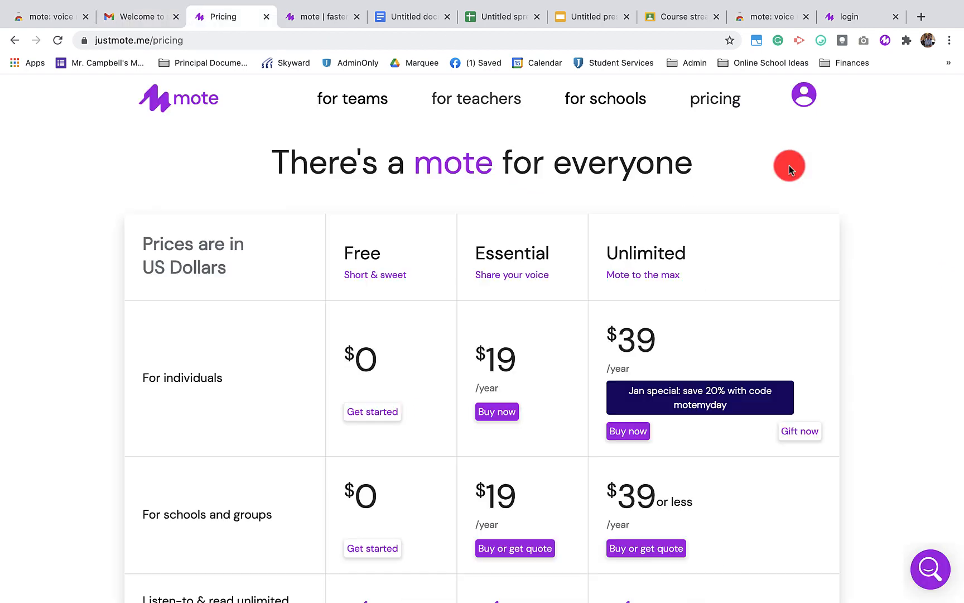
{"action": "mouse_move", "coordinate": [829, 145]}
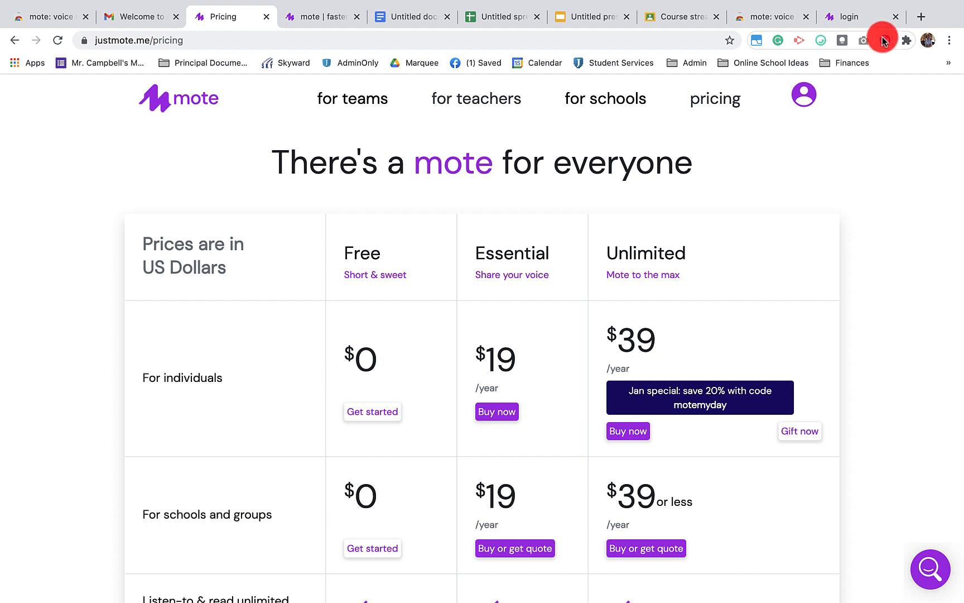
{"action": "mouse_move", "coordinate": [884, 41]}
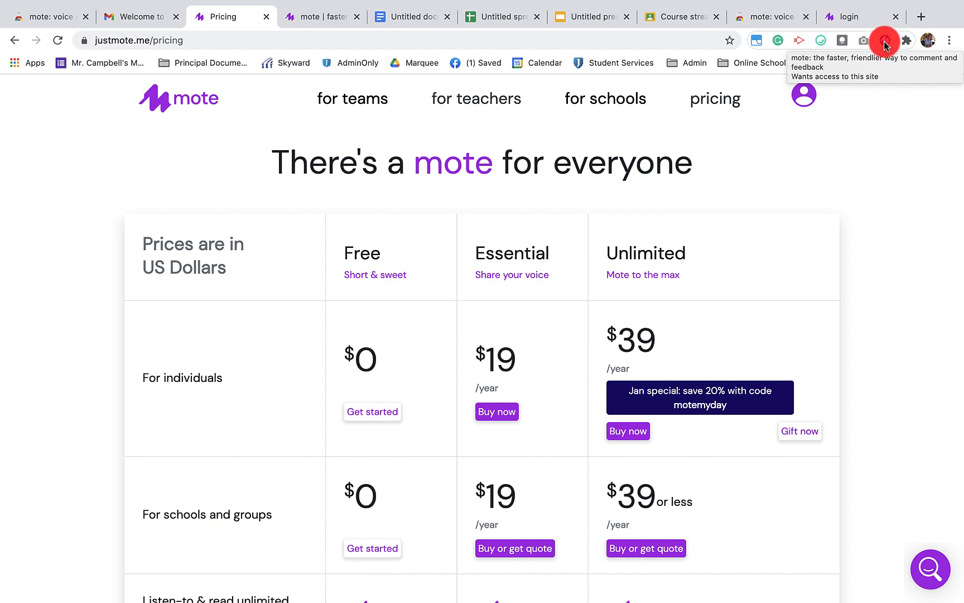
- Expand 'My recent motes' and 'My account details' showing the Unlimited trial ending in 28 days
{"action": "left_click", "coordinate": [884, 40]}
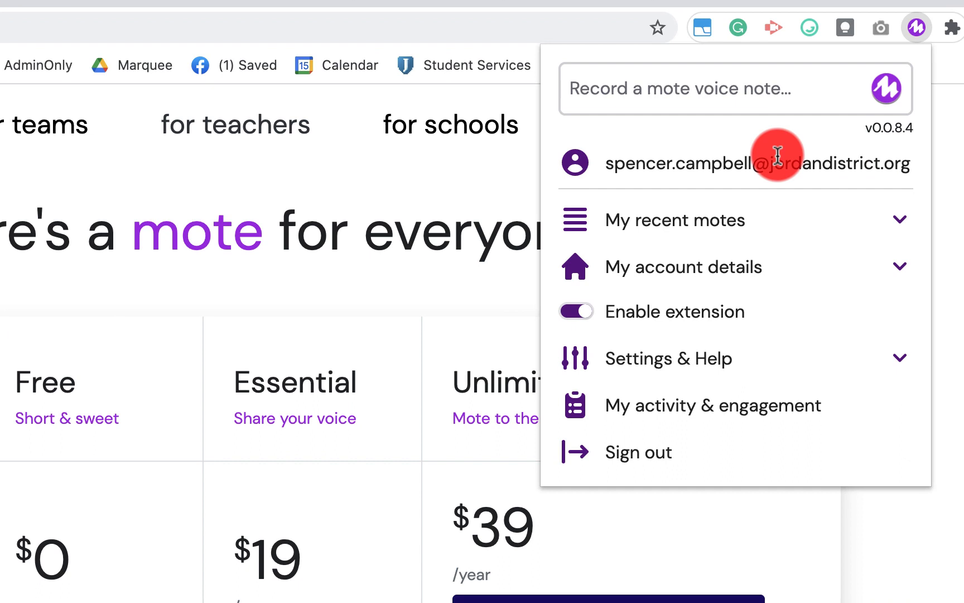
{"action": "mouse_move", "coordinate": [749, 131]}
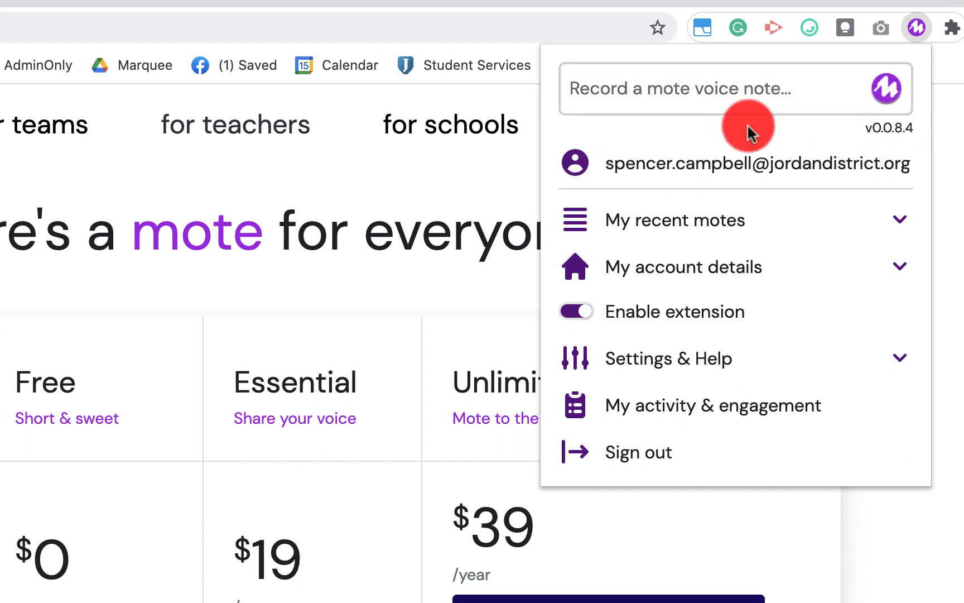
{"action": "mouse_move", "coordinate": [866, 120]}
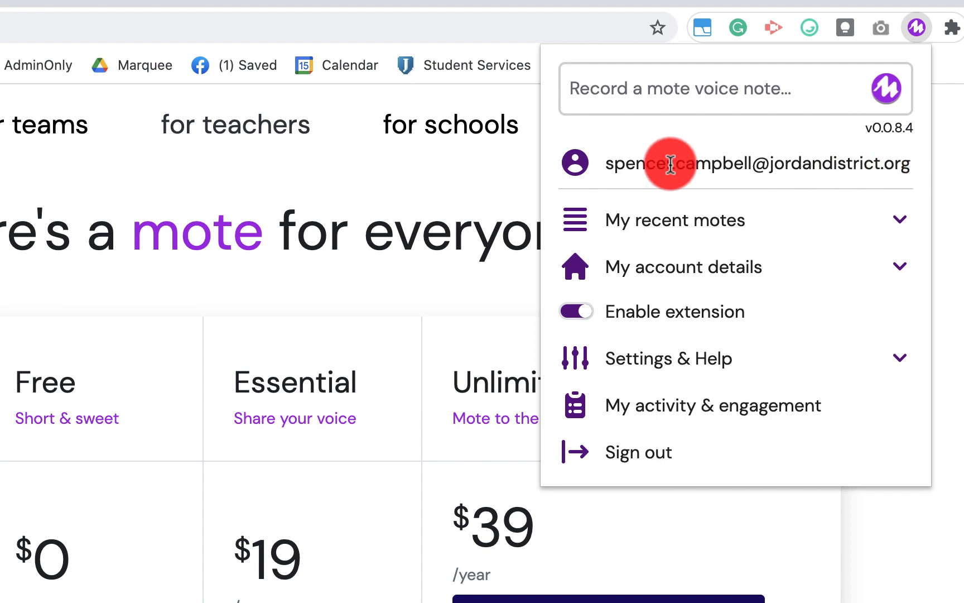
{"action": "left_click", "coordinate": [675, 220]}
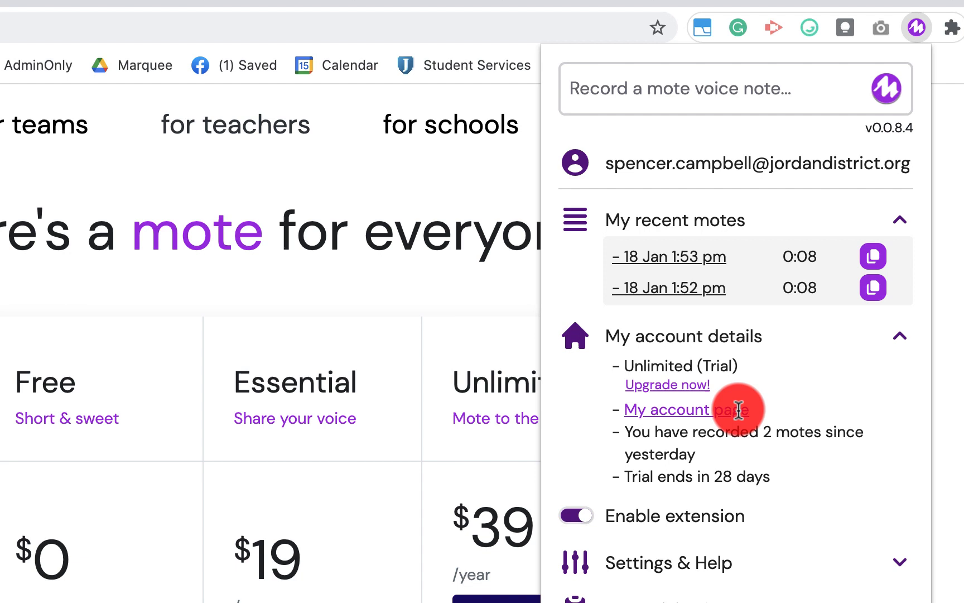
{"action": "mouse_move", "coordinate": [610, 447]}
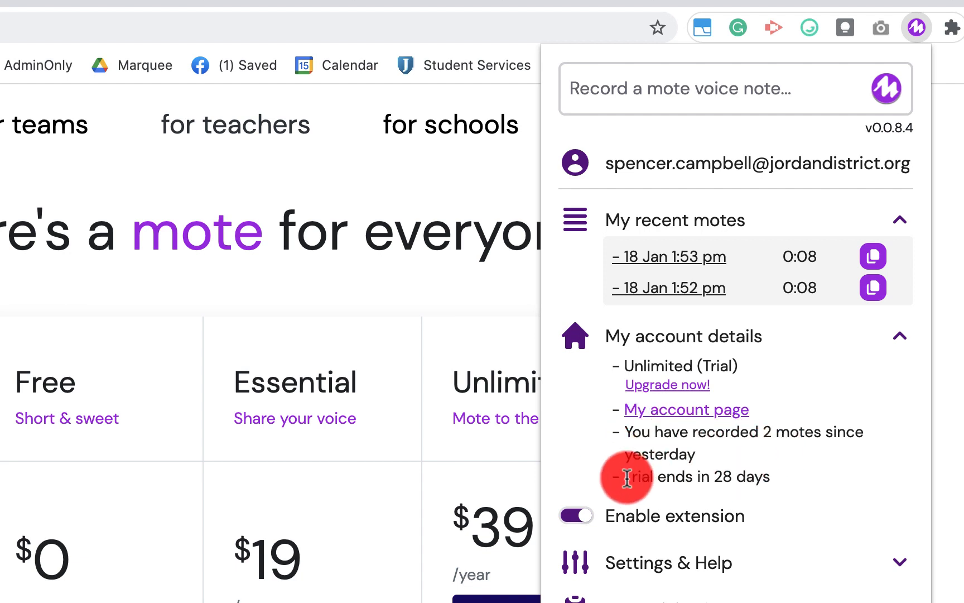
{"action": "left_click", "coordinate": [575, 516]}
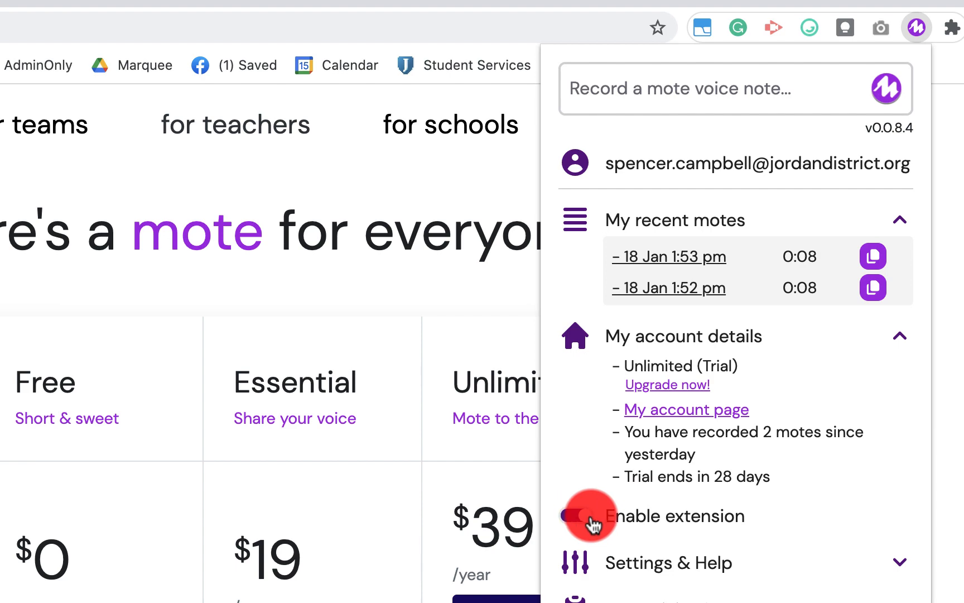
{"action": "left_click", "coordinate": [576, 515]}
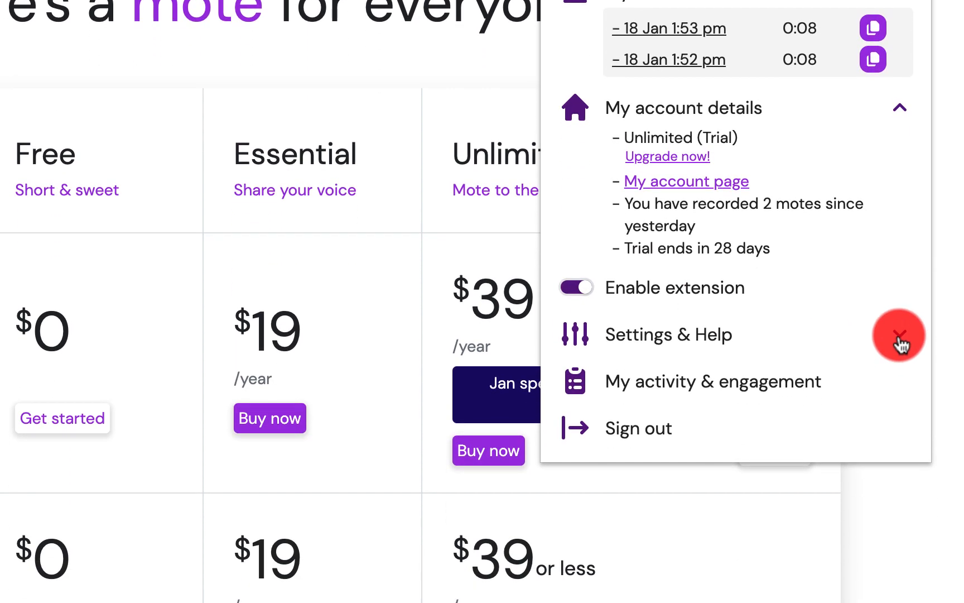
- Toggle 'Enable voice transcription' on and off under Settings & Help, then go to My activity & engagement
{"action": "left_click", "coordinate": [668, 334]}
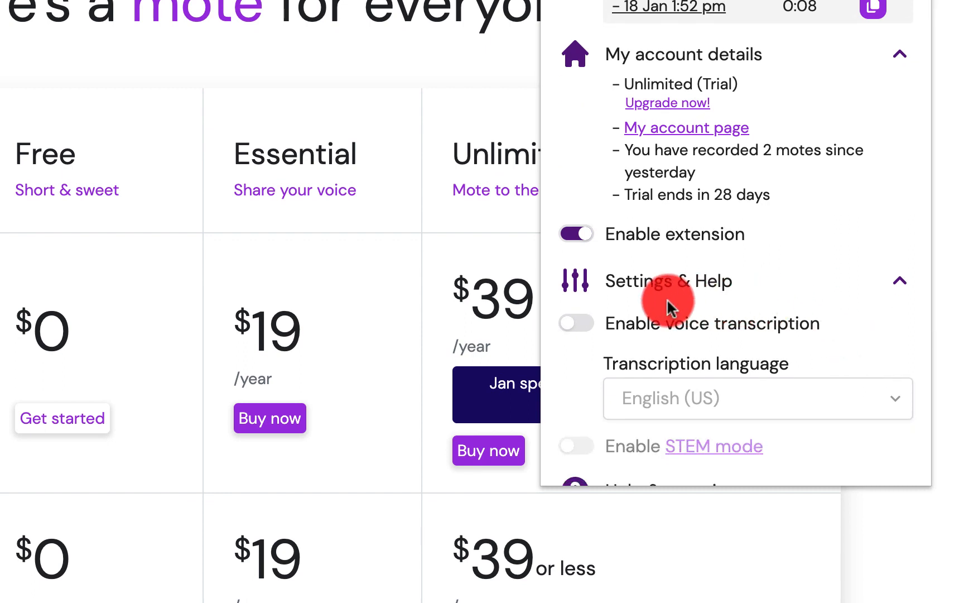
{"action": "left_click", "coordinate": [576, 323]}
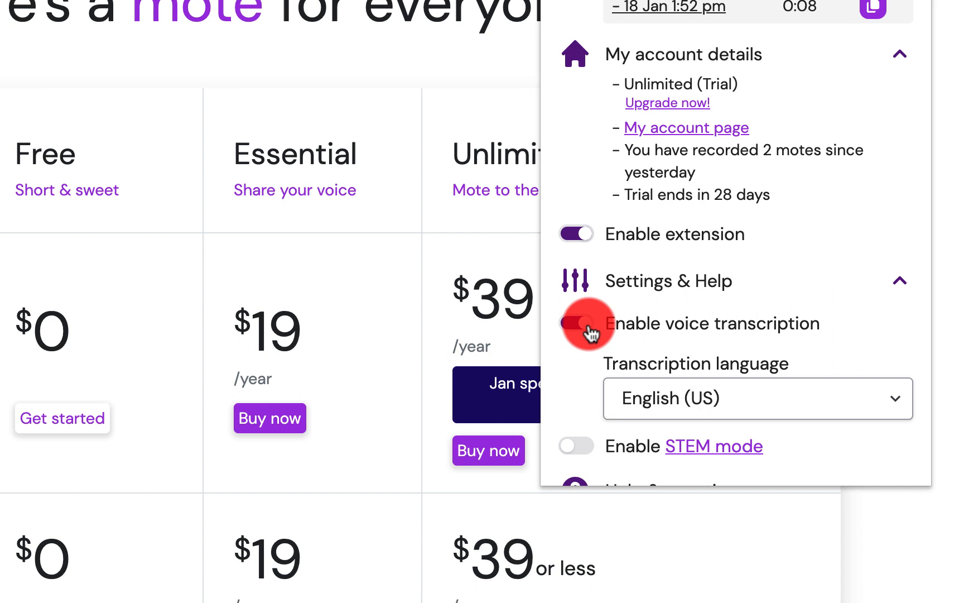
{"action": "left_click", "coordinate": [576, 323]}
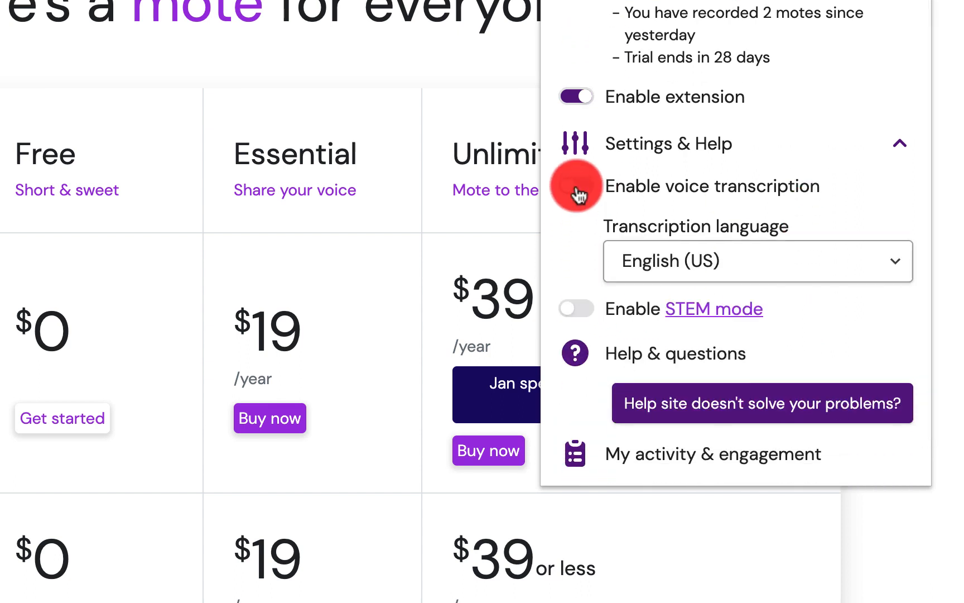
{"action": "left_click", "coordinate": [575, 185]}
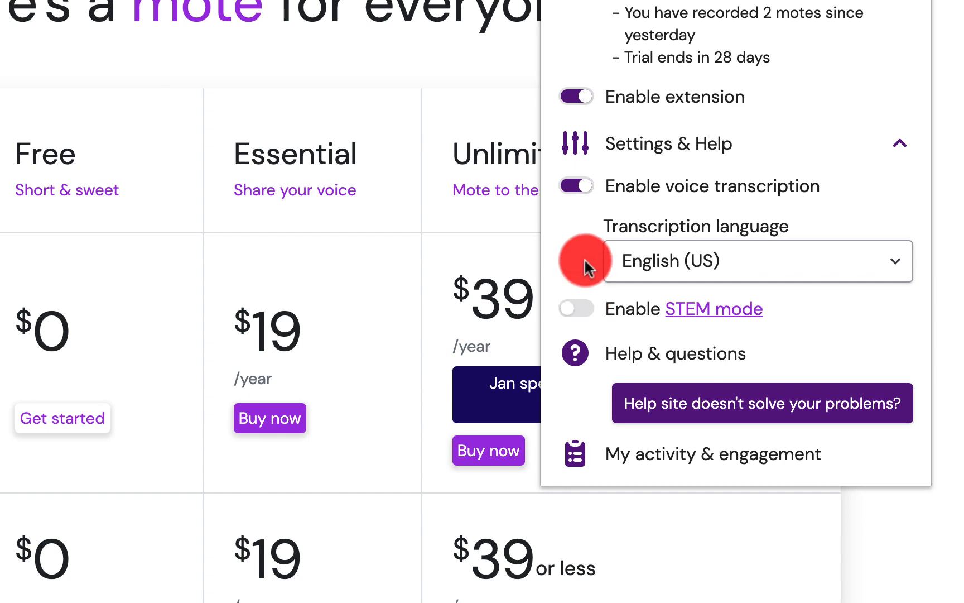
{"action": "left_click", "coordinate": [575, 185]}
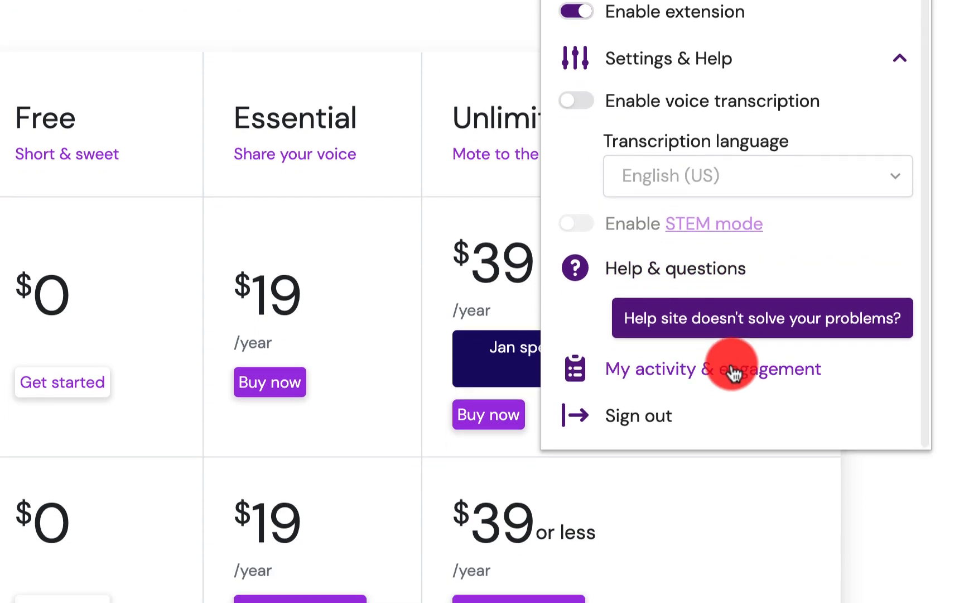
{"action": "left_click", "coordinate": [713, 369]}
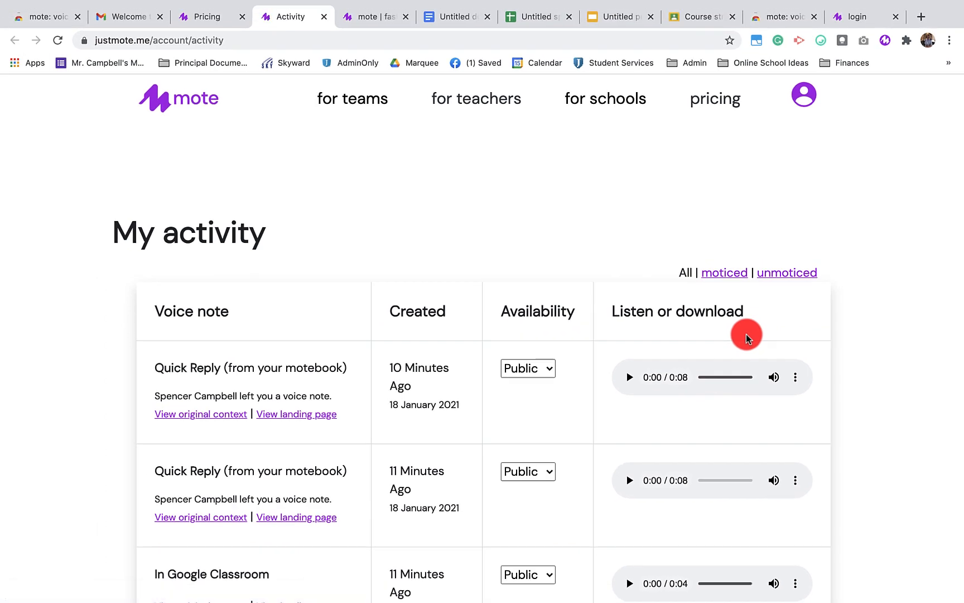
- Check a voice note's Availability options, then filter My activity to unmoticed notes only
{"action": "scroll", "scroll_direction": "down", "scroll_amount": 3}
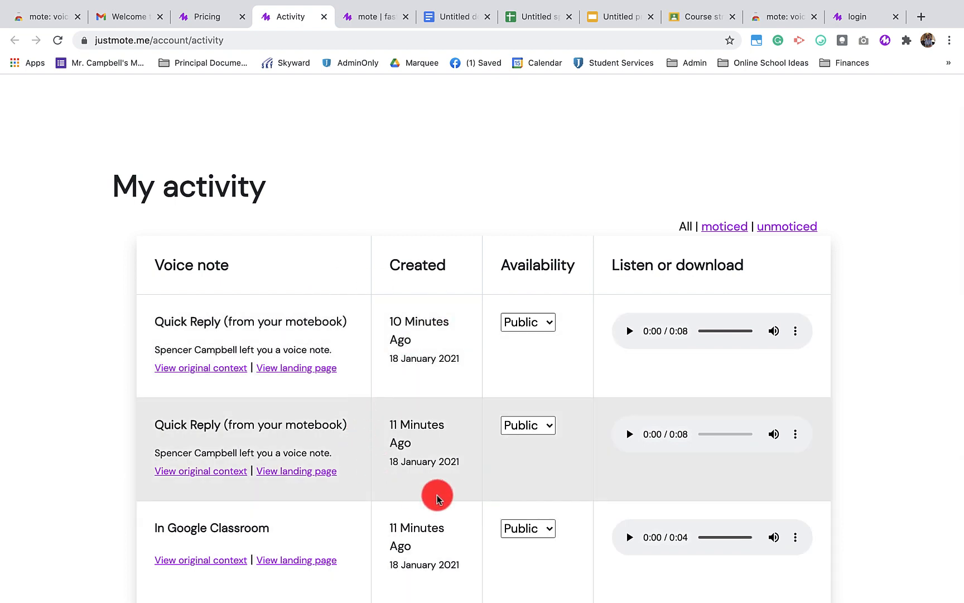
{"action": "left_click", "coordinate": [527, 322]}
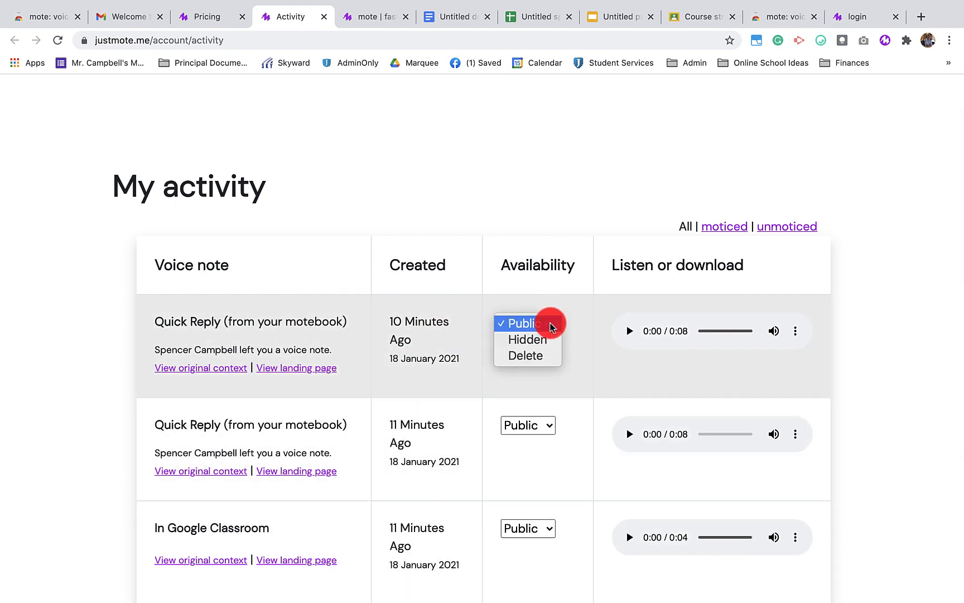
{"action": "mouse_move", "coordinate": [526, 339]}
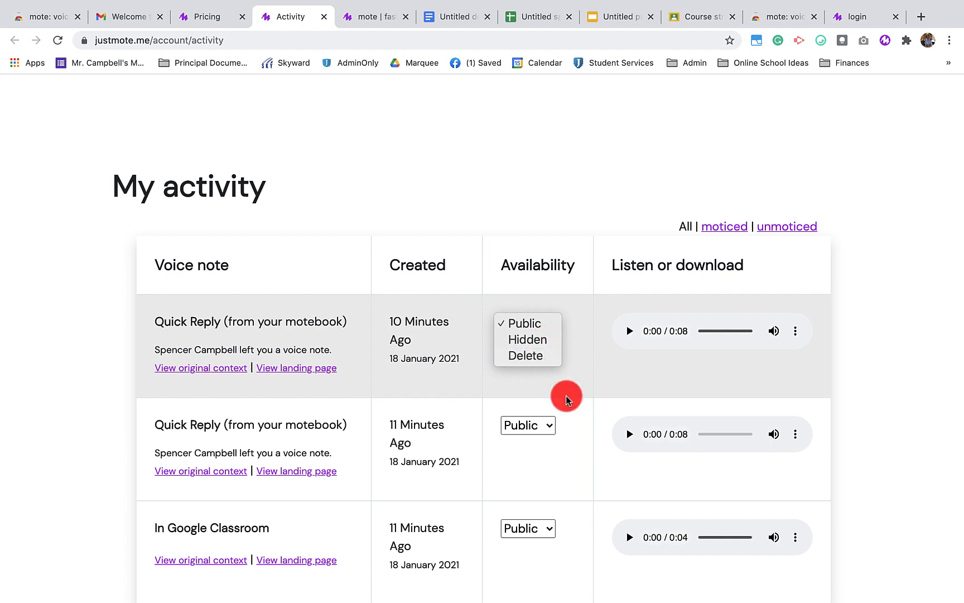
{"action": "mouse_move", "coordinate": [710, 249]}
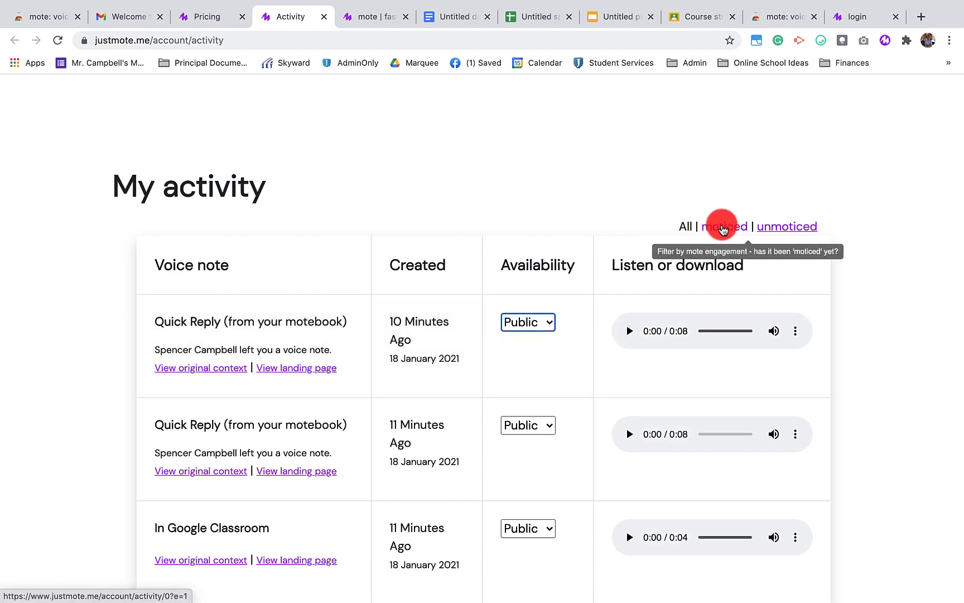
{"action": "left_click", "coordinate": [724, 226]}
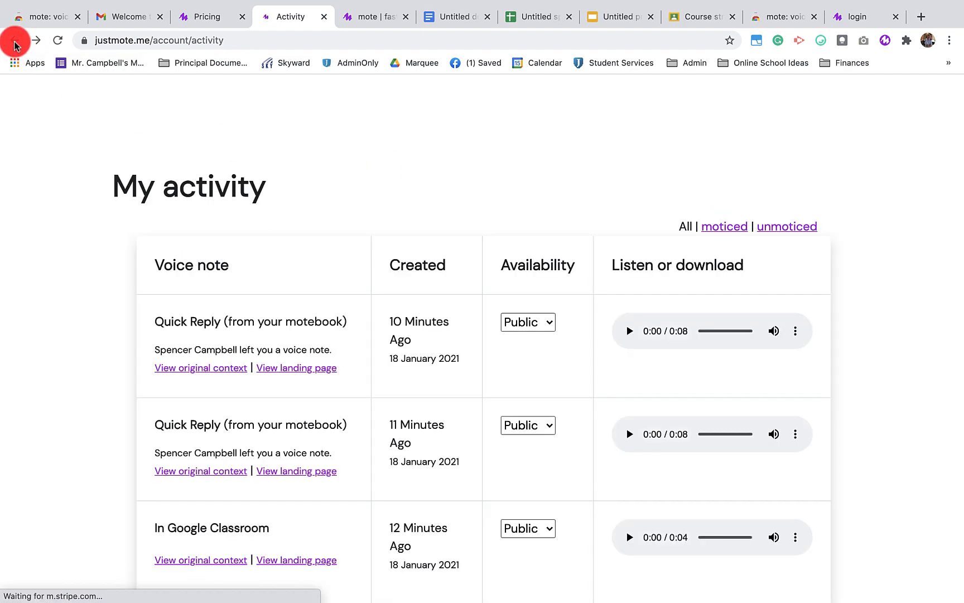
{"action": "left_click", "coordinate": [787, 226]}
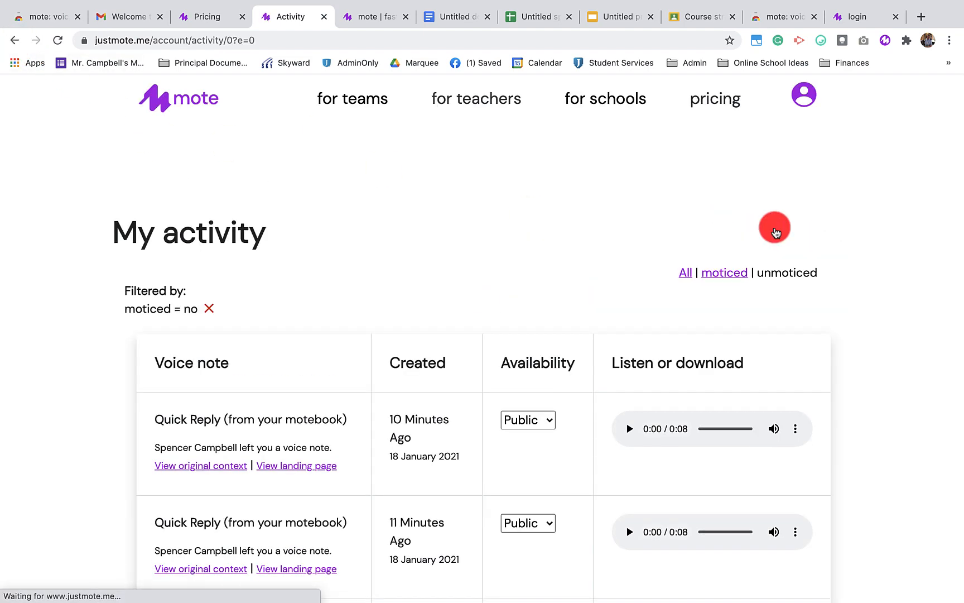
{"action": "scroll", "scroll_direction": "down", "scroll_amount": 3}
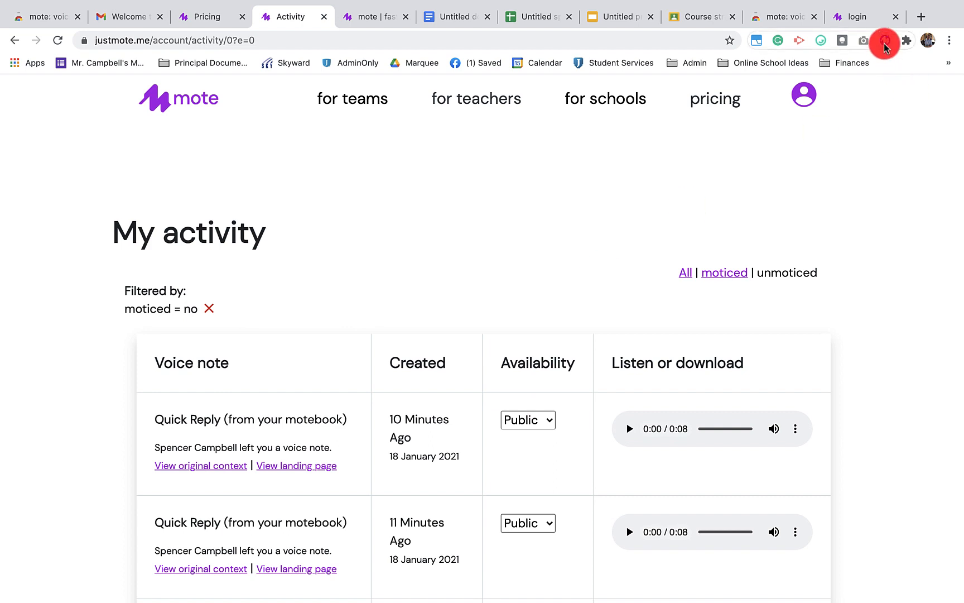
{"action": "left_click", "coordinate": [883, 40]}
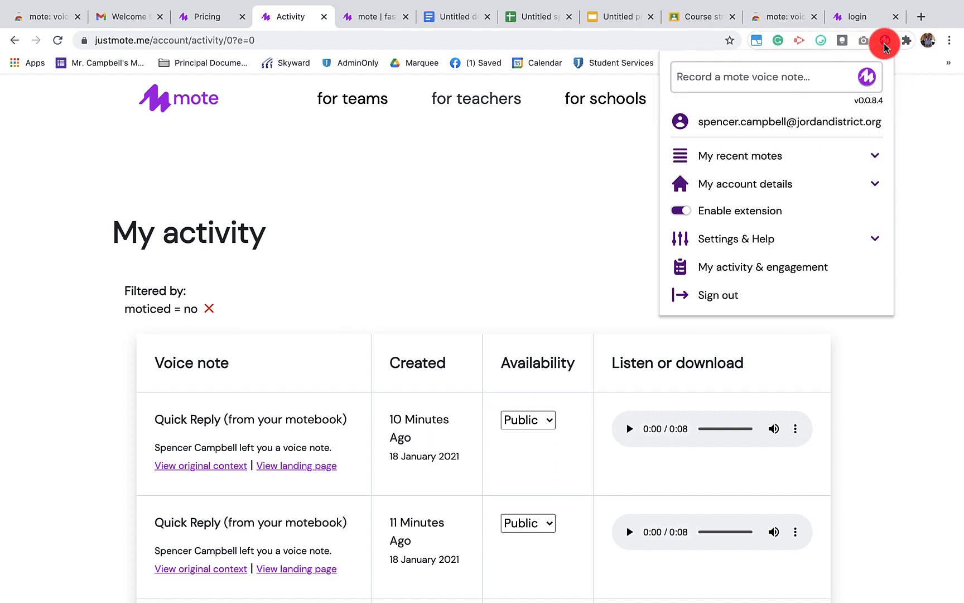
{"action": "mouse_move", "coordinate": [542, 219]}
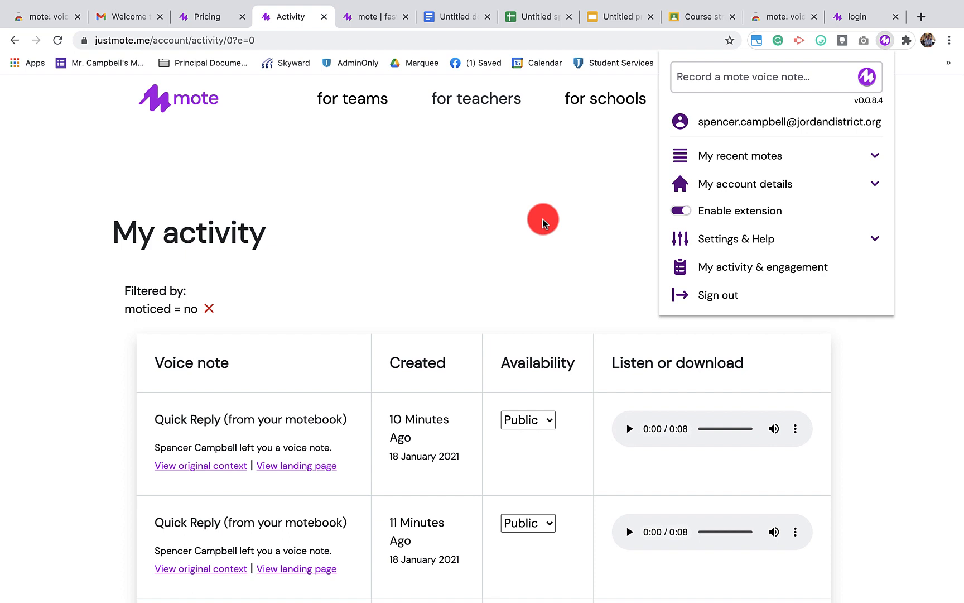
{"action": "left_click", "coordinate": [455, 16]}
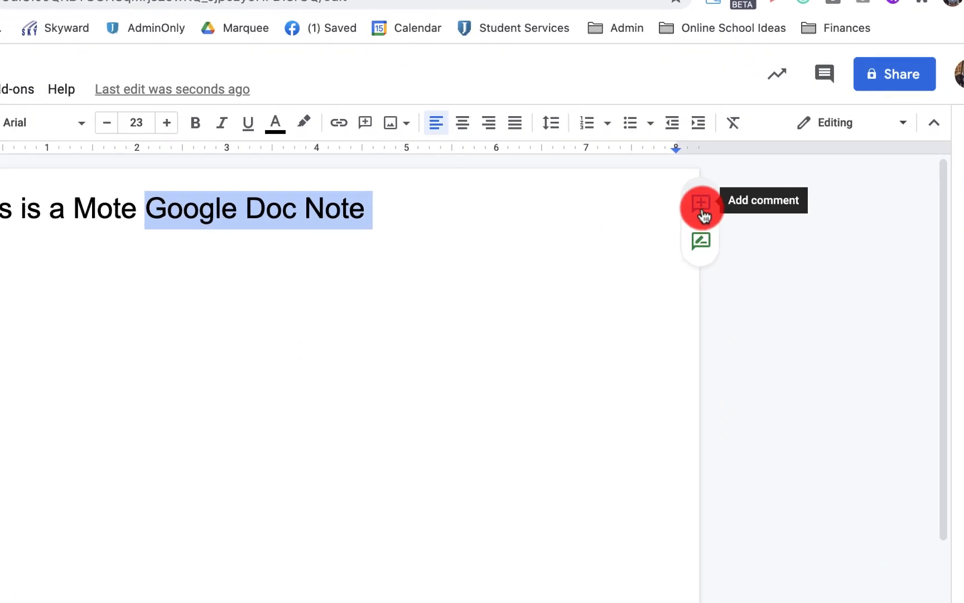
- Add a comment on the word 'Note' and start a mote voice recording in it
{"action": "left_click", "coordinate": [699, 202]}
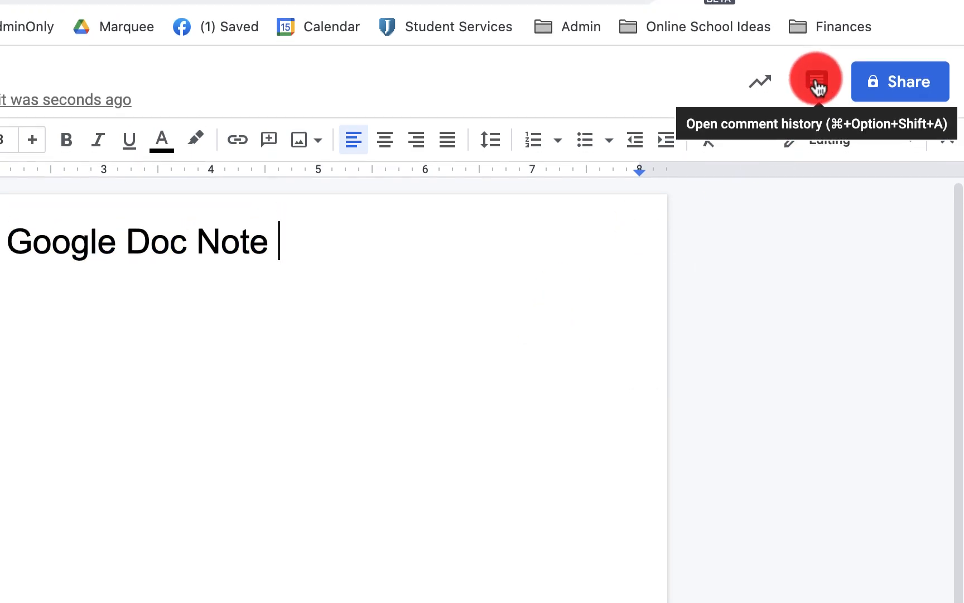
{"action": "left_click", "coordinate": [817, 81]}
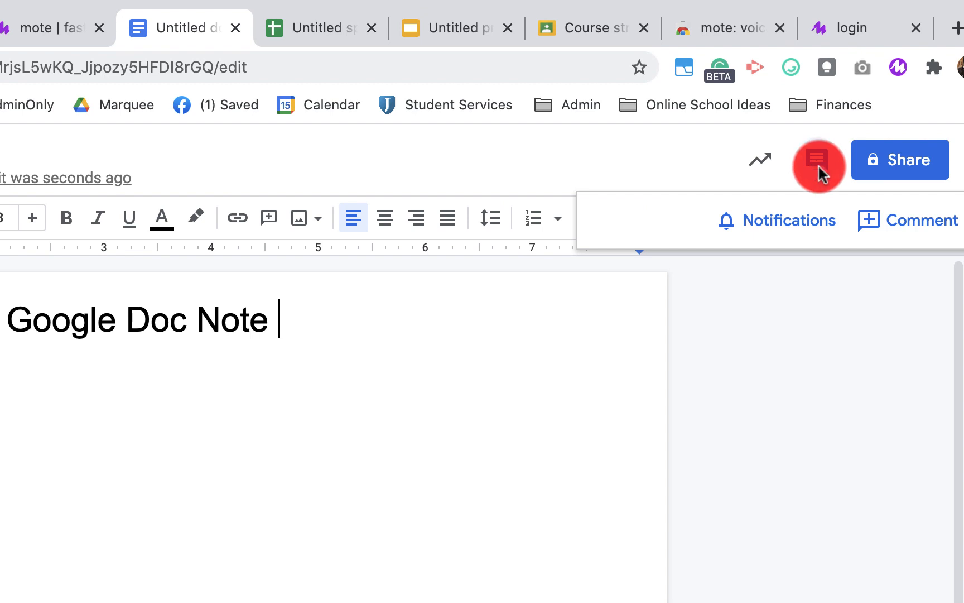
{"action": "left_click", "coordinate": [817, 159]}
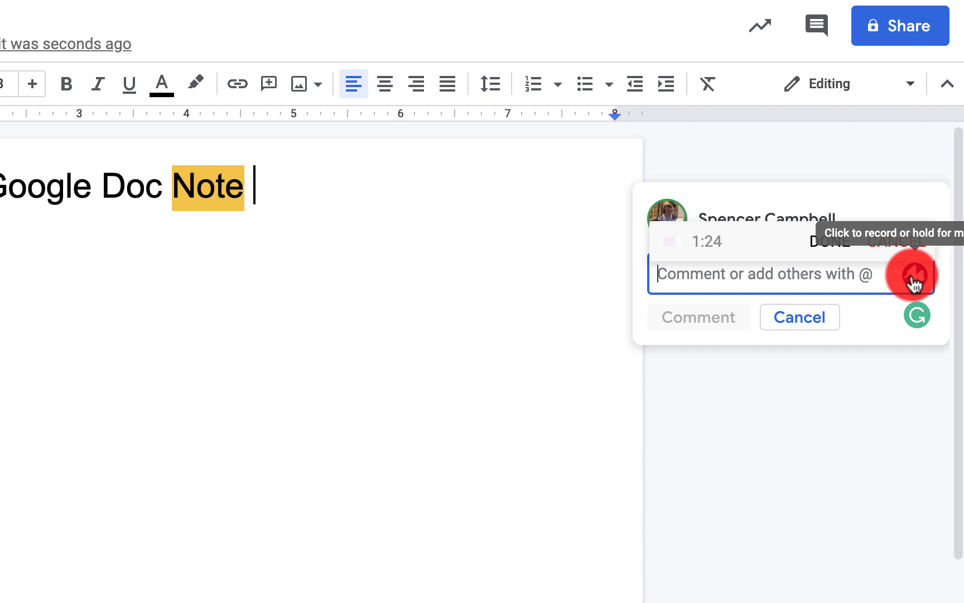
{"action": "mouse_move", "coordinate": [757, 238]}
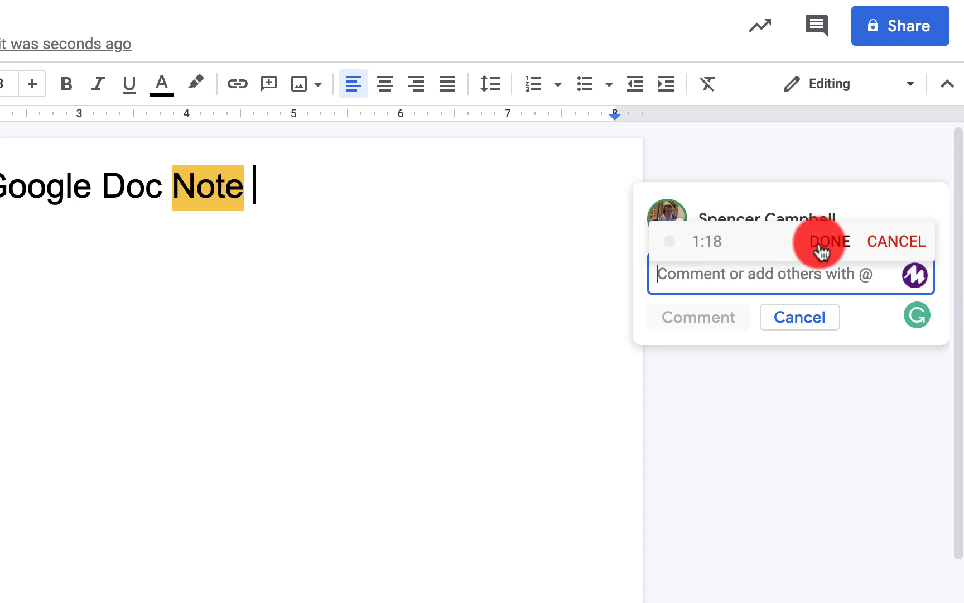
- Finish the voice note, review and play back its transcript, leaving the draft comment with its link
{"action": "left_click", "coordinate": [829, 241]}
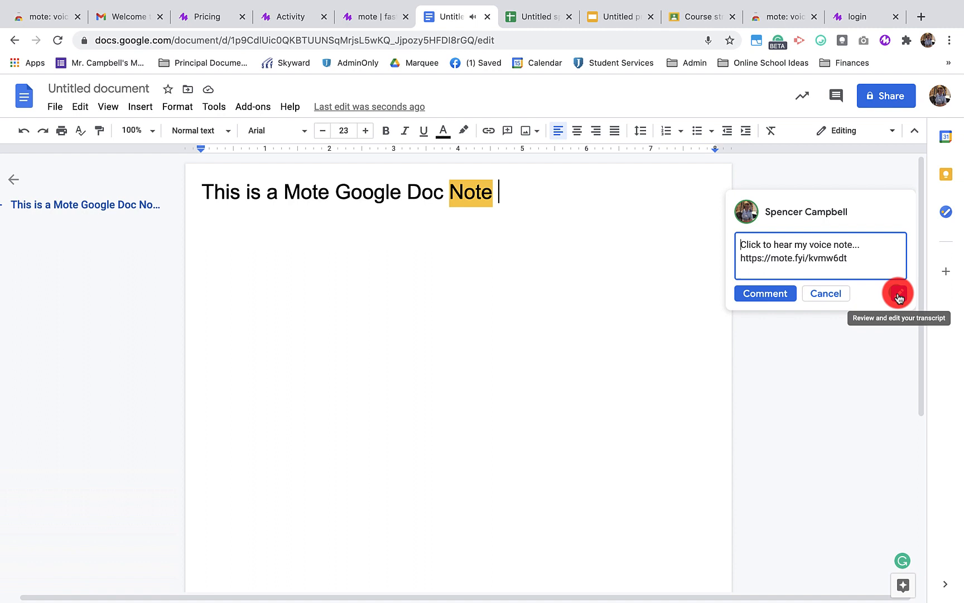
{"action": "left_click", "coordinate": [897, 293]}
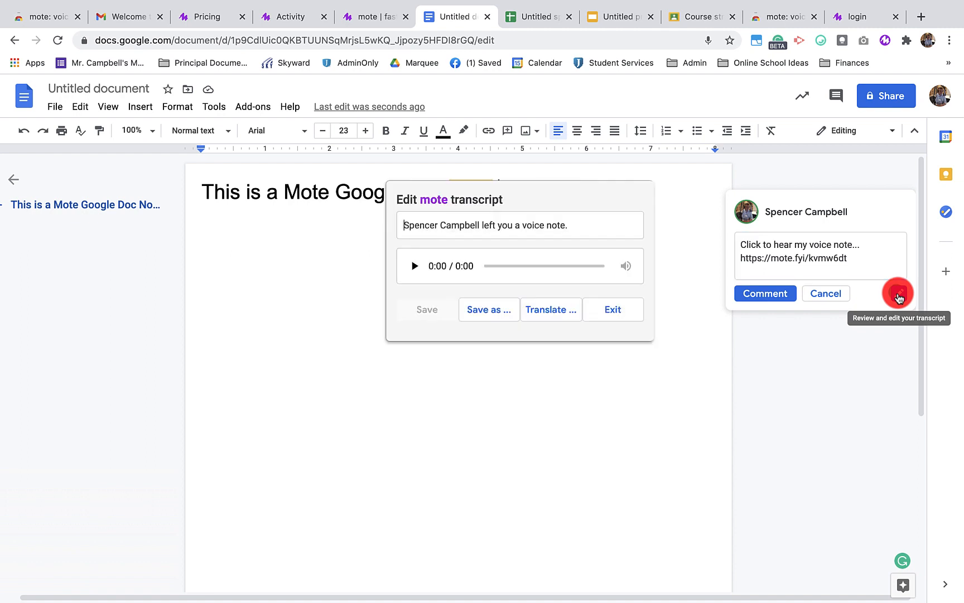
{"action": "left_click", "coordinate": [414, 265]}
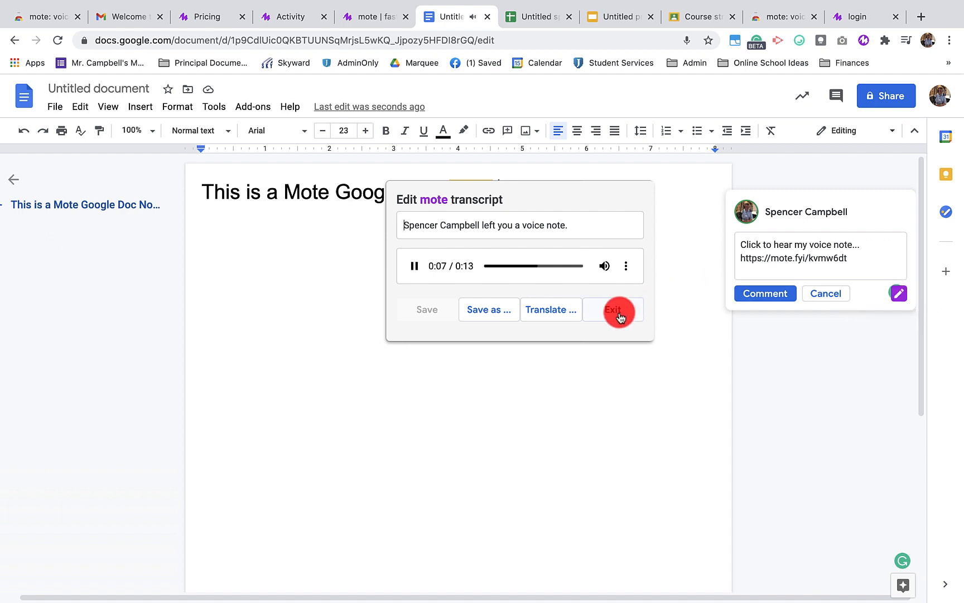
{"action": "left_click", "coordinate": [613, 309]}
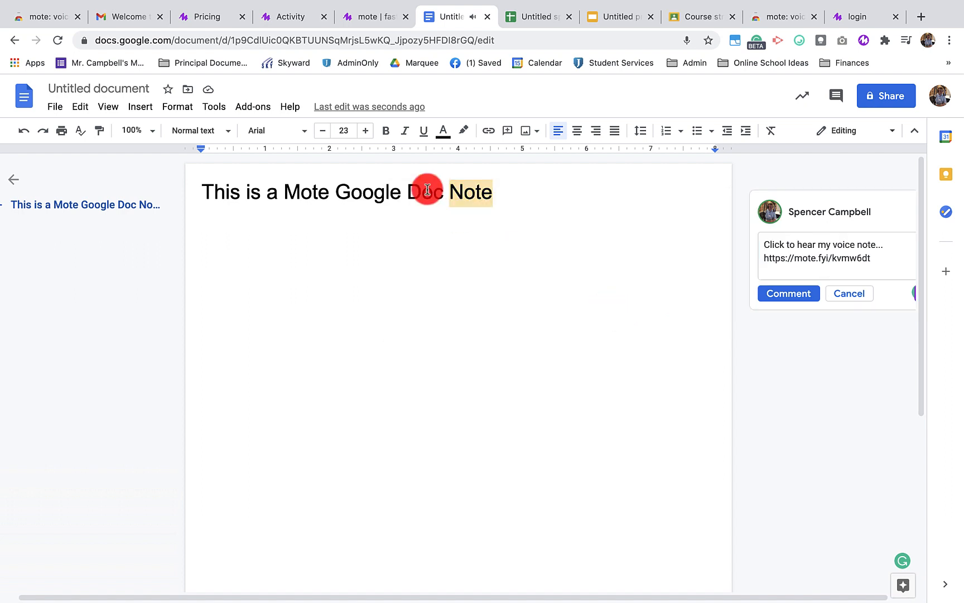
- Add a 'New Text' line and insert the saved Quick Reply mote from the motebook into a new comment
{"action": "left_click_drag", "start_coordinate": [429, 190], "coordinate": [286, 190]}
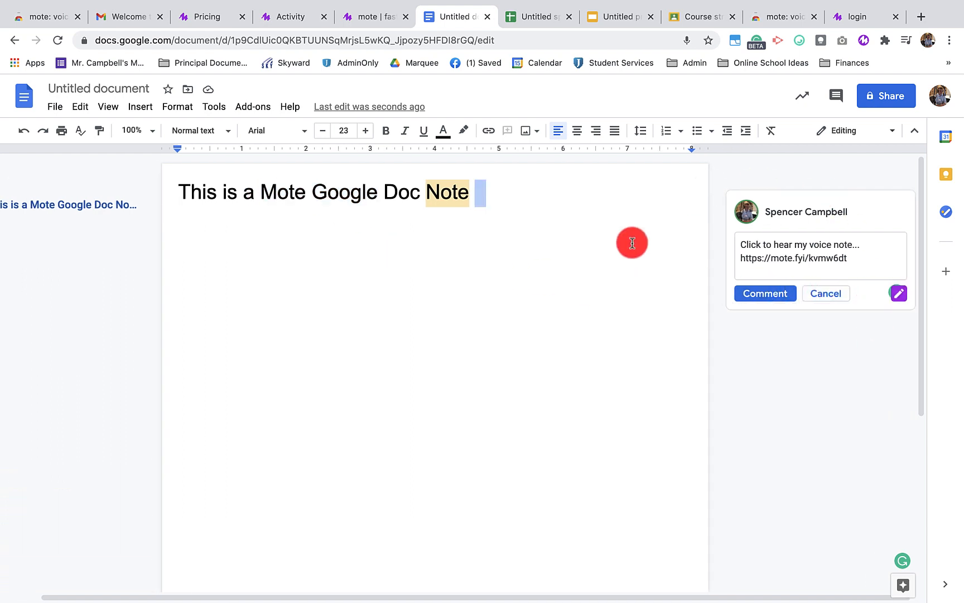
{"action": "type", "text": "New"}
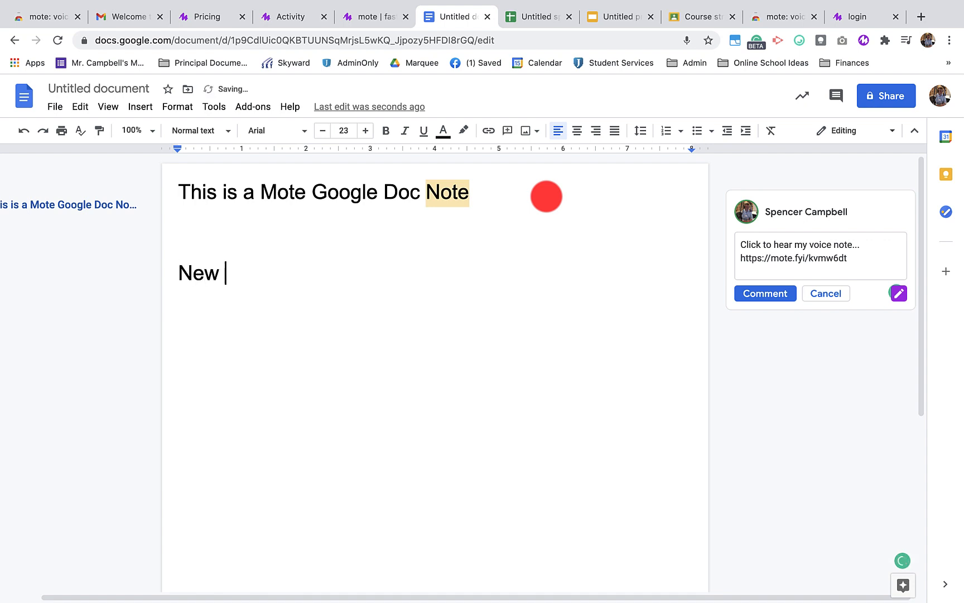
{"action": "type", "text": "Text"}
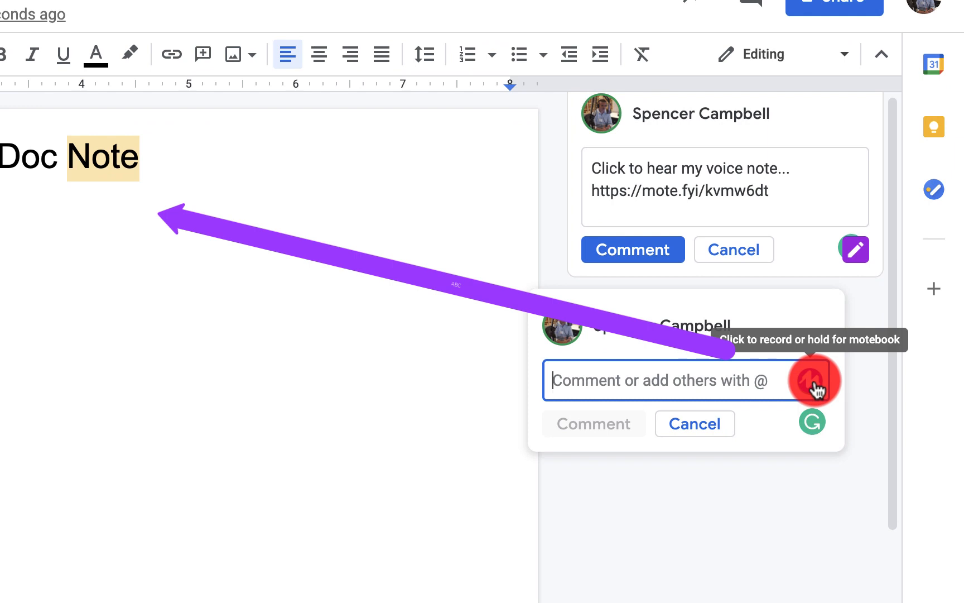
{"action": "left_click", "coordinate": [811, 381]}
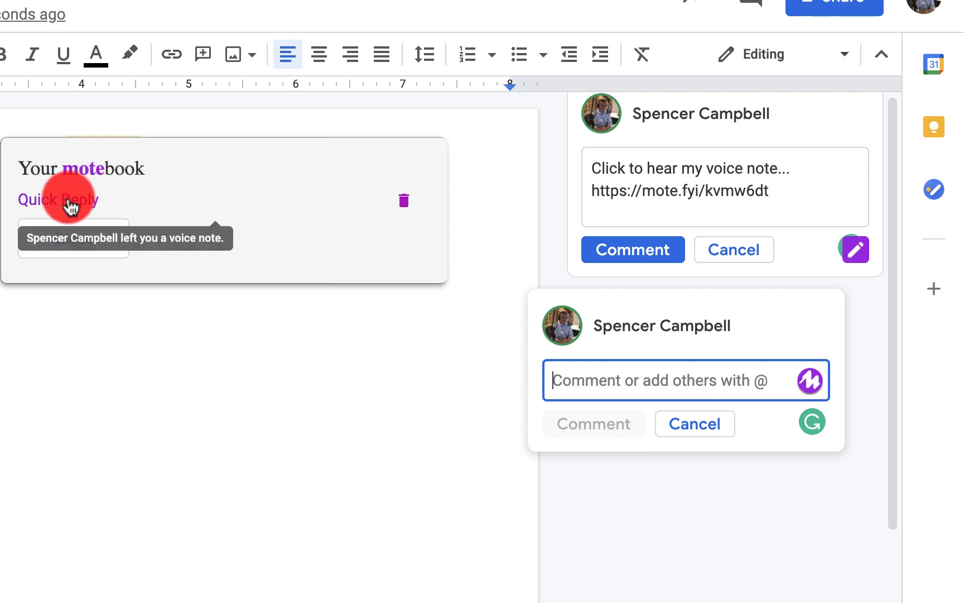
{"action": "left_click", "coordinate": [59, 199]}
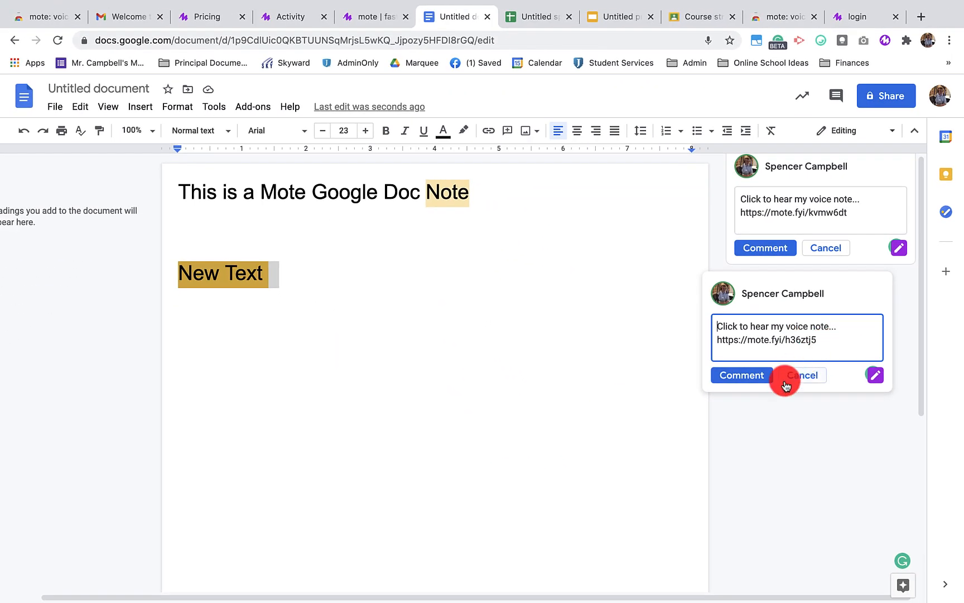
{"action": "mouse_move", "coordinate": [801, 375]}
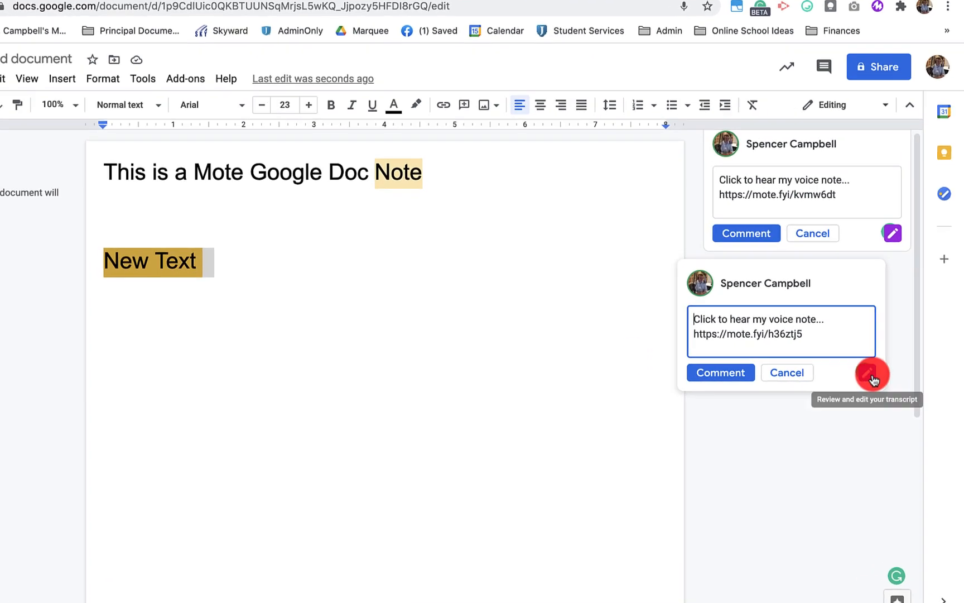
- Save the voice note into the motebook under the name More via the transcript editor
{"action": "left_click", "coordinate": [872, 375]}
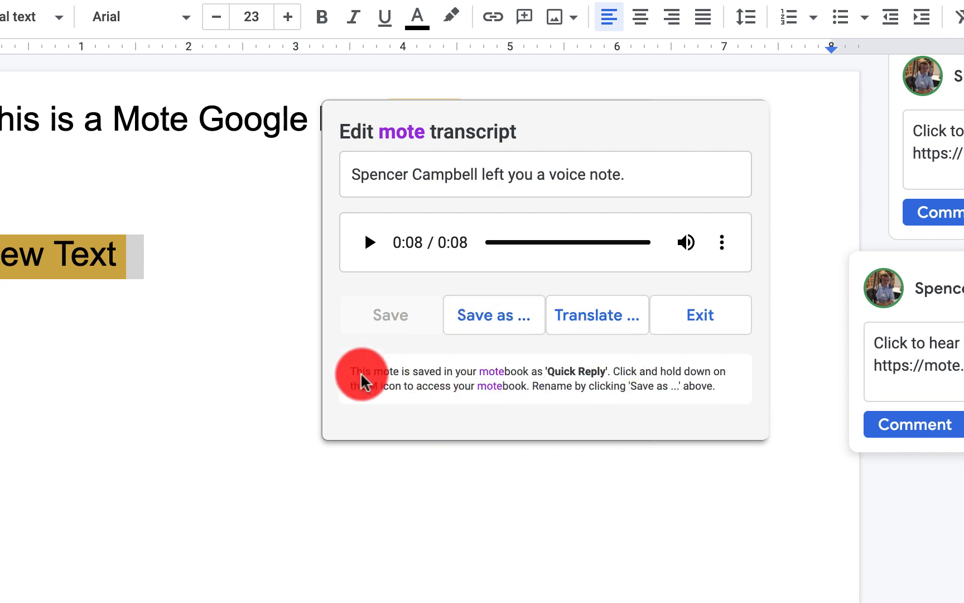
{"action": "mouse_move", "coordinate": [467, 411]}
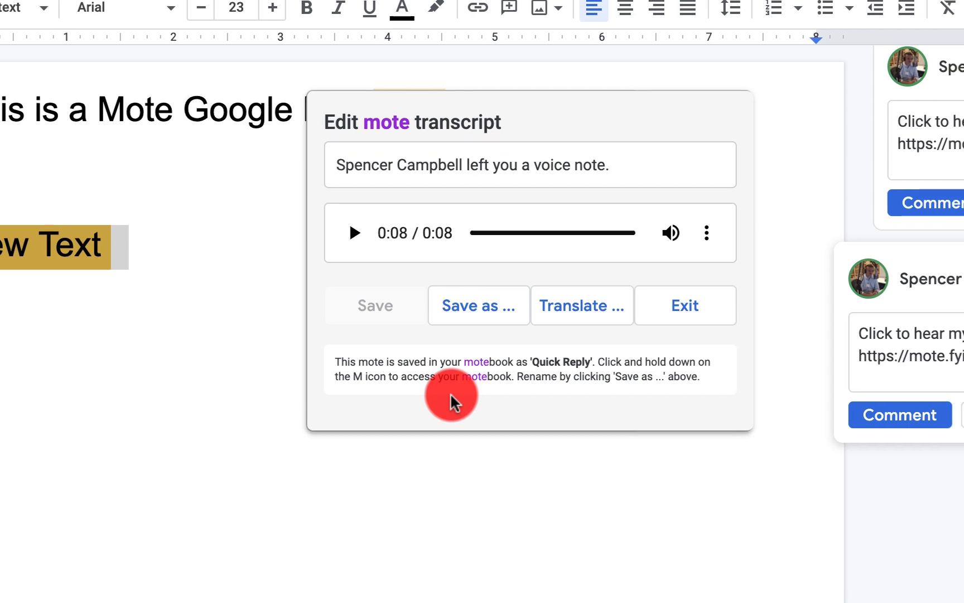
{"action": "left_click", "coordinate": [479, 305]}
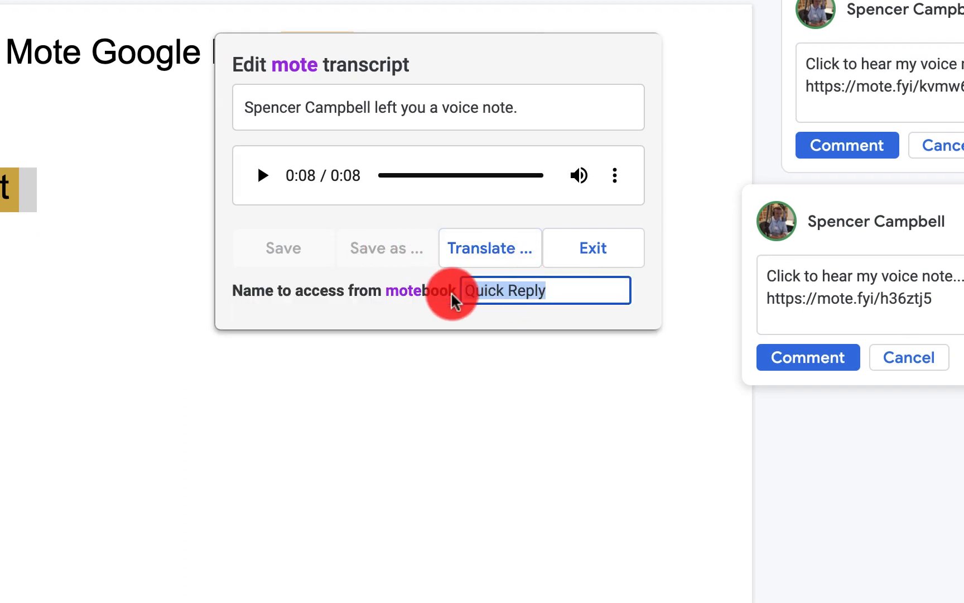
{"action": "type", "text": "Mor"}
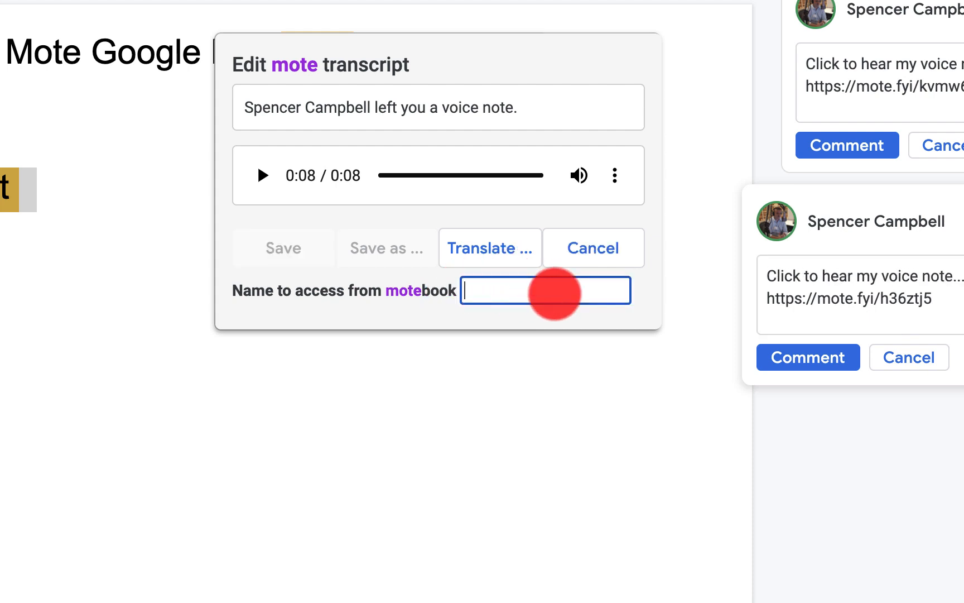
{"action": "type", "text": "More"}
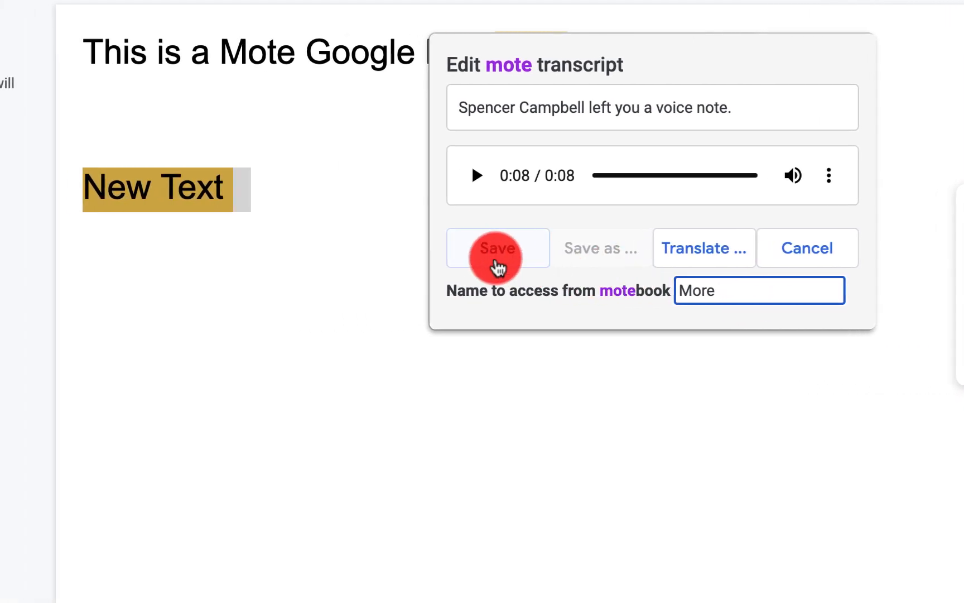
{"action": "left_click", "coordinate": [496, 247]}
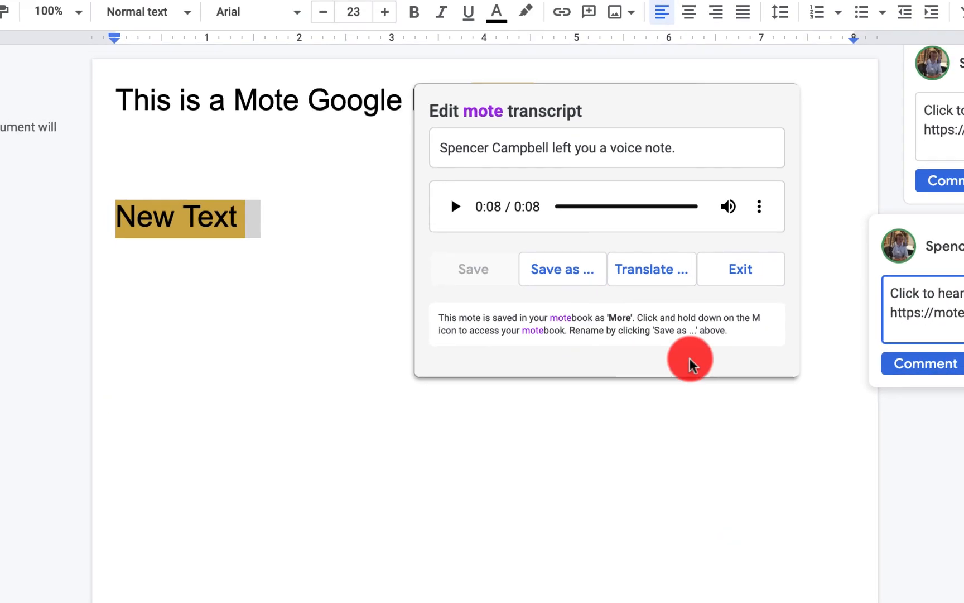
{"action": "left_click", "coordinate": [740, 269]}
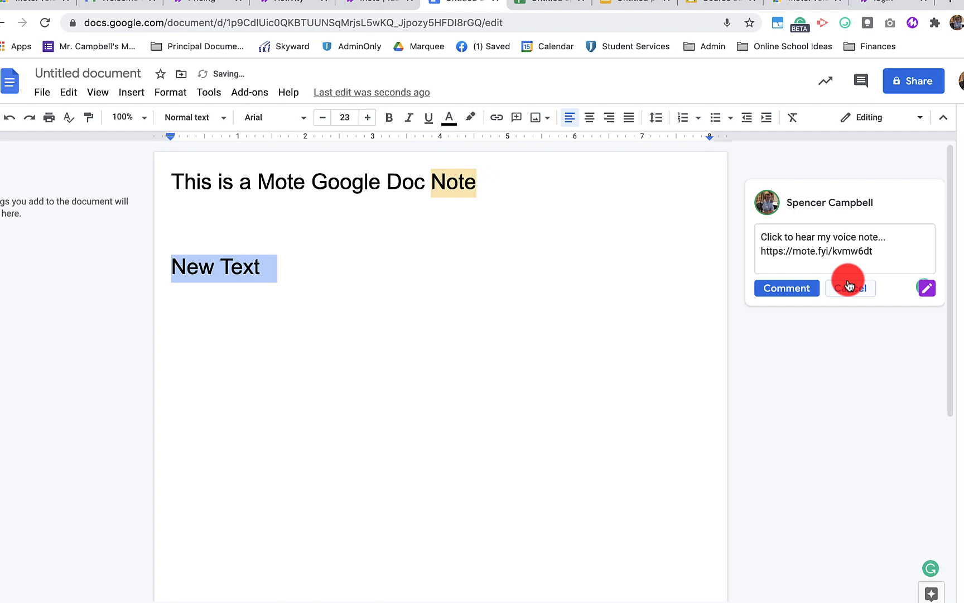
- Cancel the draft voice-note comment and switch to the untitled spreadsheet
{"action": "left_click", "coordinate": [849, 288]}
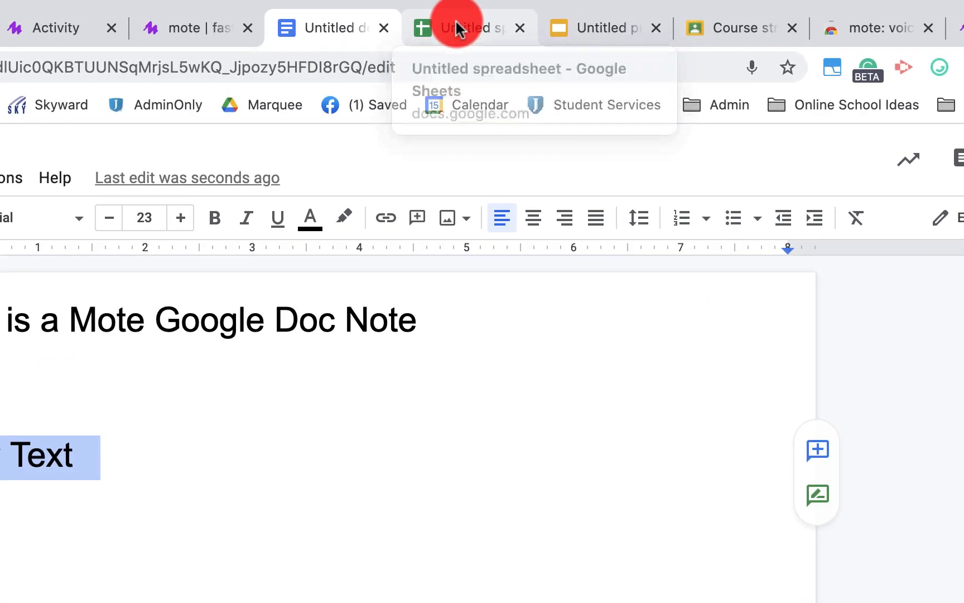
{"action": "left_click", "coordinate": [467, 27]}
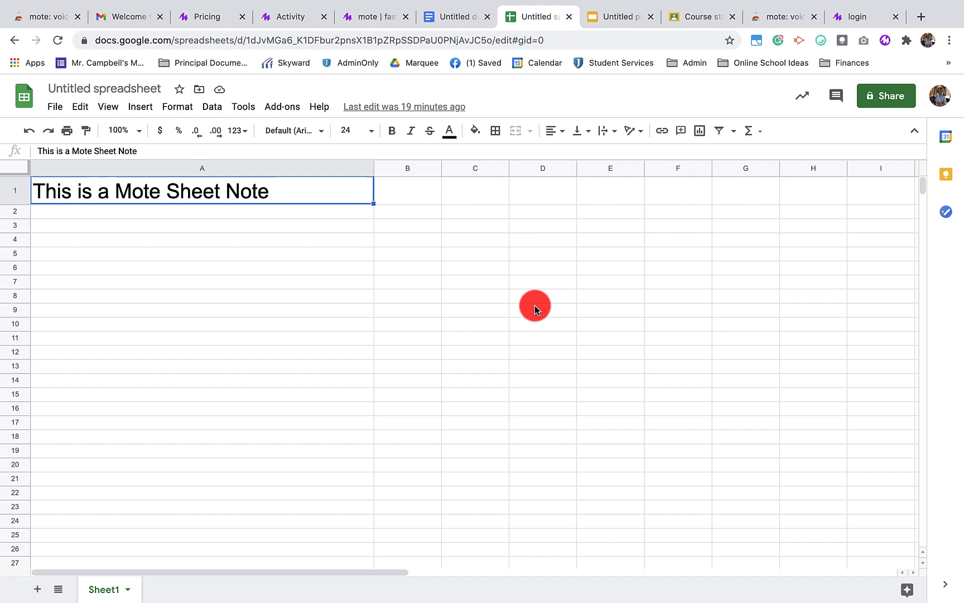
{"action": "mouse_move", "coordinate": [604, 400]}
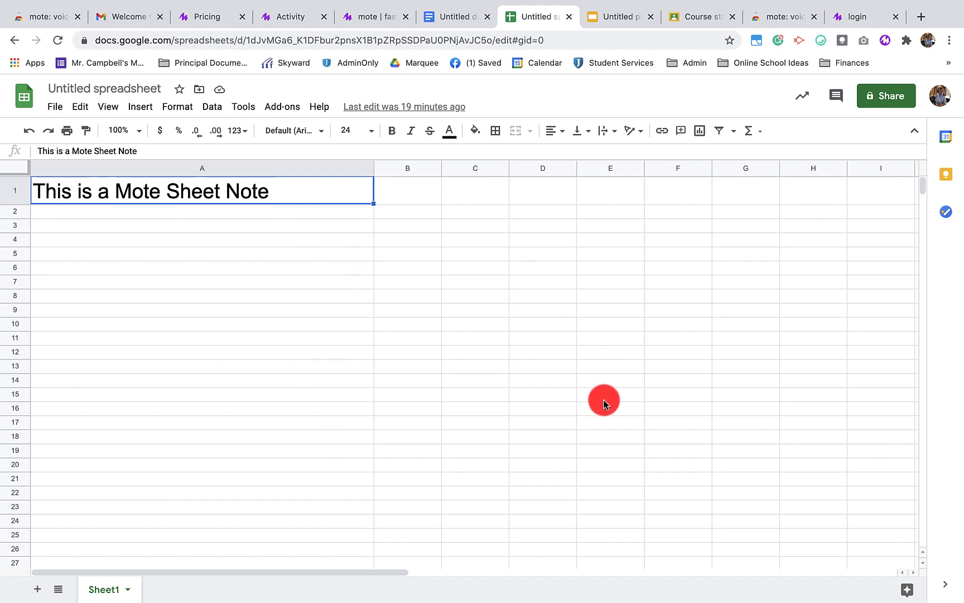
{"action": "mouse_move", "coordinate": [291, 191]}
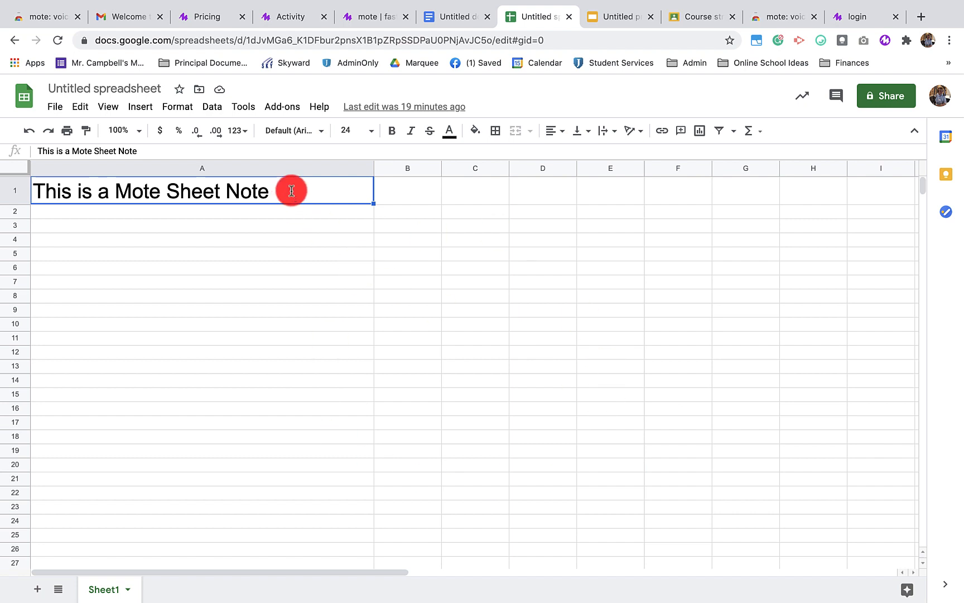
{"action": "left_click", "coordinate": [202, 238]}
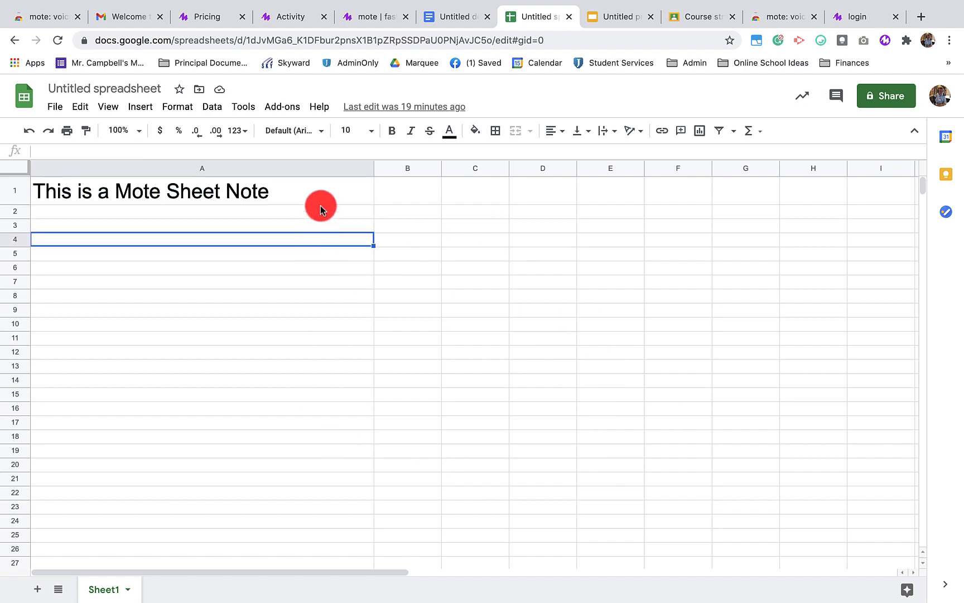
{"action": "left_click", "coordinate": [202, 191]}
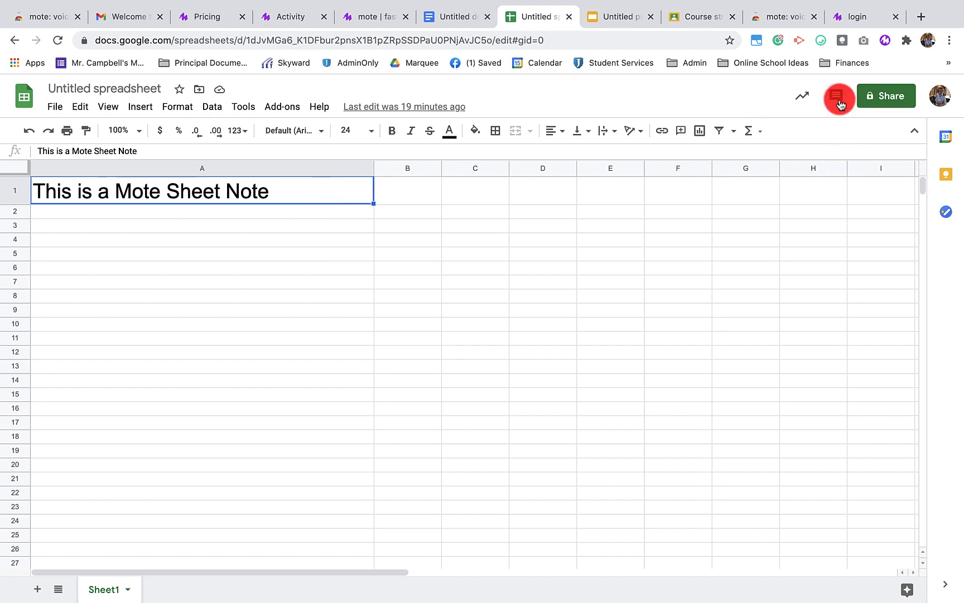
{"action": "left_click", "coordinate": [839, 98]}
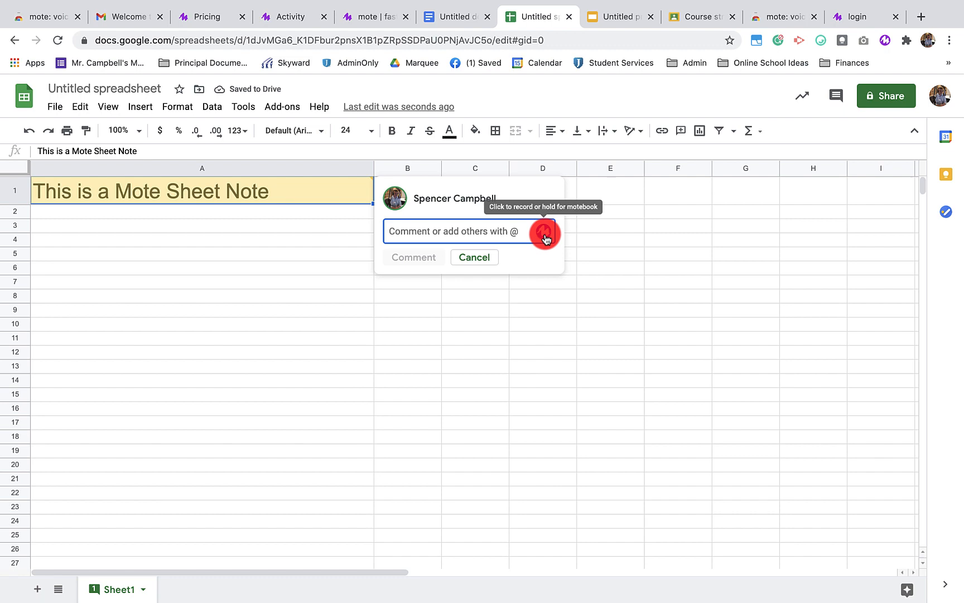
{"action": "left_click", "coordinate": [543, 234]}
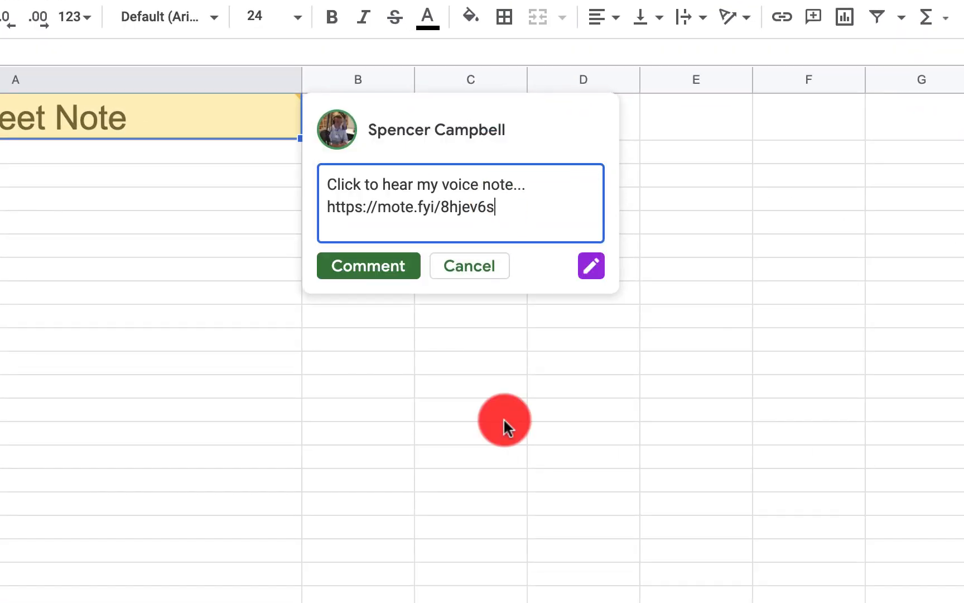
{"action": "mouse_move", "coordinate": [595, 301]}
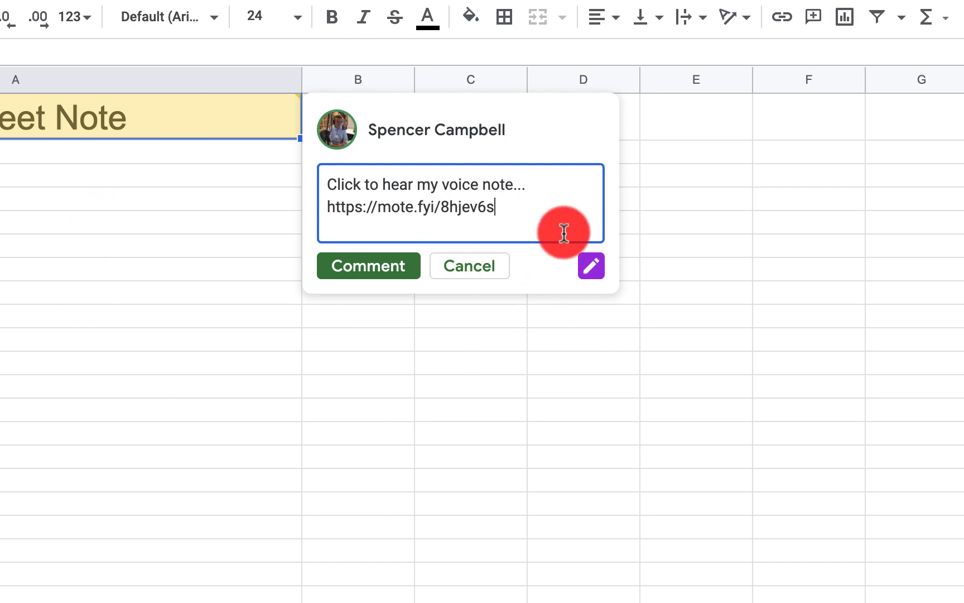
{"action": "left_click", "coordinate": [590, 265]}
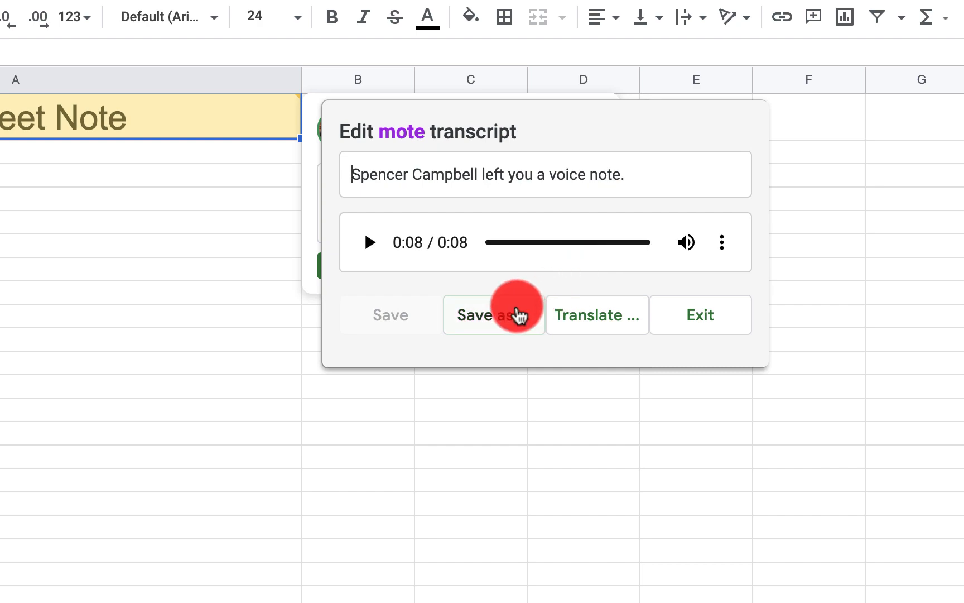
{"action": "left_click", "coordinate": [486, 315]}
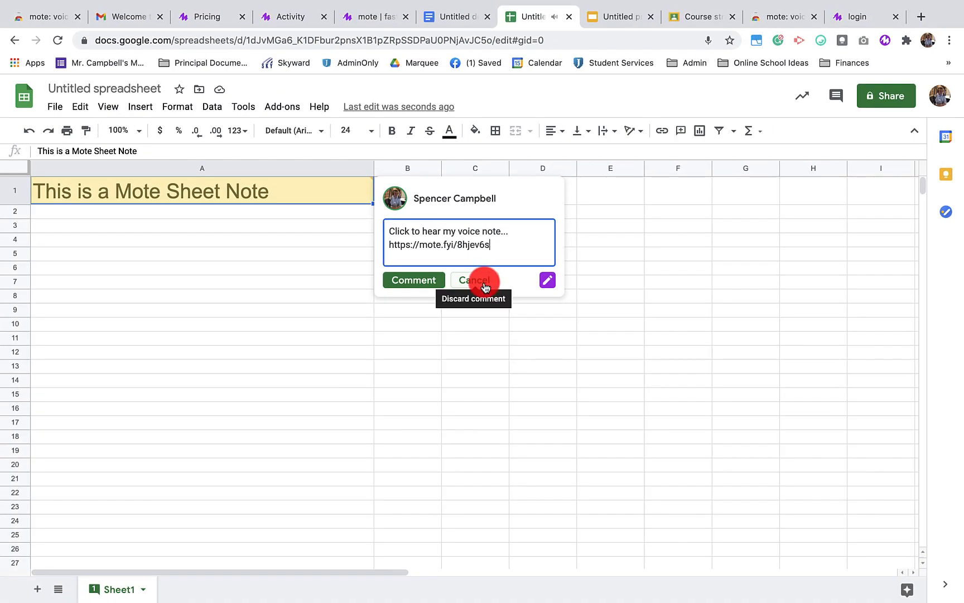
{"action": "left_click", "coordinate": [474, 280]}
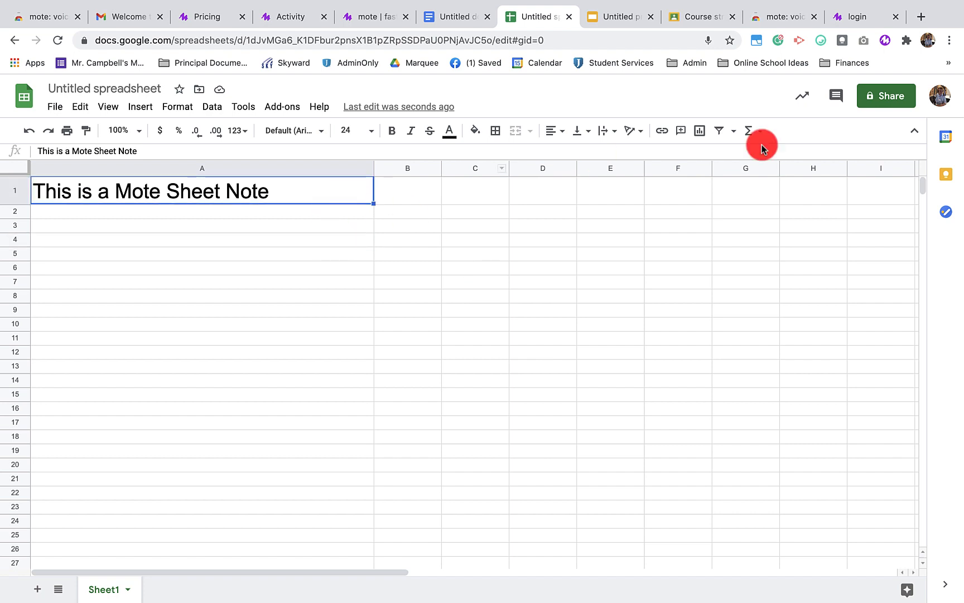
- Start a comment on cell A1 and insert a saved voice note from the motebook
{"action": "left_click", "coordinate": [836, 95]}
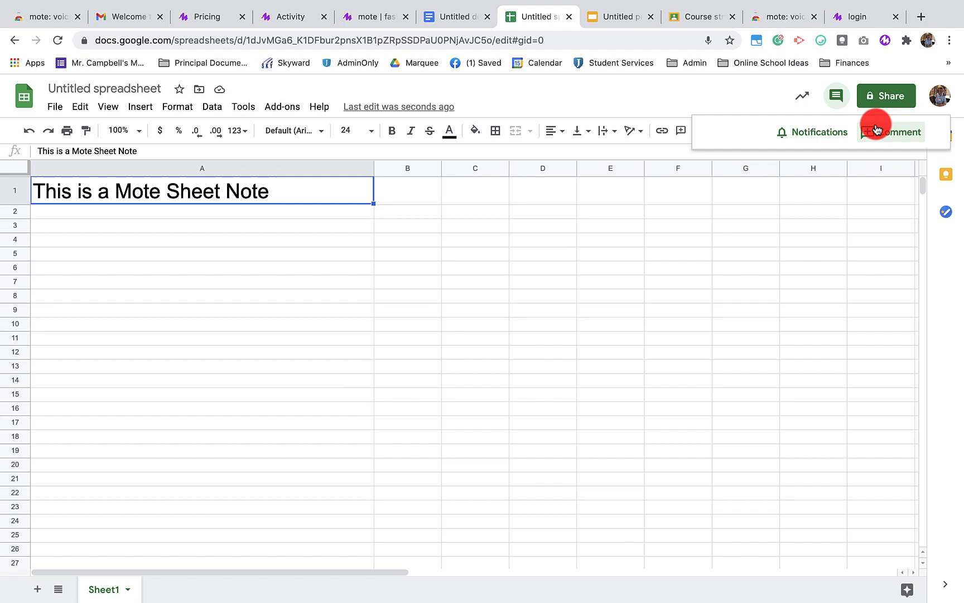
{"action": "left_click", "coordinate": [889, 131]}
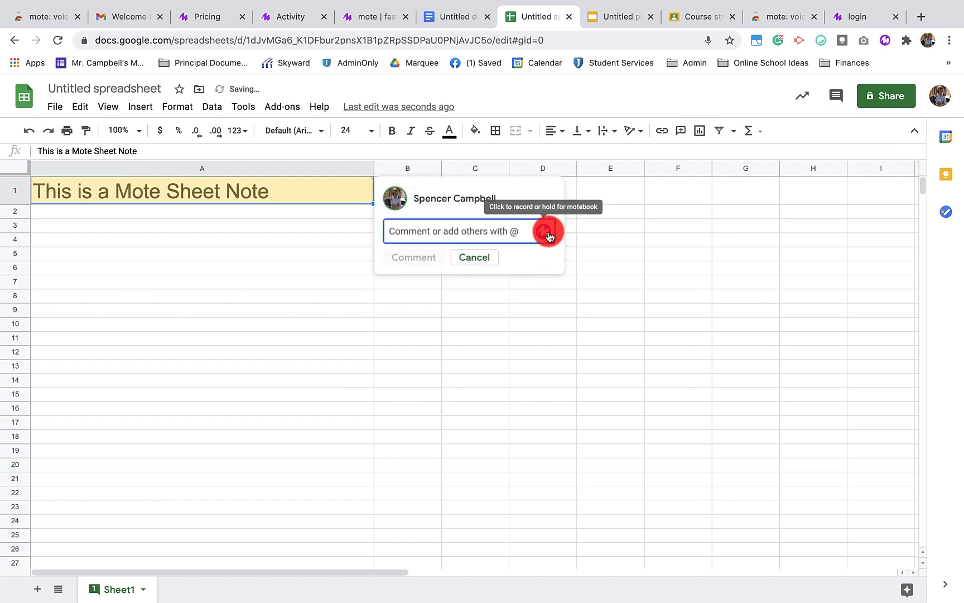
{"action": "left_click", "coordinate": [546, 233]}
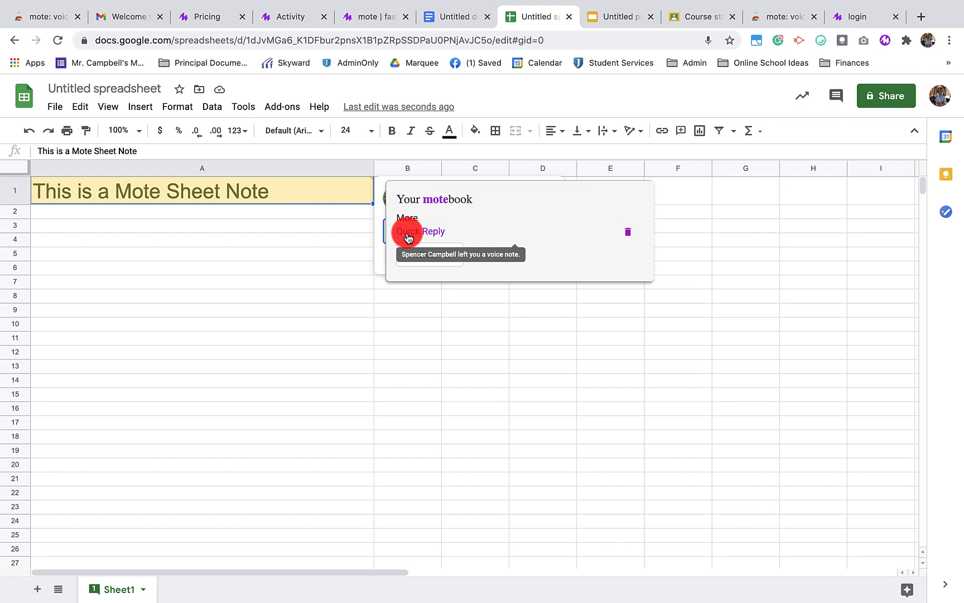
{"action": "left_click", "coordinate": [420, 231]}
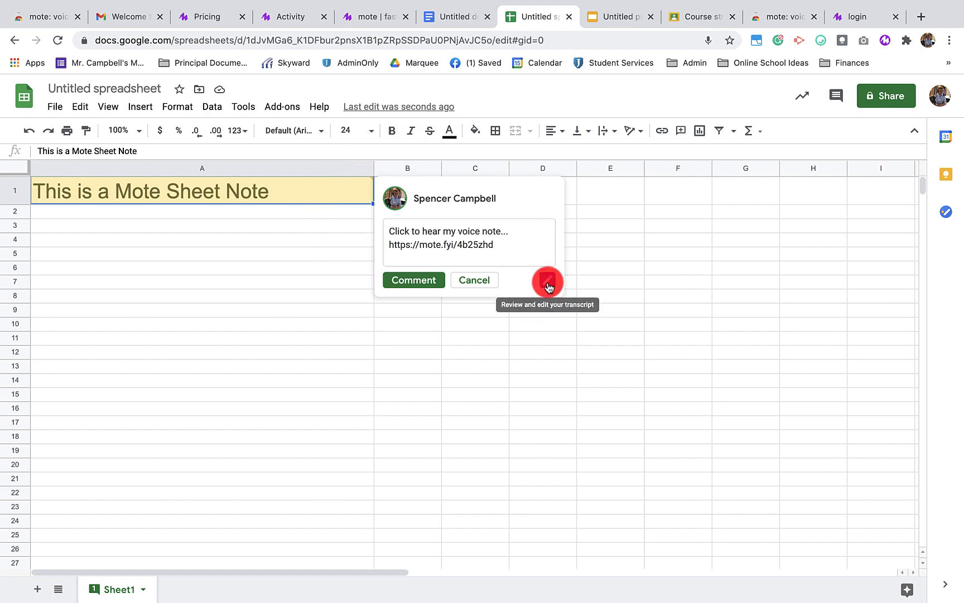
- Listen to the note in the transcript editor, exit, and move on to the slides presentation
{"action": "left_click", "coordinate": [545, 283]}
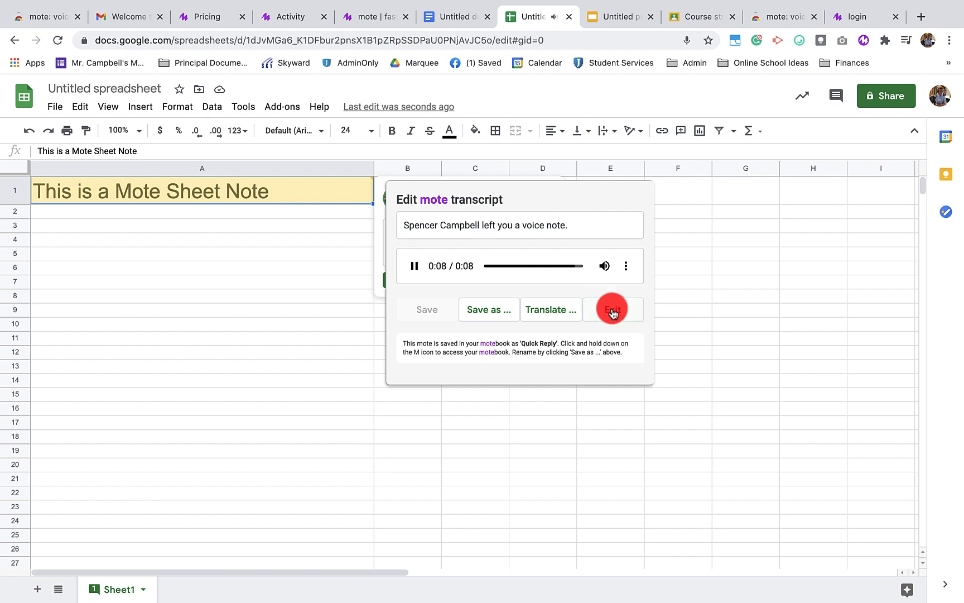
{"action": "left_click", "coordinate": [612, 309]}
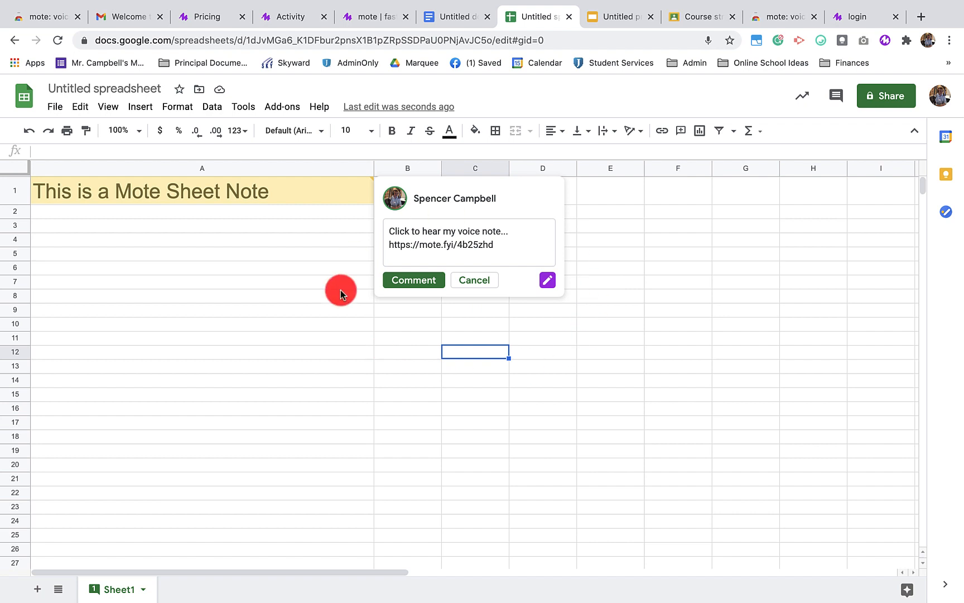
{"action": "left_click", "coordinate": [538, 17]}
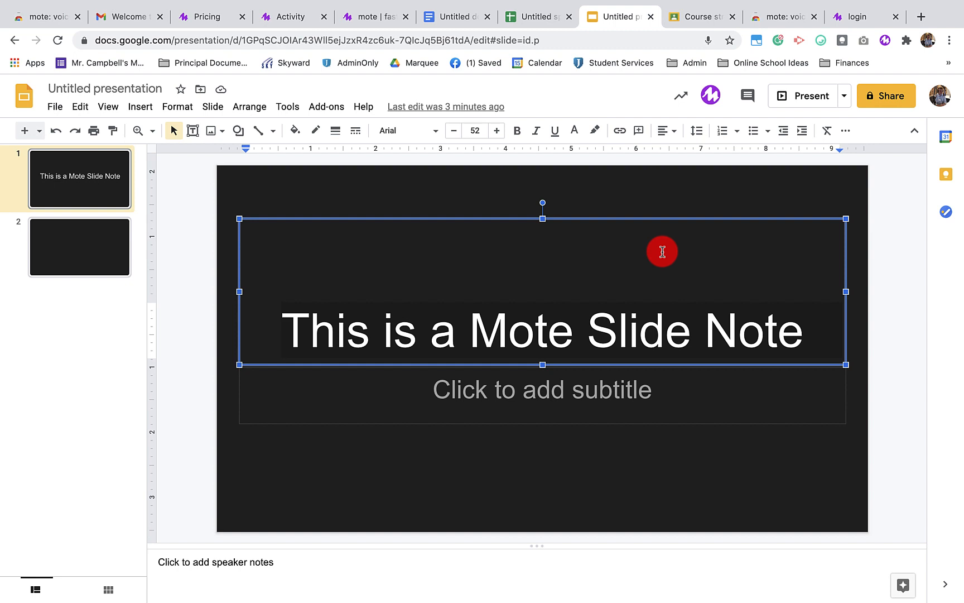
{"action": "mouse_move", "coordinate": [669, 264]}
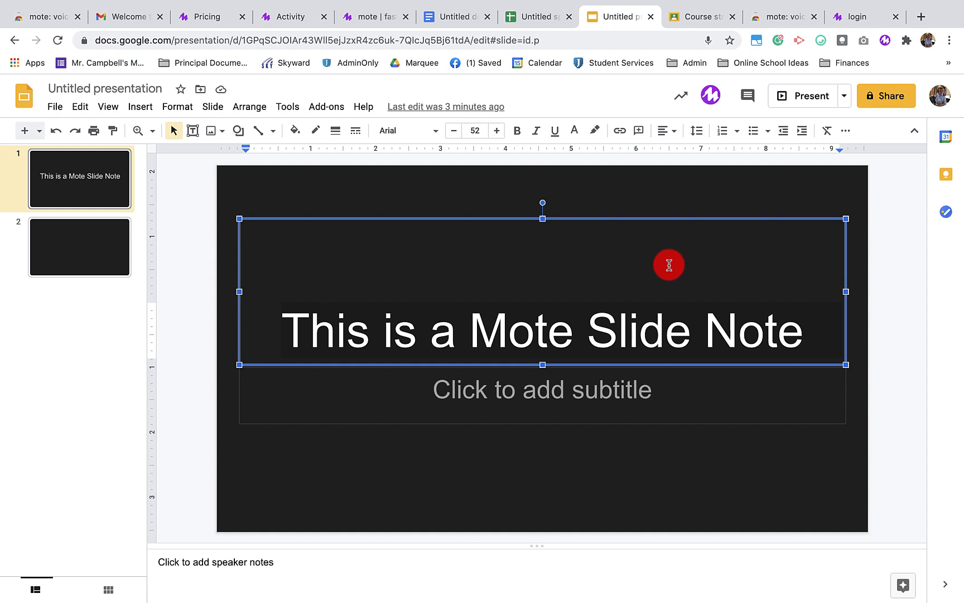
{"action": "mouse_move", "coordinate": [691, 295]}
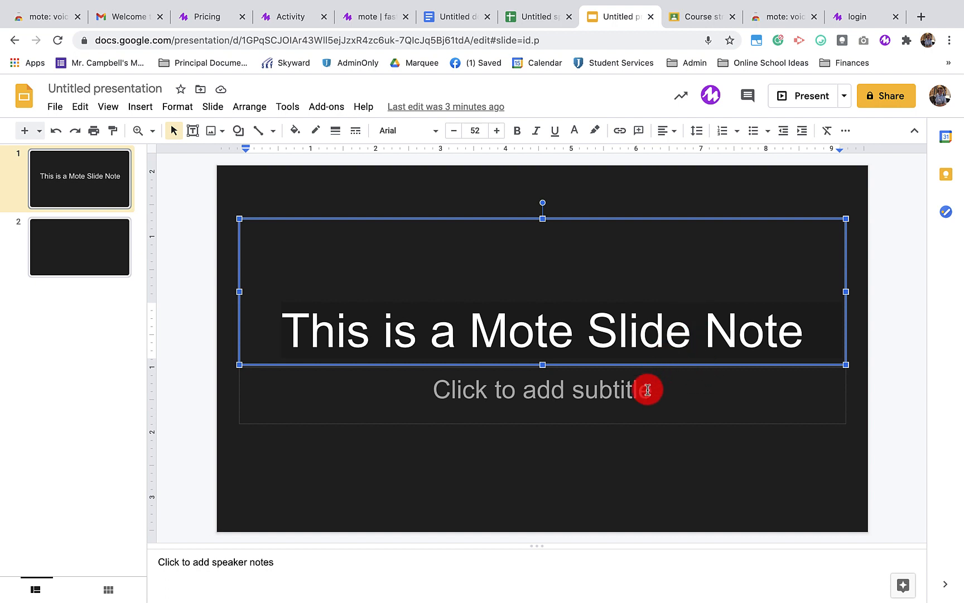
{"action": "double_click", "coordinate": [627, 330]}
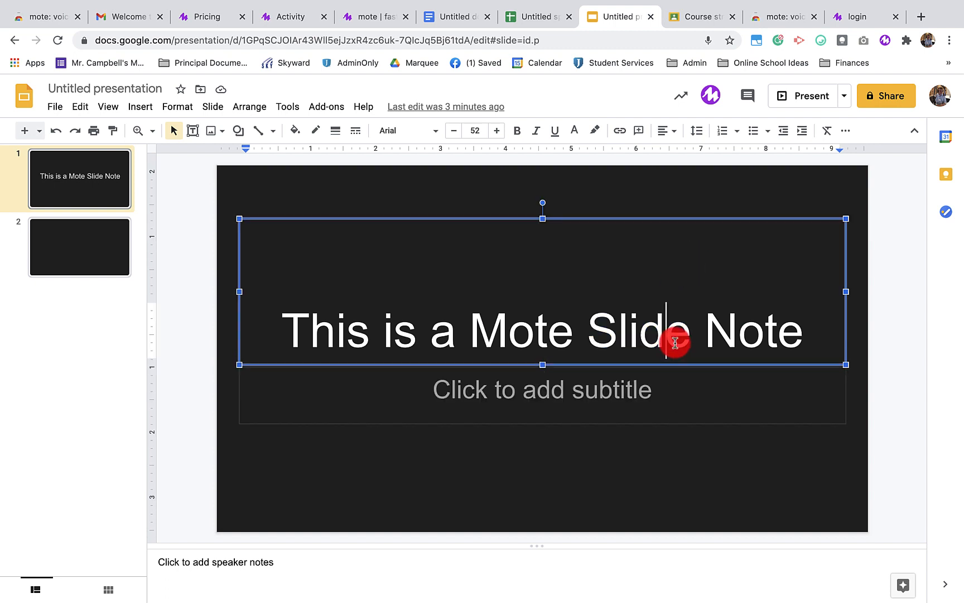
{"action": "left_click", "coordinate": [79, 247]}
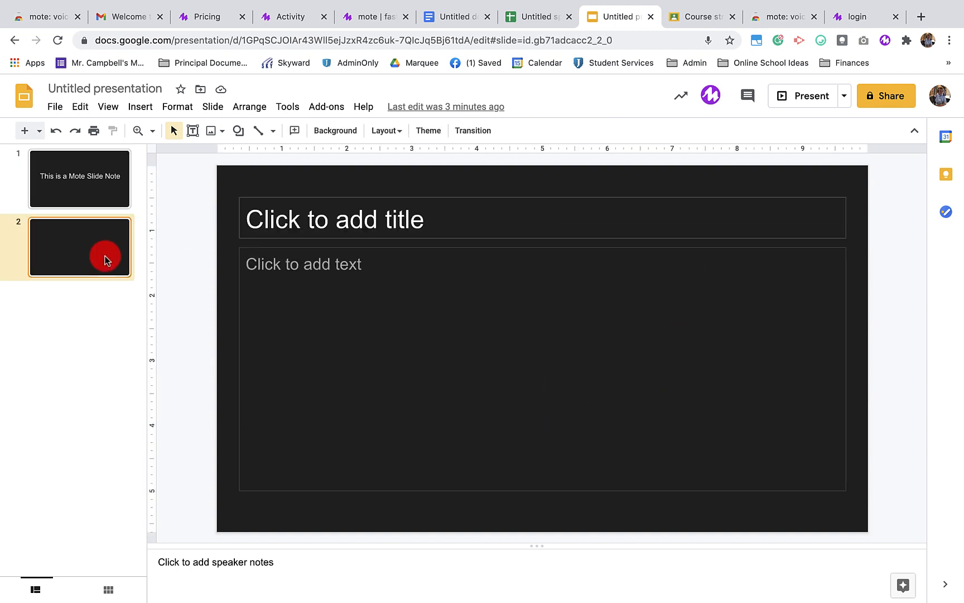
{"action": "left_click", "coordinate": [477, 332]}
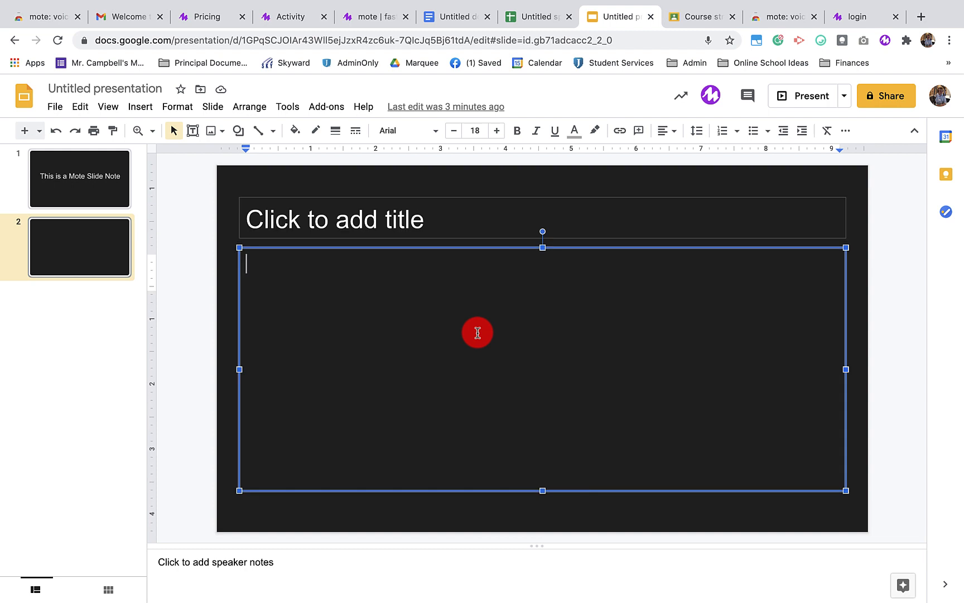
{"action": "left_click", "coordinate": [79, 179]}
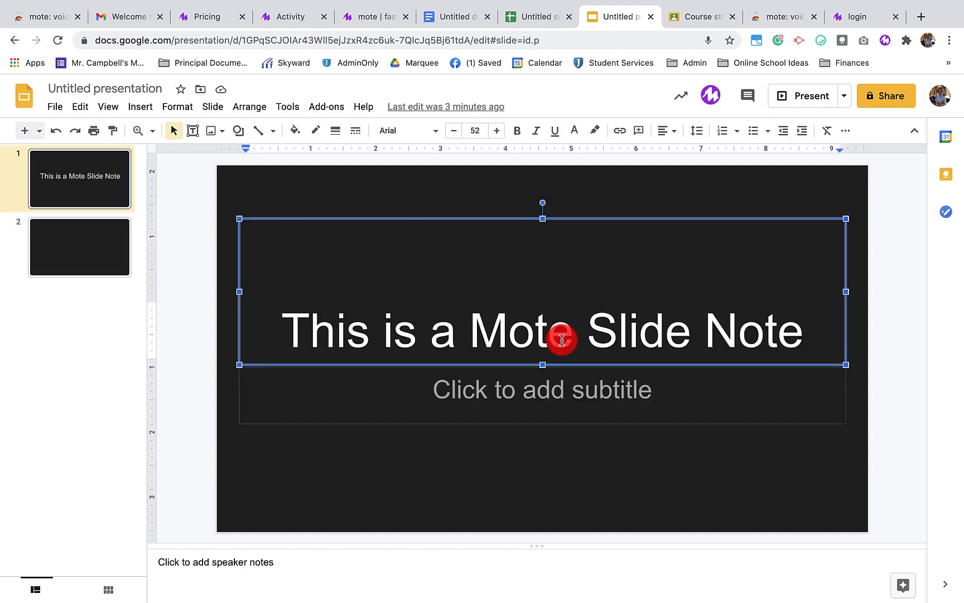
{"action": "left_click", "coordinate": [709, 95]}
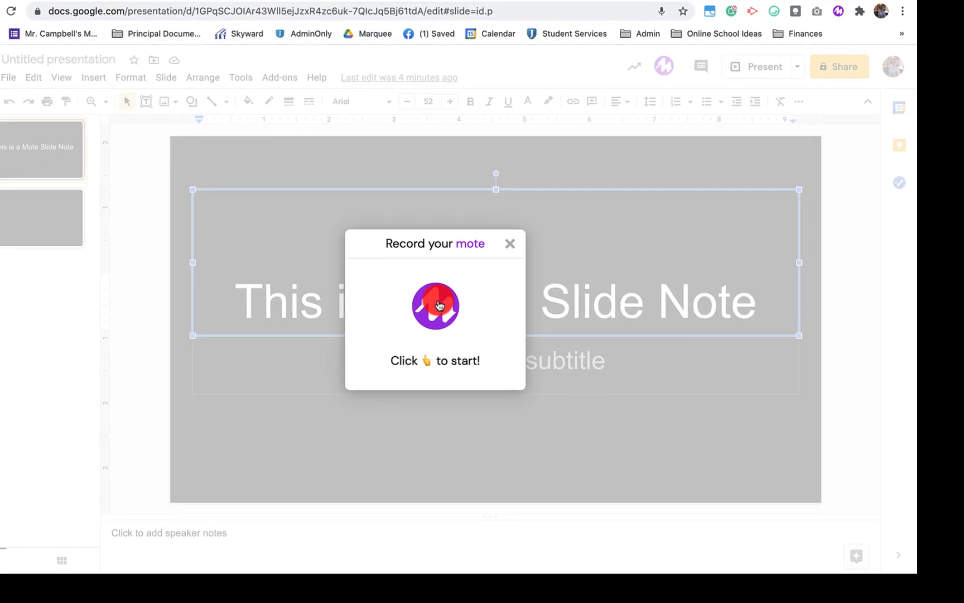
- Record an 11-second voice note, play it back and insert it on the title slide
{"action": "left_click", "coordinate": [435, 305]}
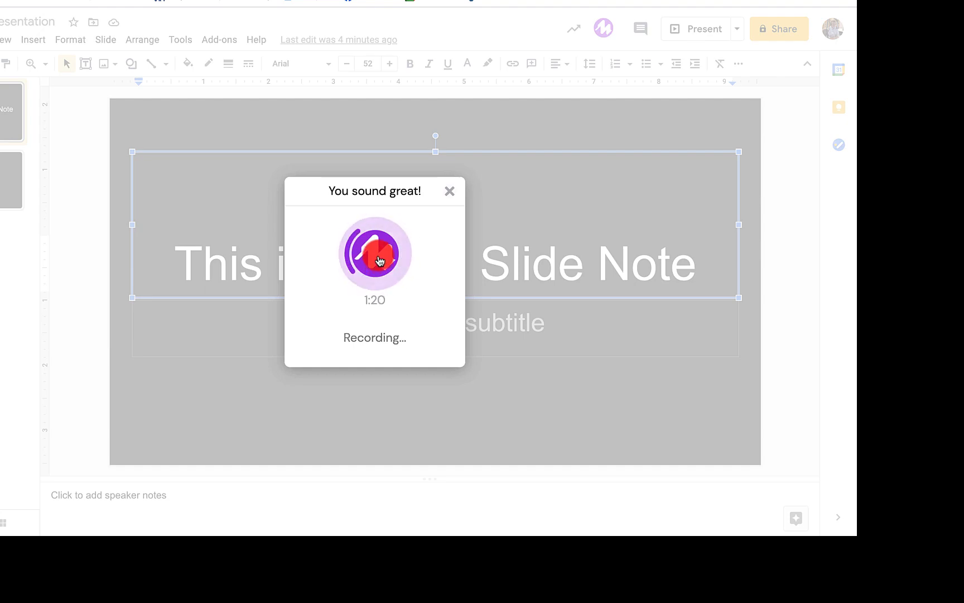
{"action": "left_click", "coordinate": [375, 253]}
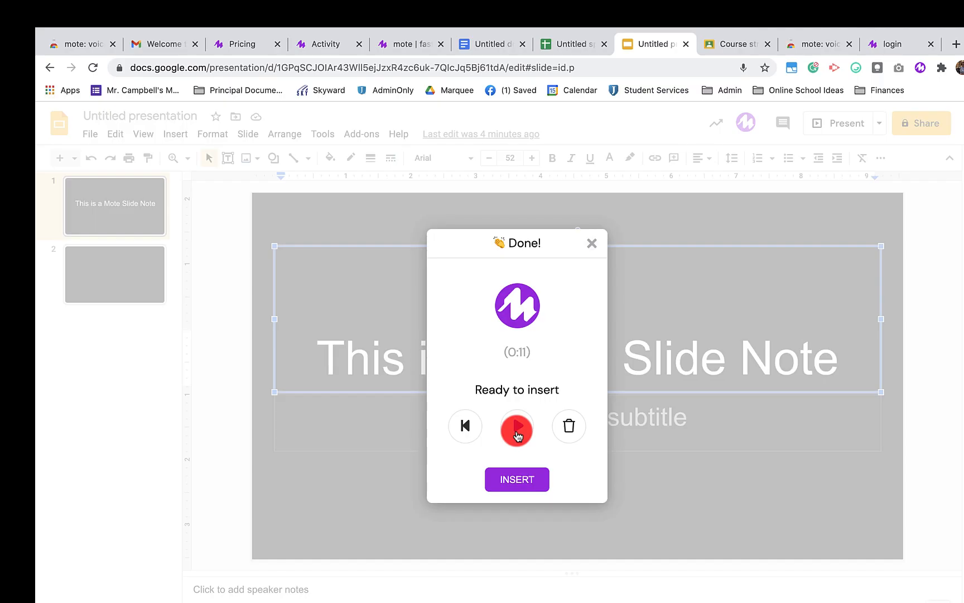
{"action": "left_click", "coordinate": [517, 428]}
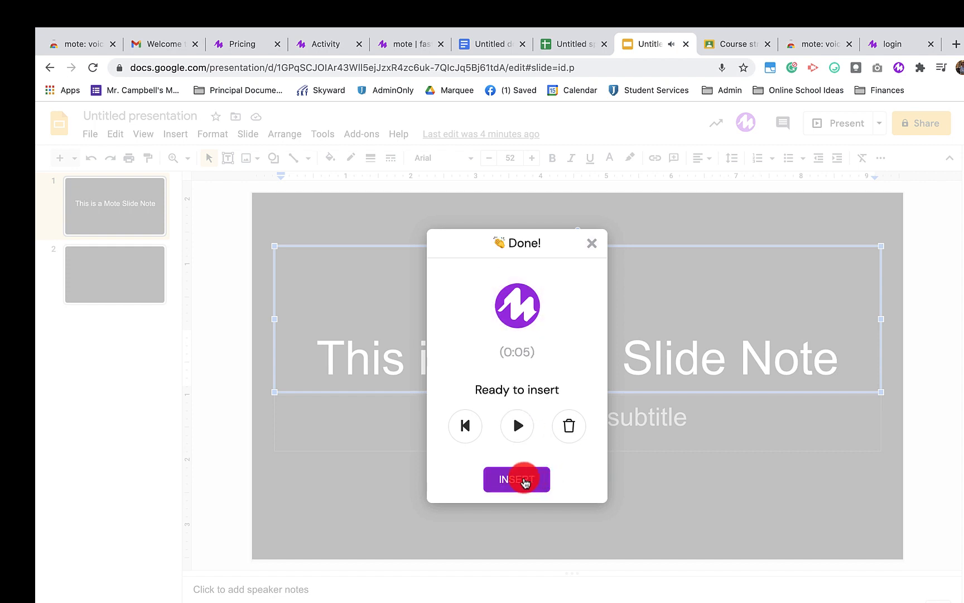
{"action": "left_click", "coordinate": [517, 479]}
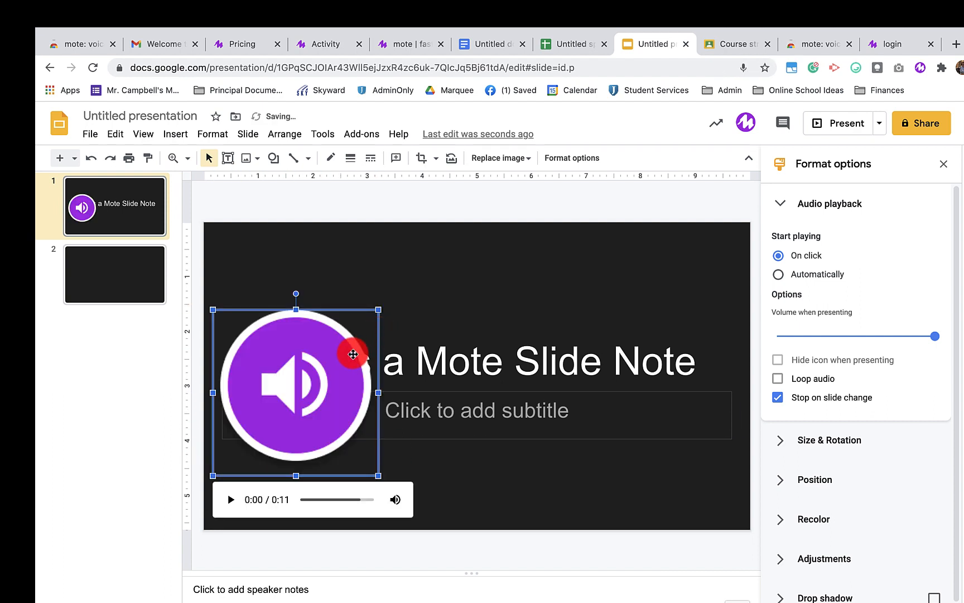
- Drag the audio icon to the slide's top-left, remove it, and clear the selection
{"action": "left_click_drag", "start_coordinate": [353, 354], "coordinate": [308, 286]}
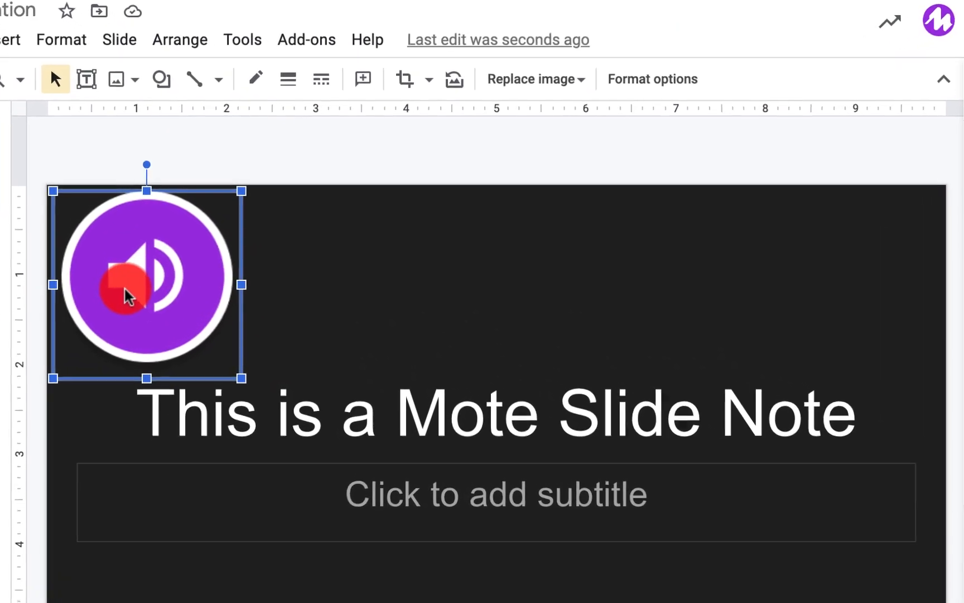
{"action": "left_click", "coordinate": [135, 282]}
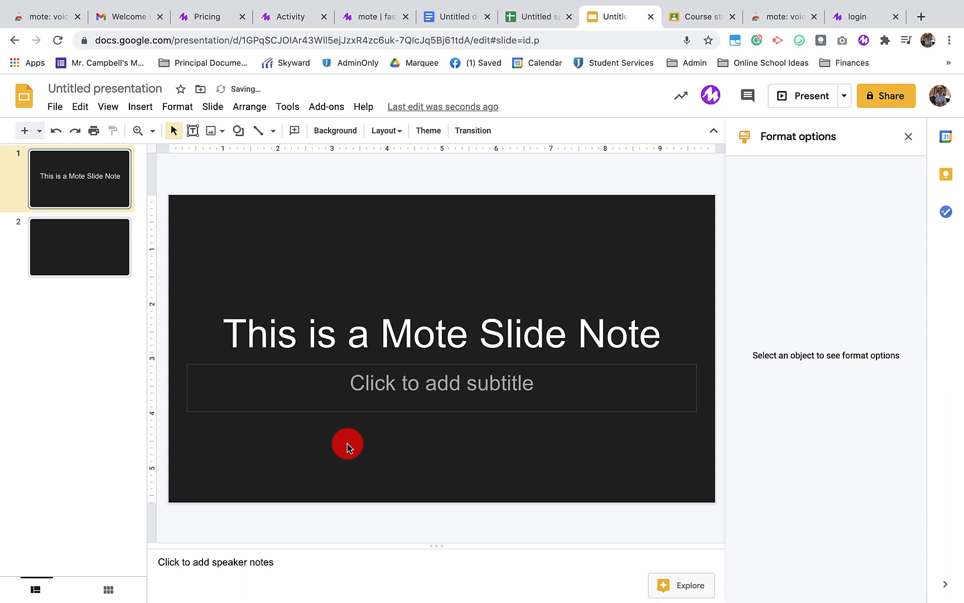
{"action": "left_click", "coordinate": [700, 16]}
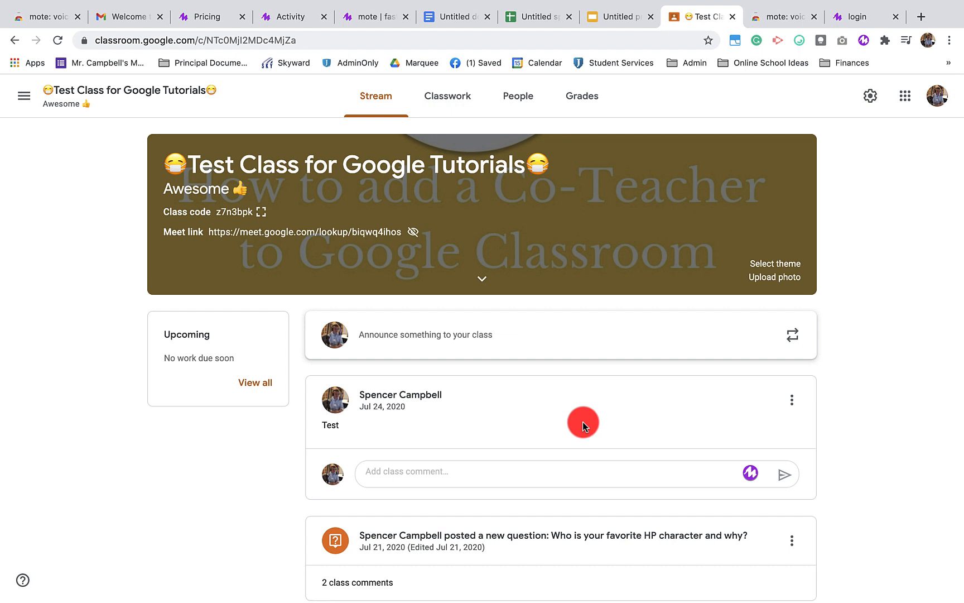
{"action": "mouse_move", "coordinate": [750, 473]}
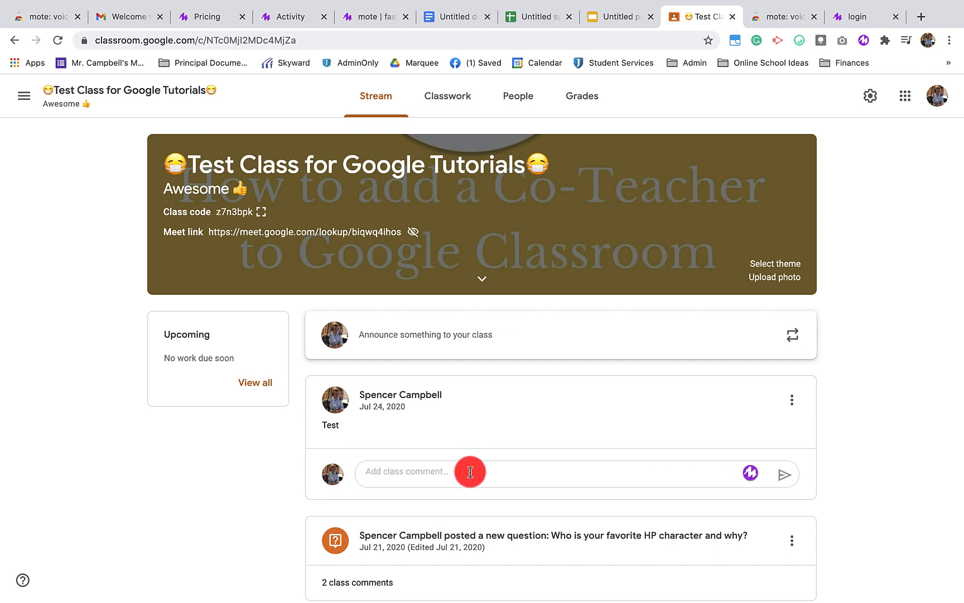
- Record a voice note in the Test post's class comment, review its transcript and keep the draft
{"action": "scroll", "scroll_direction": "down", "scroll_amount": 3}
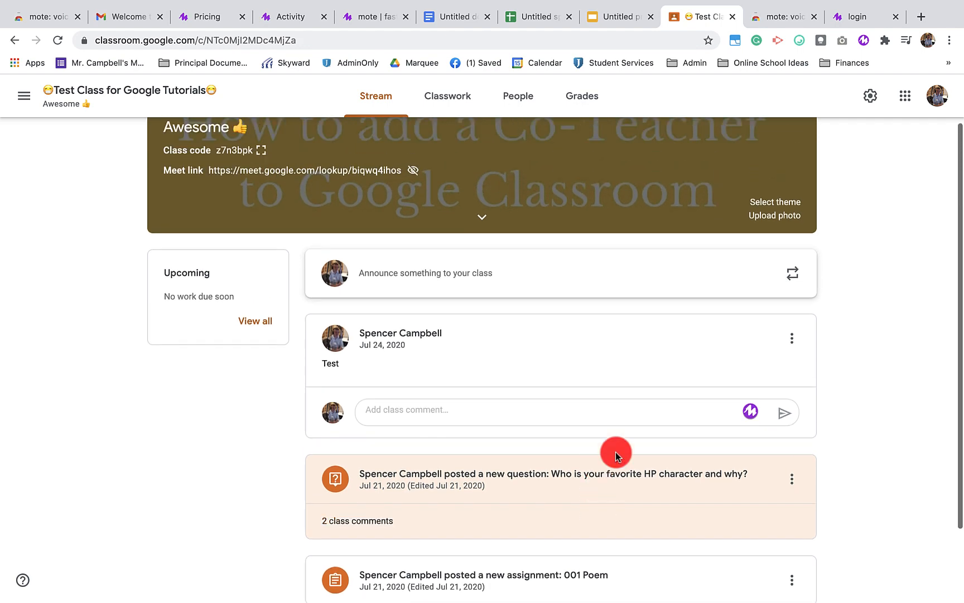
{"action": "mouse_move", "coordinate": [750, 412]}
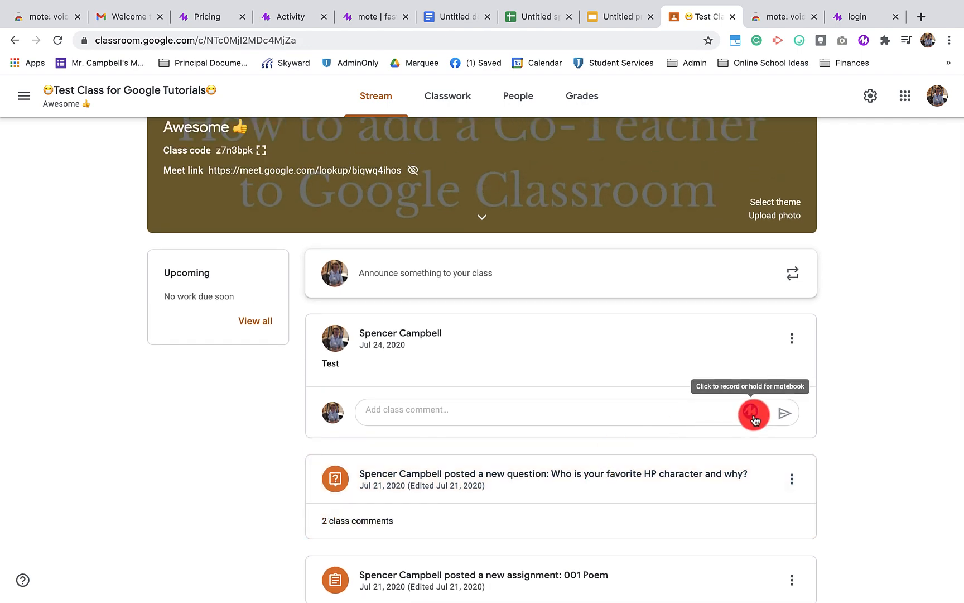
{"action": "left_click", "coordinate": [755, 413]}
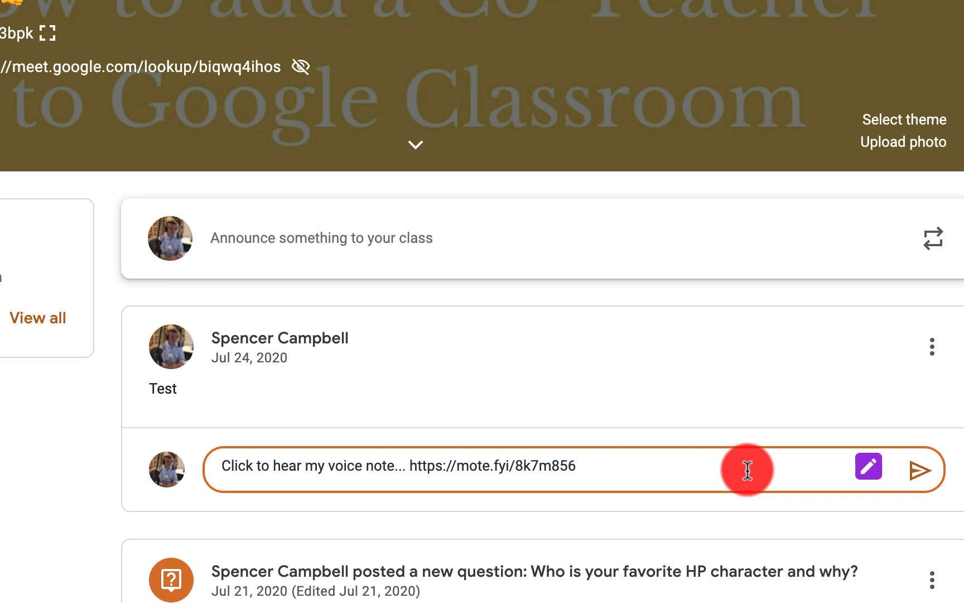
{"action": "left_click", "coordinate": [867, 466]}
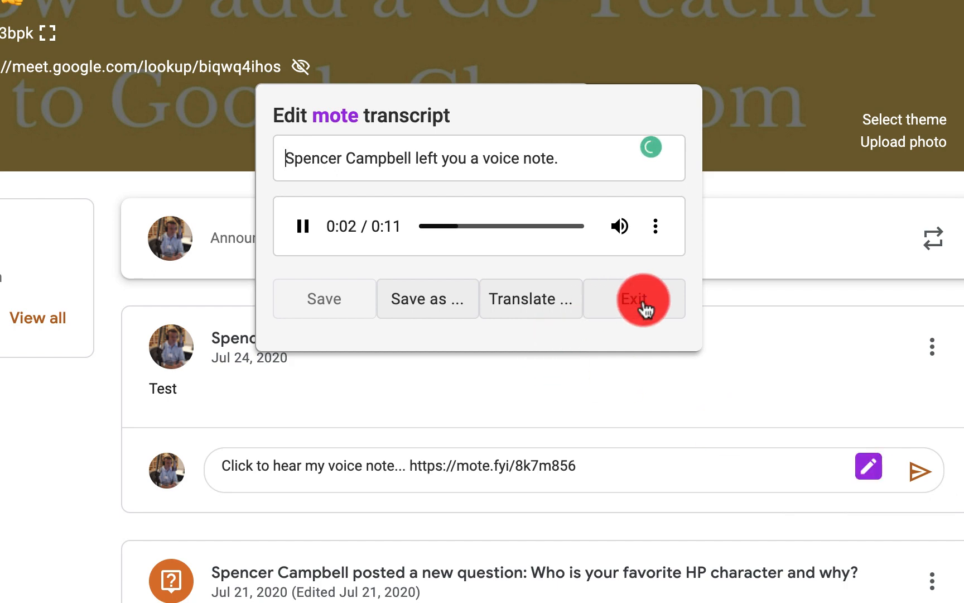
{"action": "left_click", "coordinate": [635, 299]}
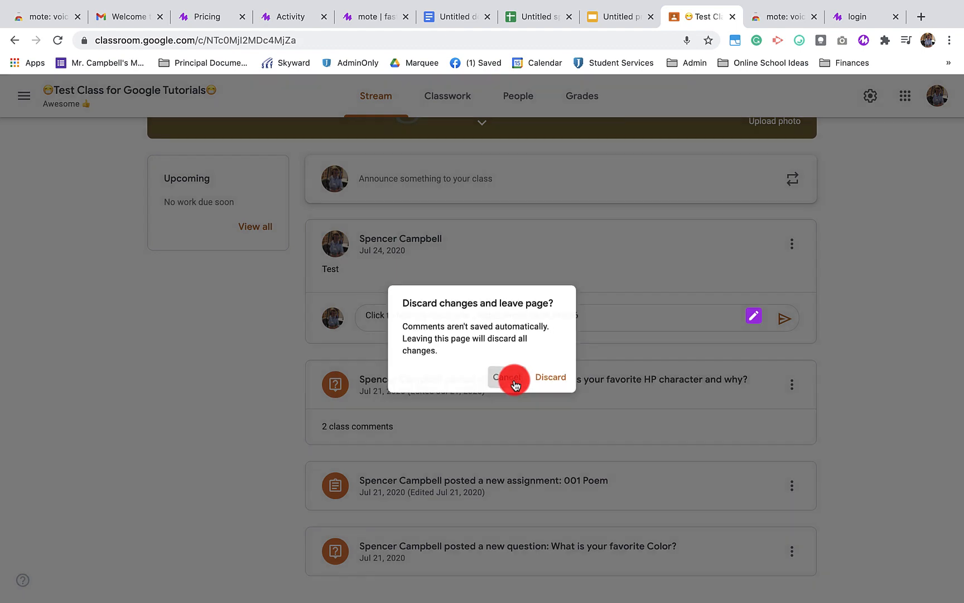
{"action": "left_click", "coordinate": [504, 377]}
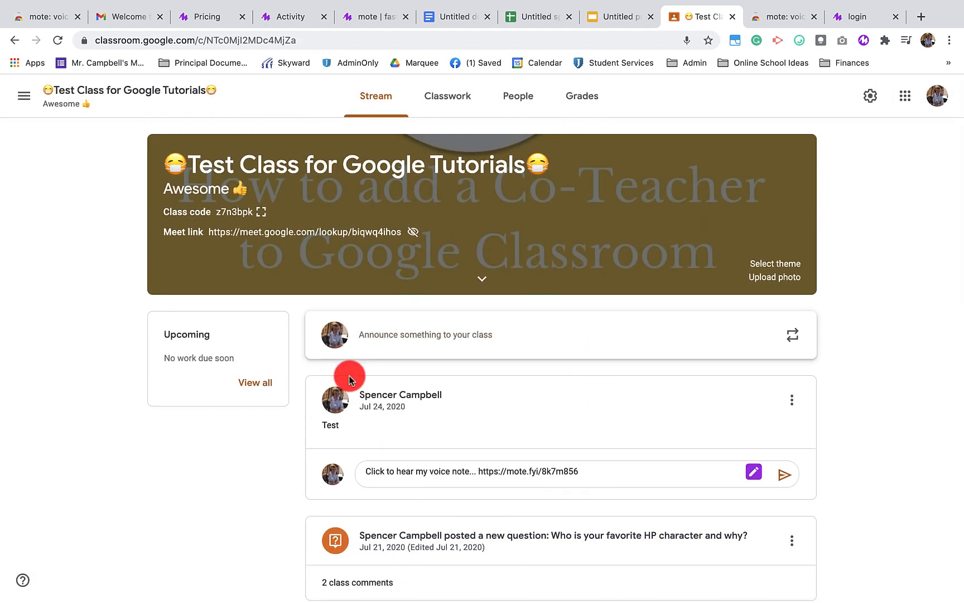
{"action": "mouse_move", "coordinate": [683, 485]}
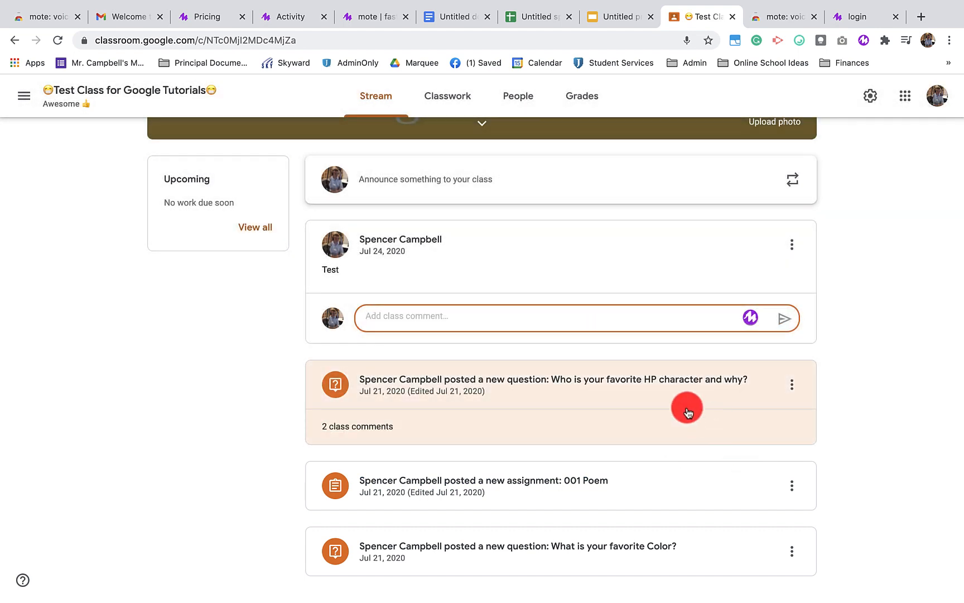
- Clear the voice-note draft, type 'Thiesad' then 'f' and delete them again
{"action": "type", "text": "Thiesad"}
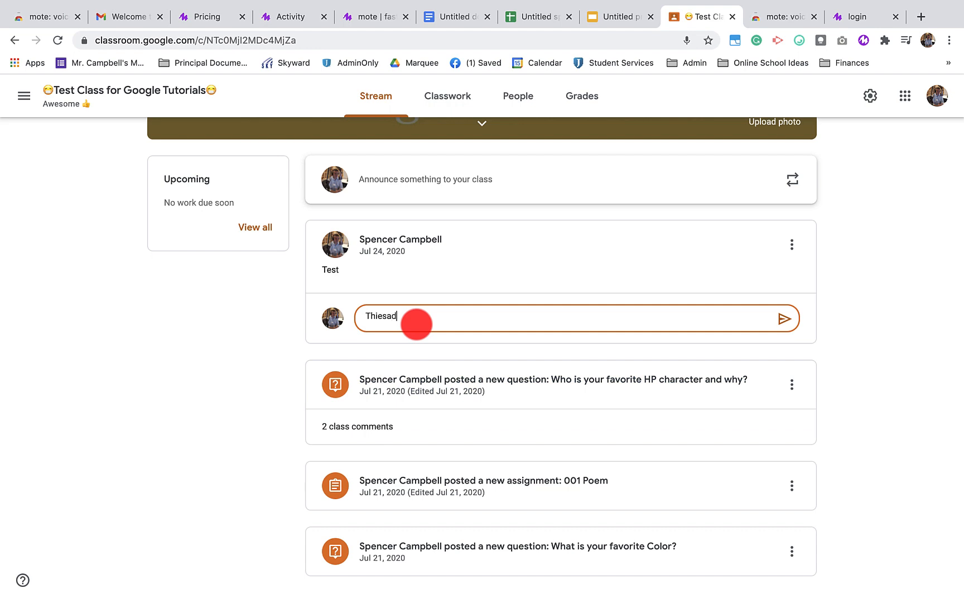
{"action": "type", "text": "f"}
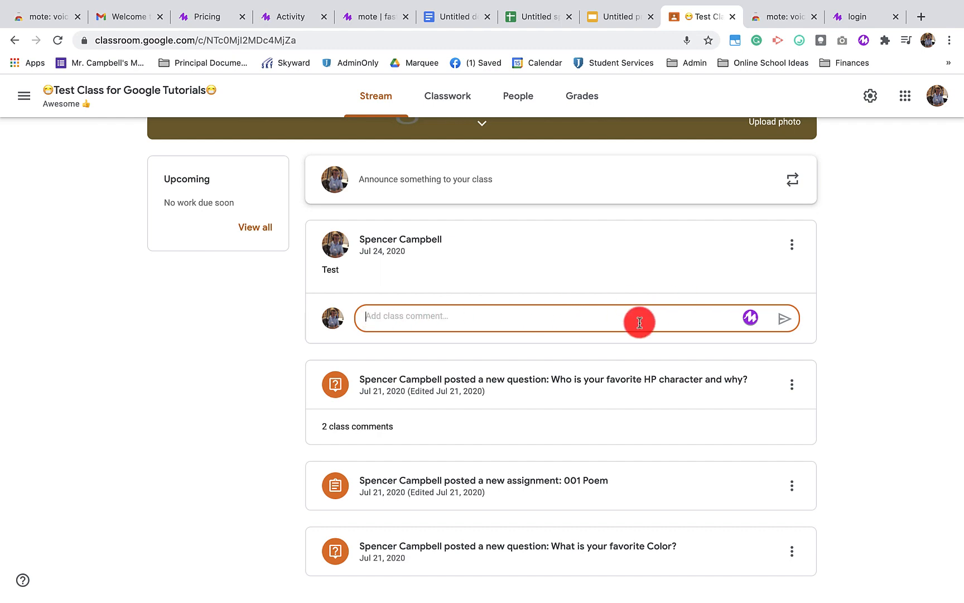
- Switch to the justmote.me My account tab showing the free trial and referral link
{"action": "left_click", "coordinate": [343, 16]}
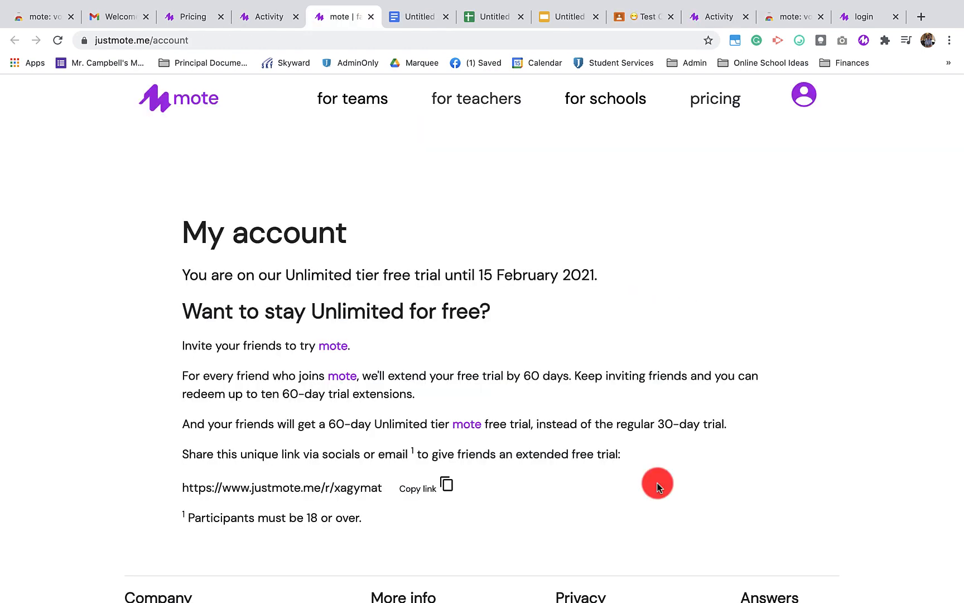
{"action": "mouse_move", "coordinate": [540, 486]}
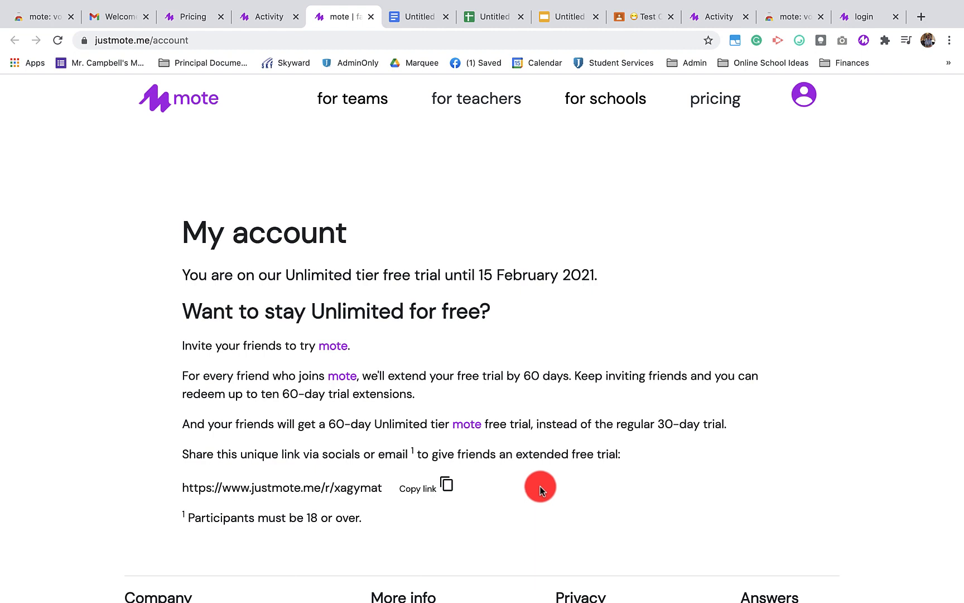
{"action": "mouse_move", "coordinate": [196, 481]}
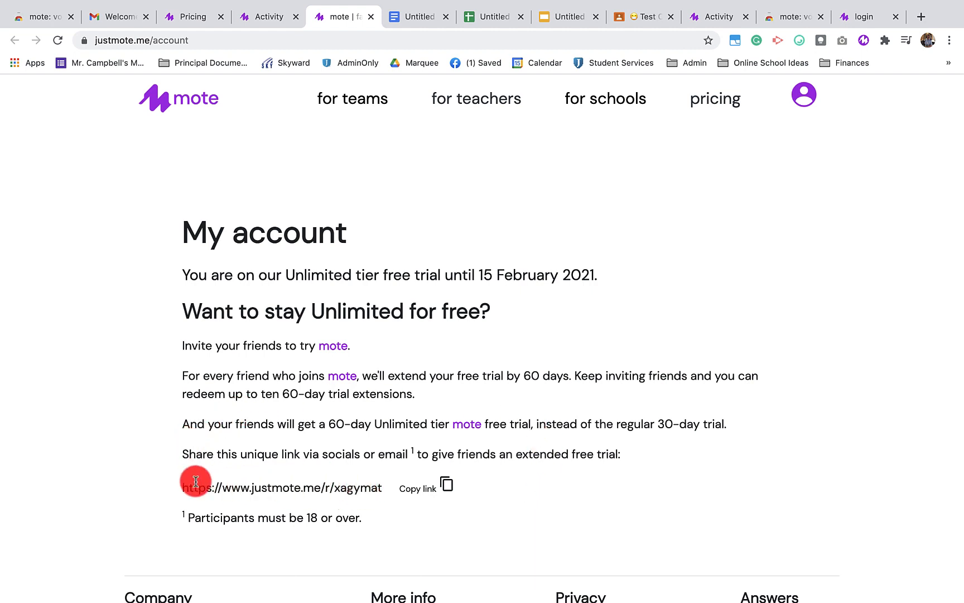